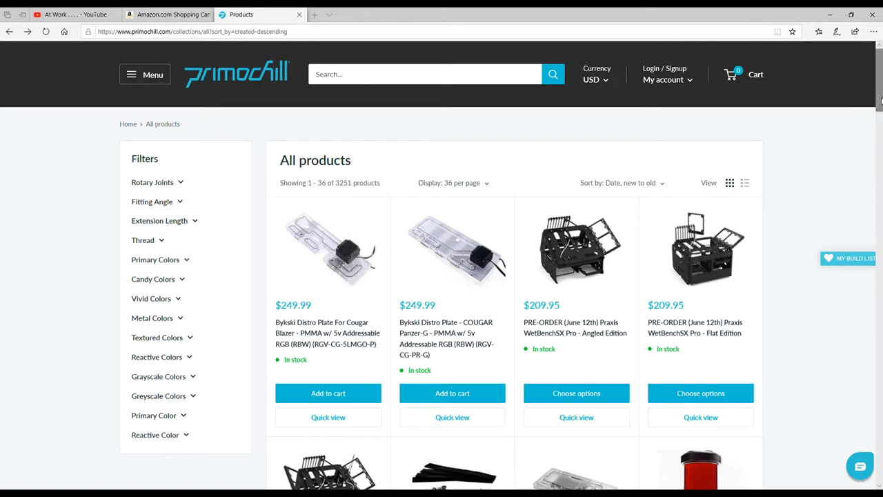
Step: Dismiss the DONTGO coupon popup and open the PRE-ORDER Praxis WetBenchSX Pro - Angled Edition product
scroll("down", 3)
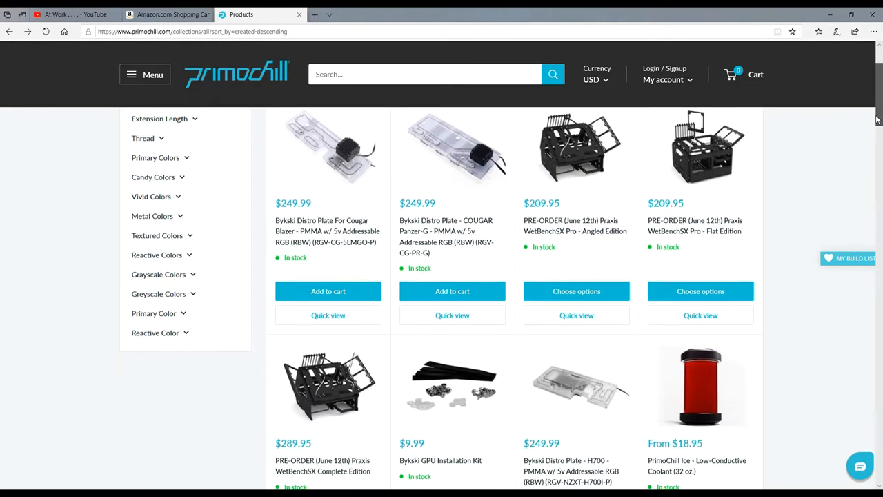
scroll("down", 3)
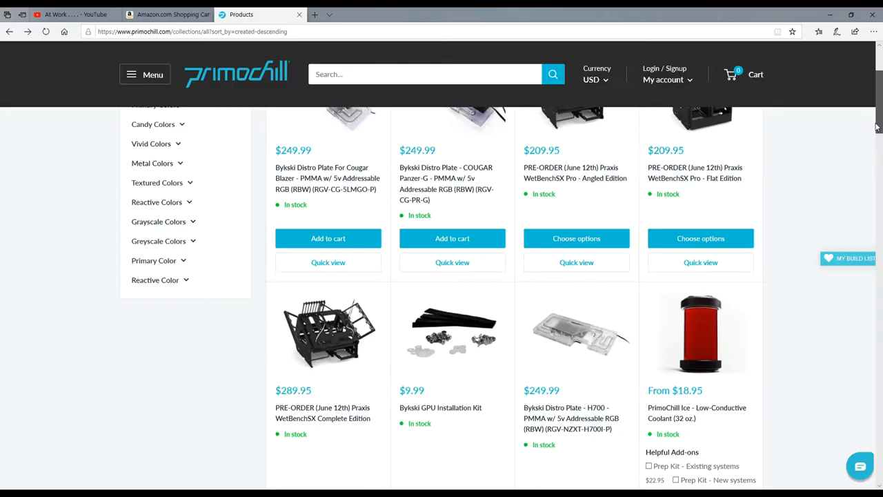
scroll("down", 3)
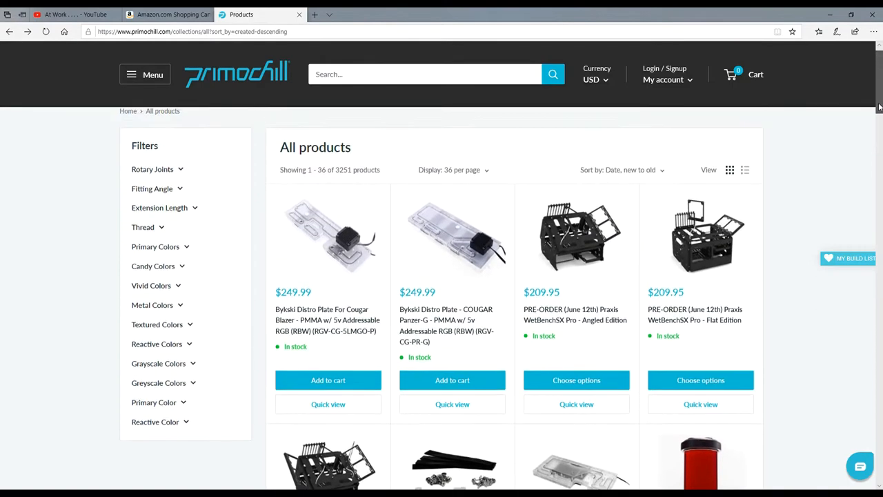
scroll("down", 3)
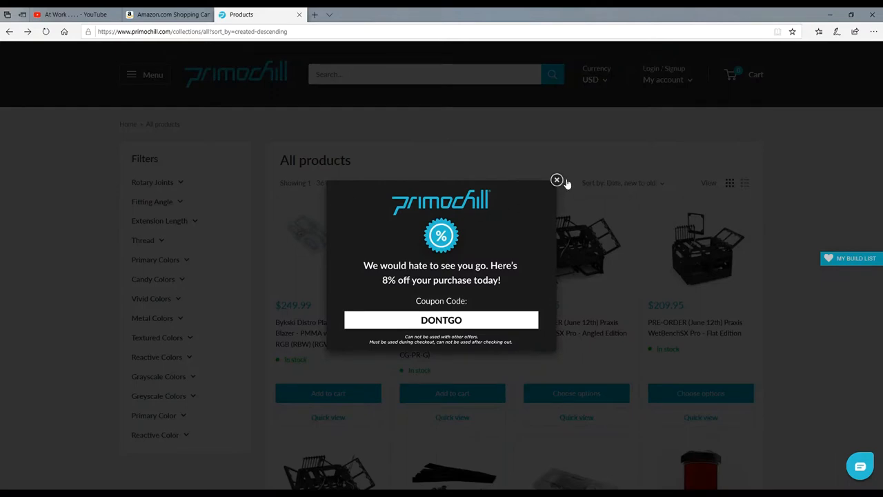
left_click(557, 180)
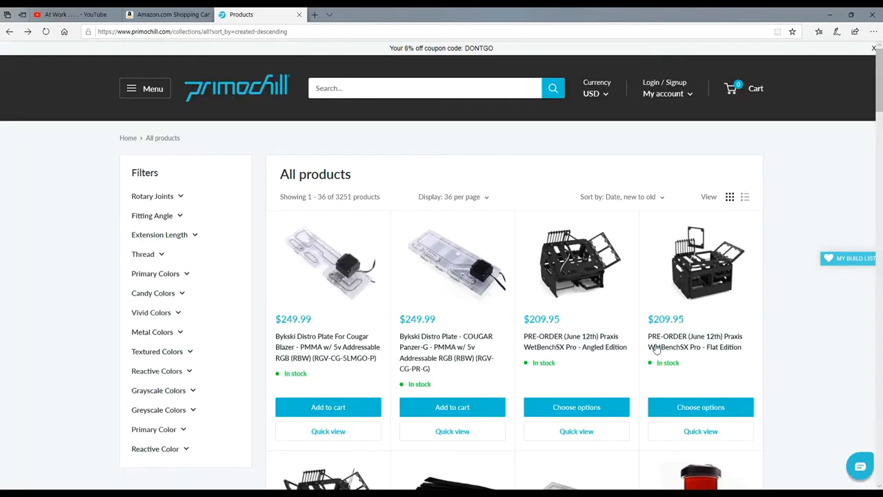
mouse_move(687, 317)
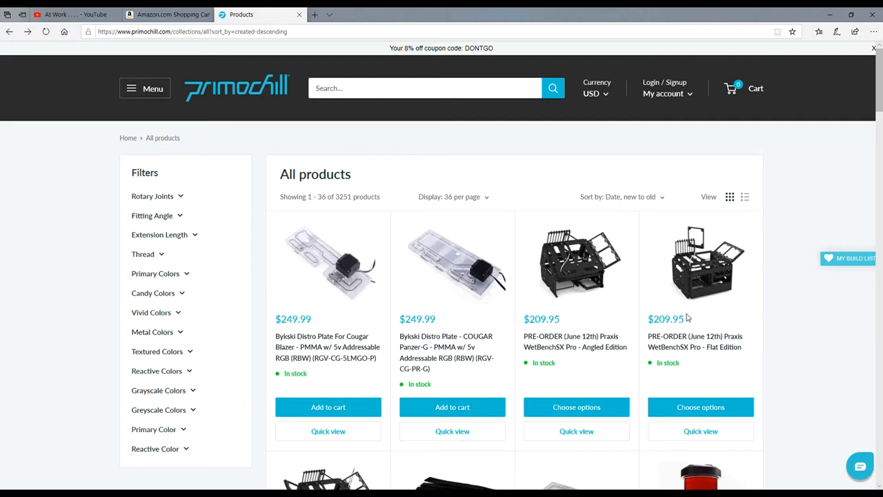
scroll("down", 3)
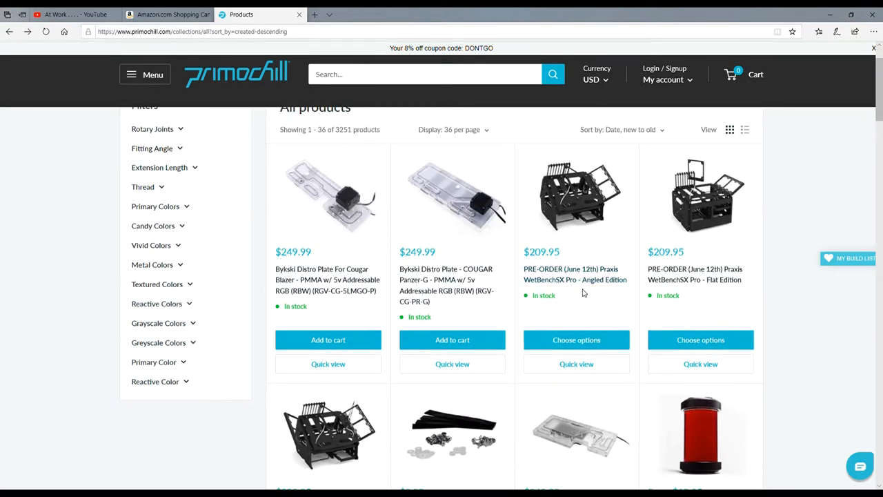
mouse_move(585, 301)
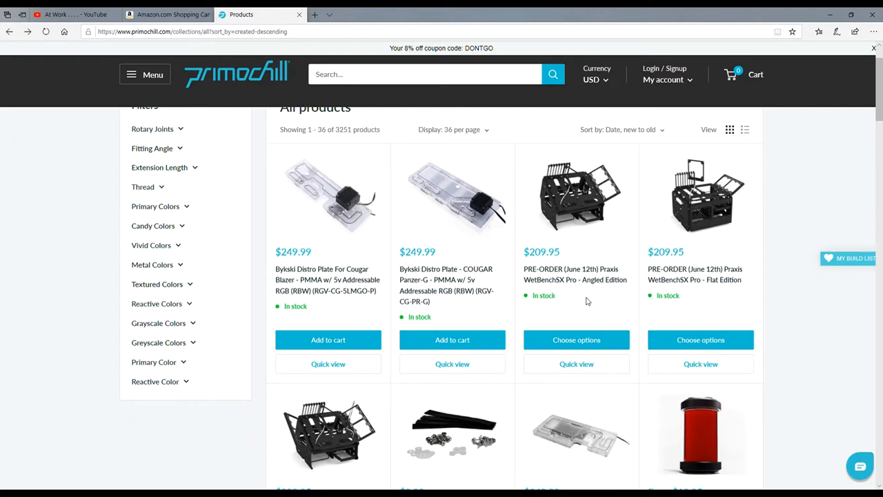
mouse_move(576, 278)
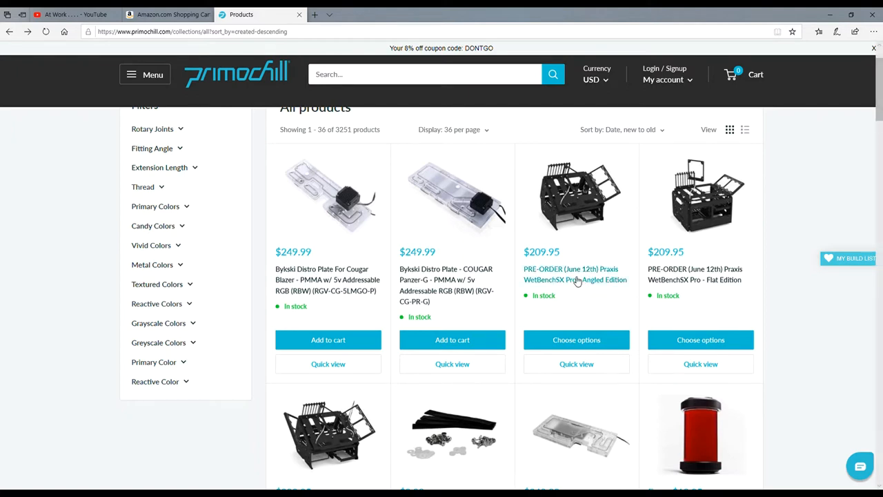
left_click(574, 273)
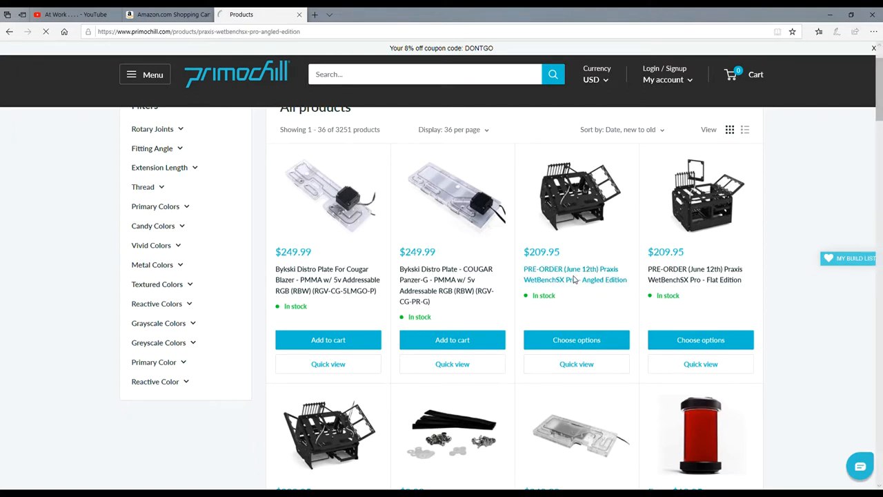
left_click(571, 273)
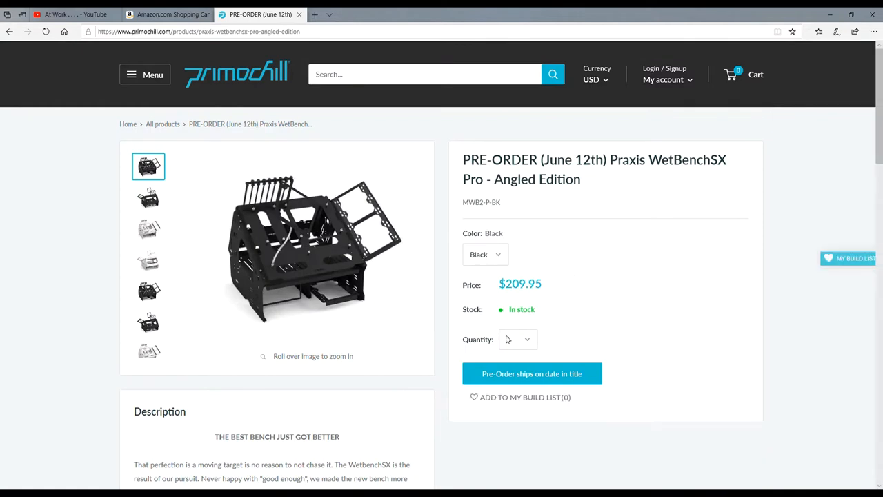
mouse_move(270, 256)
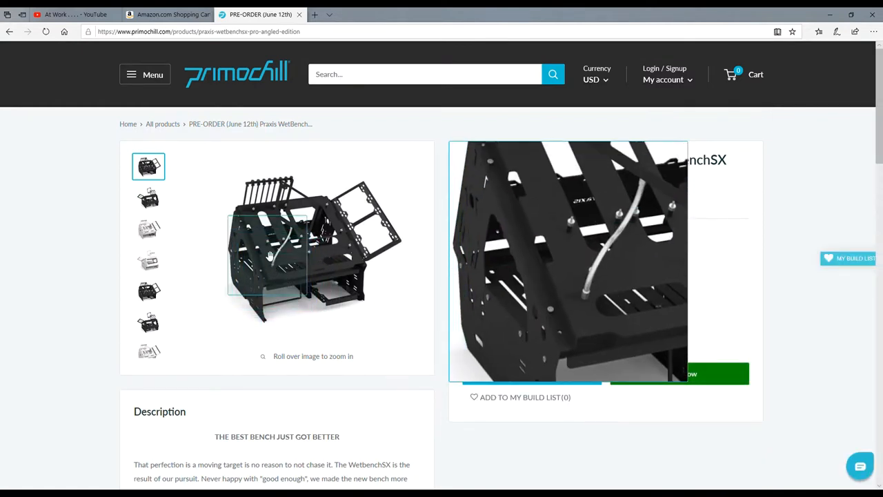
mouse_move(367, 243)
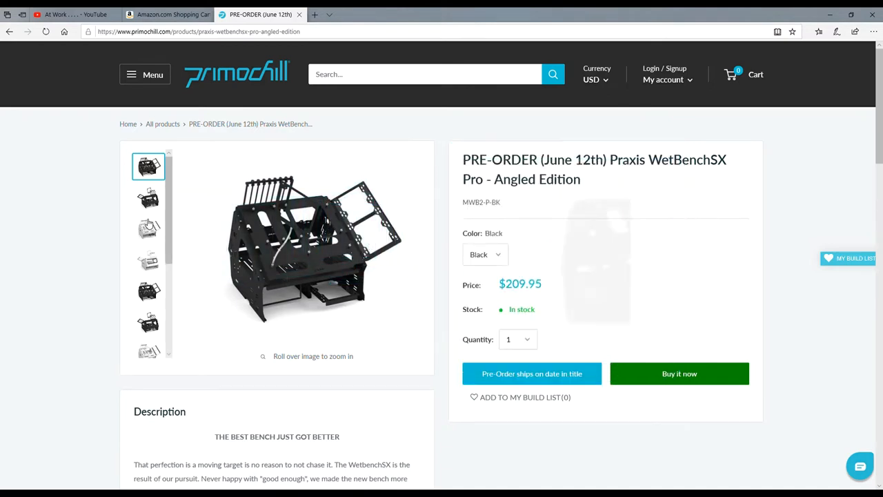
left_click(149, 229)
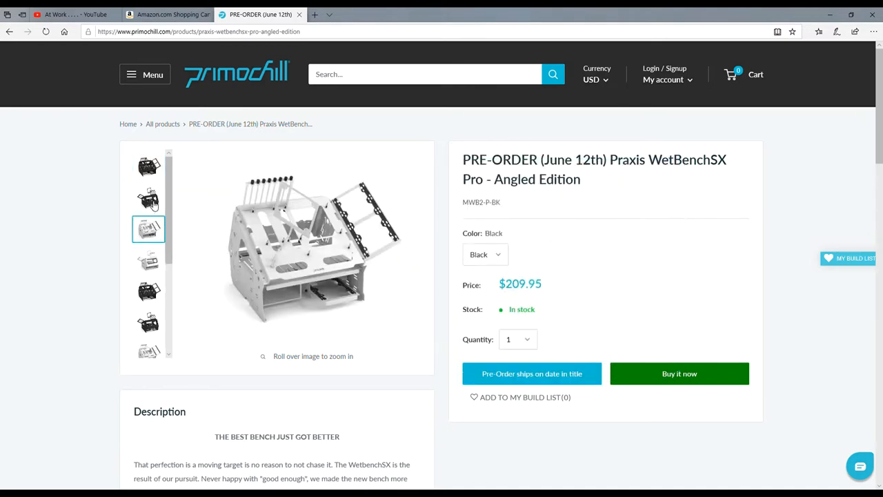
left_click(149, 199)
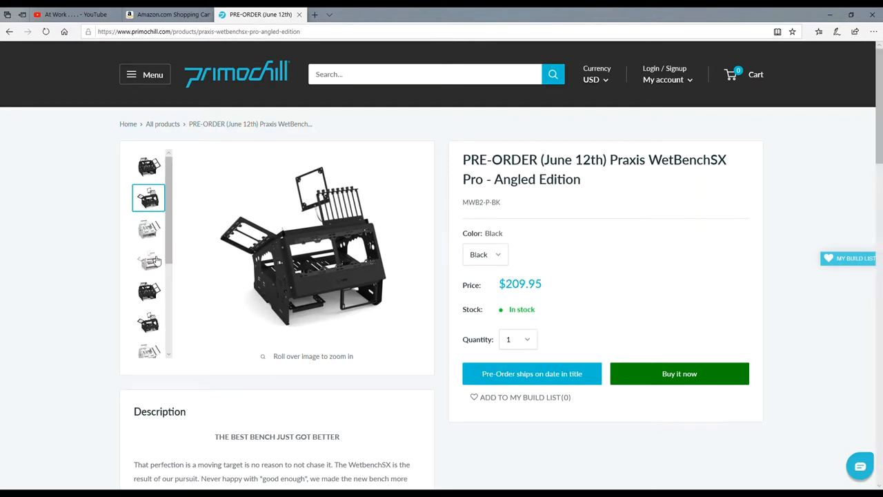
left_click(149, 254)
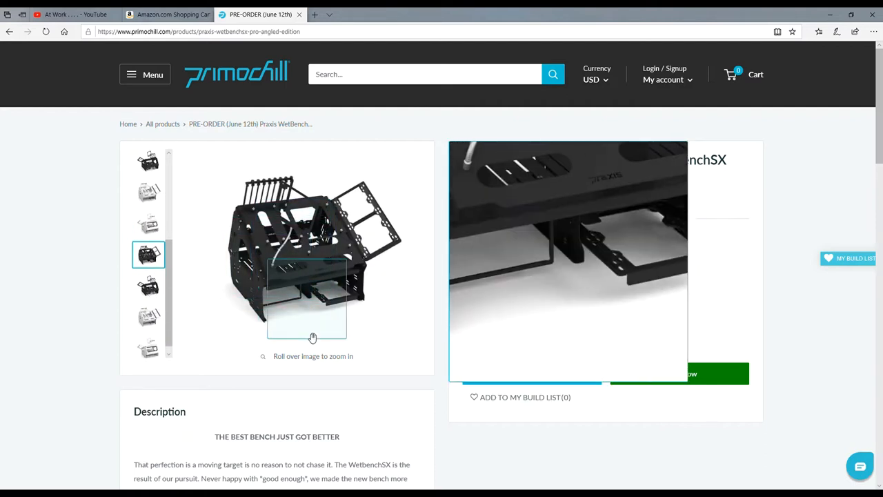
left_click(149, 309)
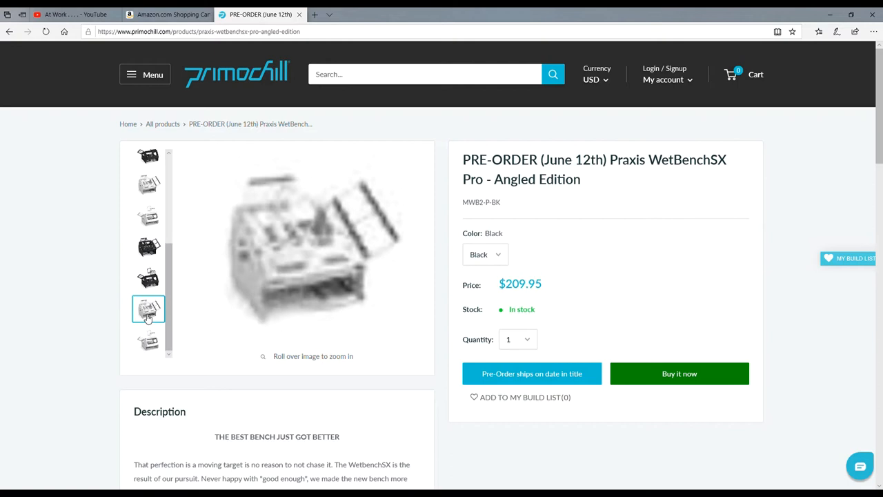
mouse_move(273, 250)
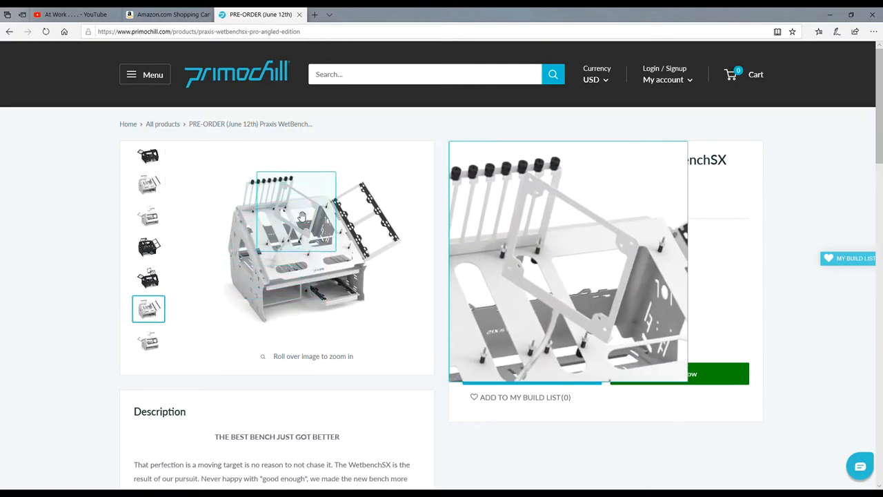
mouse_move(342, 297)
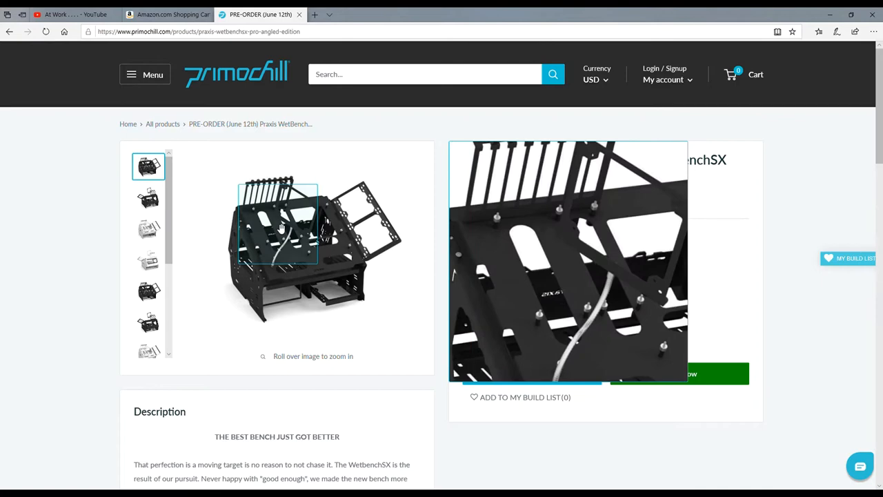
mouse_move(431, 210)
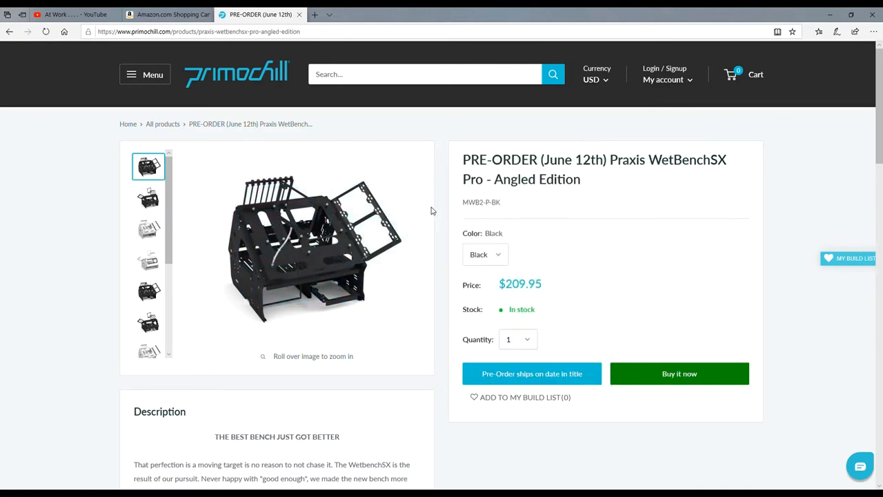
Step: Scroll past Shipping & Returns to the 'You may also like' row showing the WetBenchSX Basic - Flat Edition
scroll("down", 3)
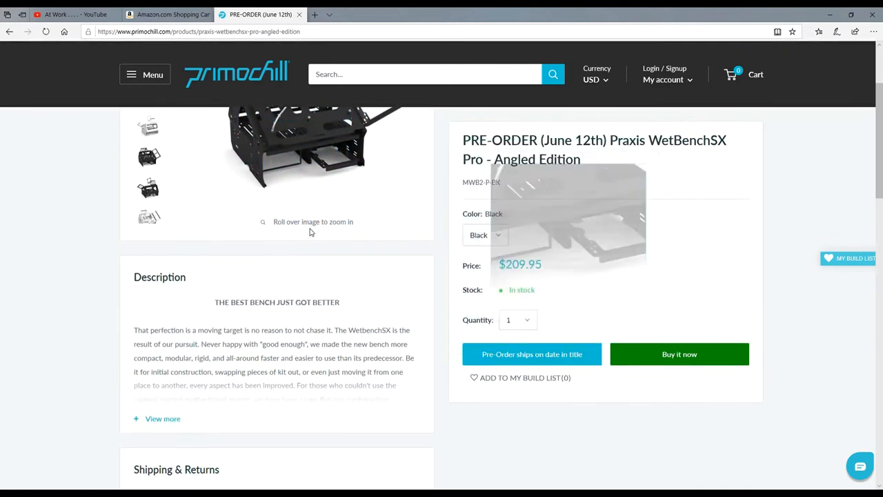
scroll("down", 3)
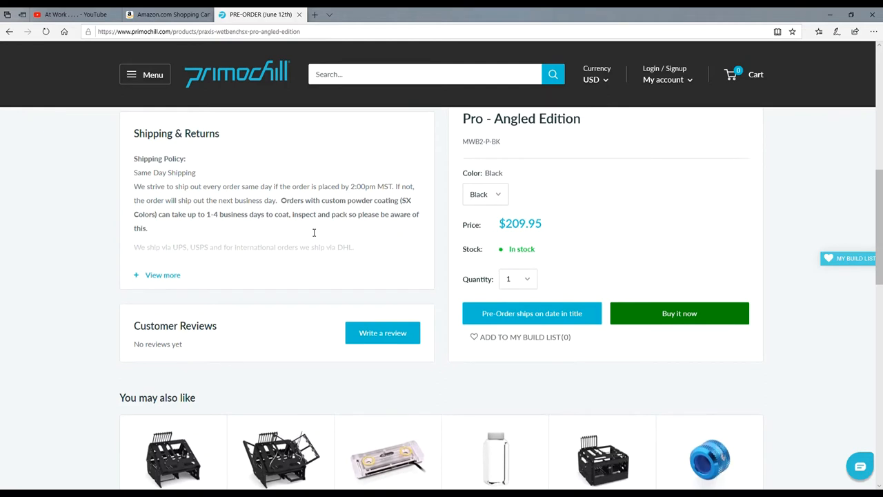
mouse_move(302, 229)
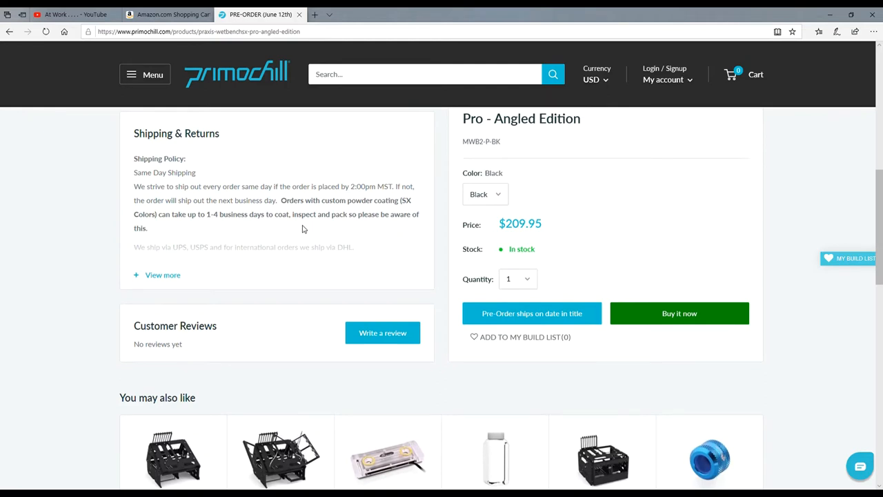
scroll("down", 3)
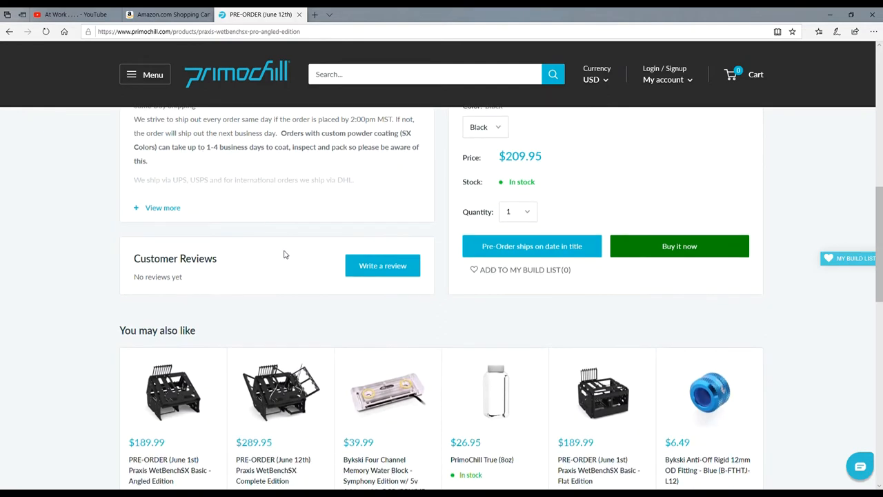
scroll("down", 3)
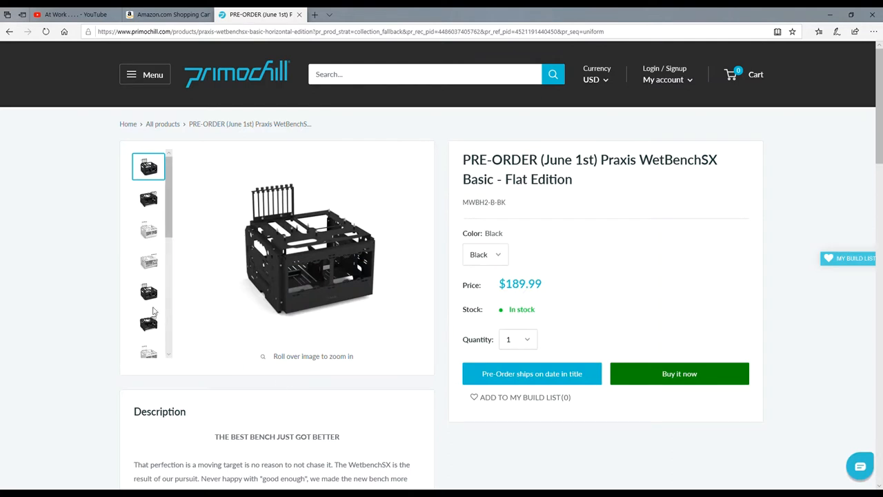
Step: Step through the Basic Flat Edition gallery thumbnails, ending on the white bench photo
left_click(149, 254)
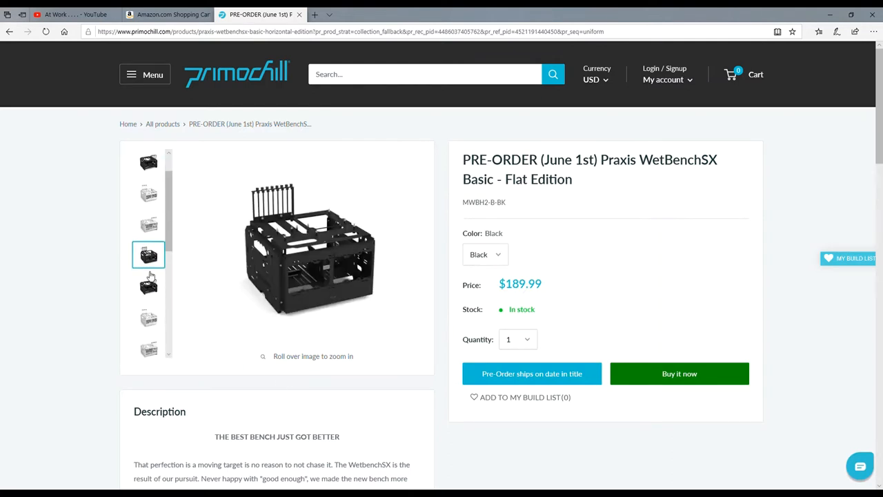
mouse_move(297, 251)
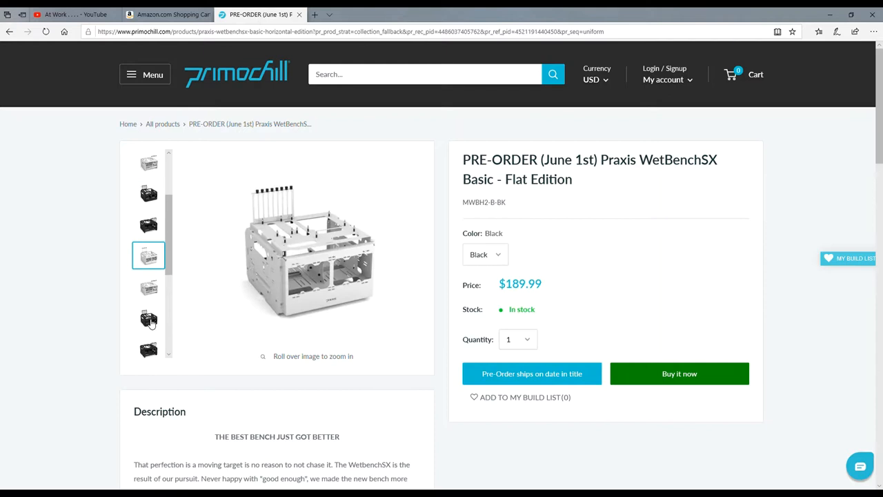
mouse_move(287, 293)
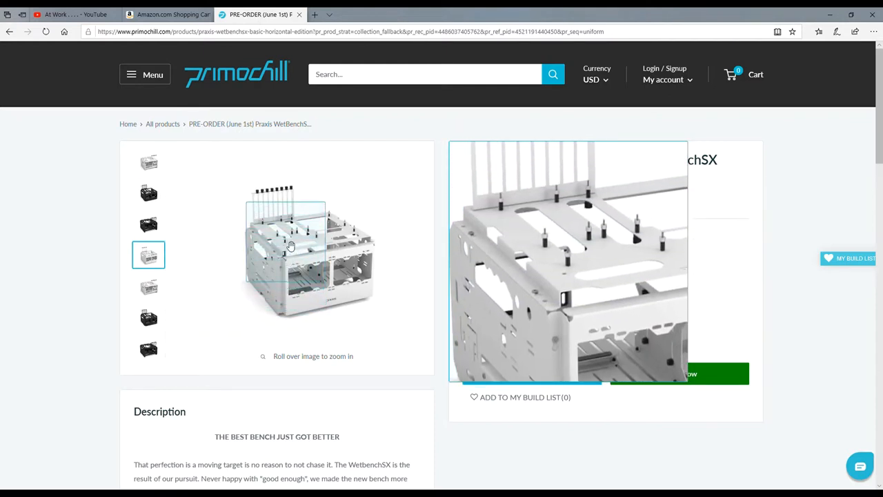
mouse_move(342, 270)
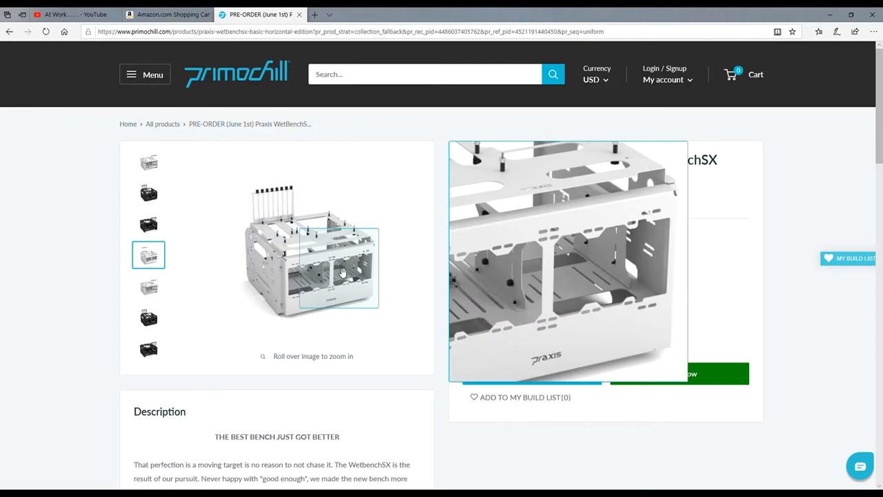
mouse_move(297, 270)
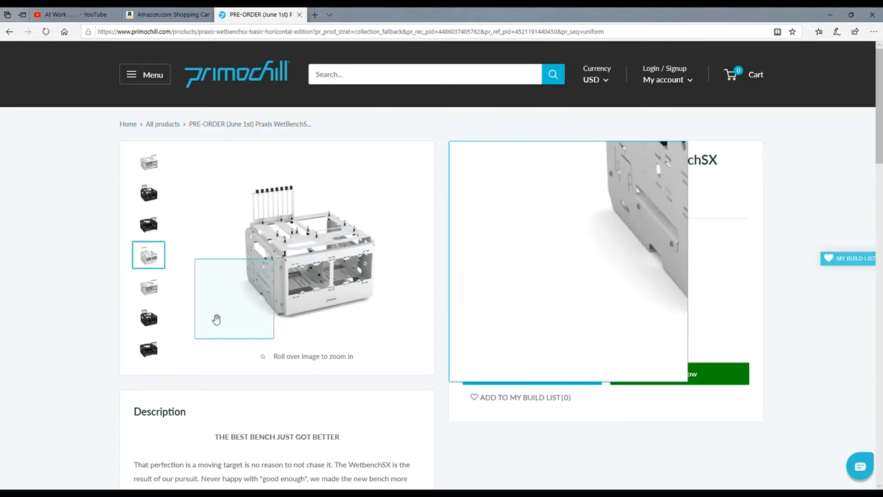
mouse_move(185, 279)
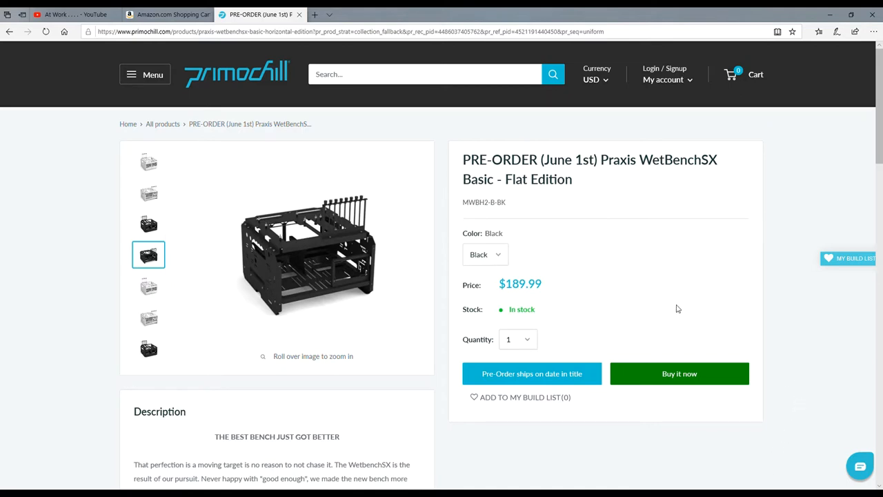
scroll("down", 3)
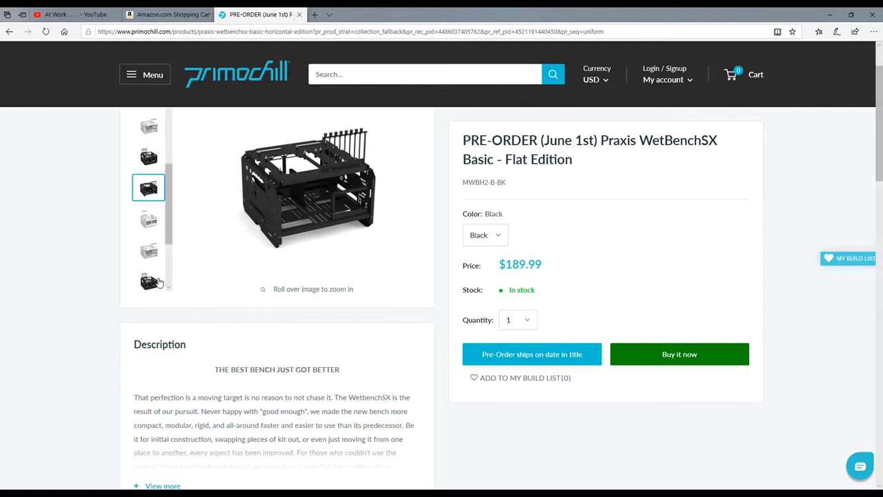
left_click(149, 243)
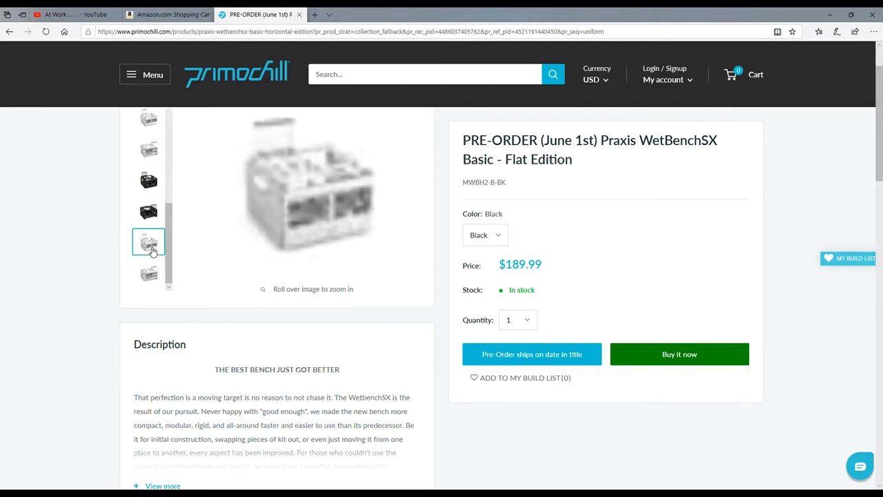
left_click(149, 273)
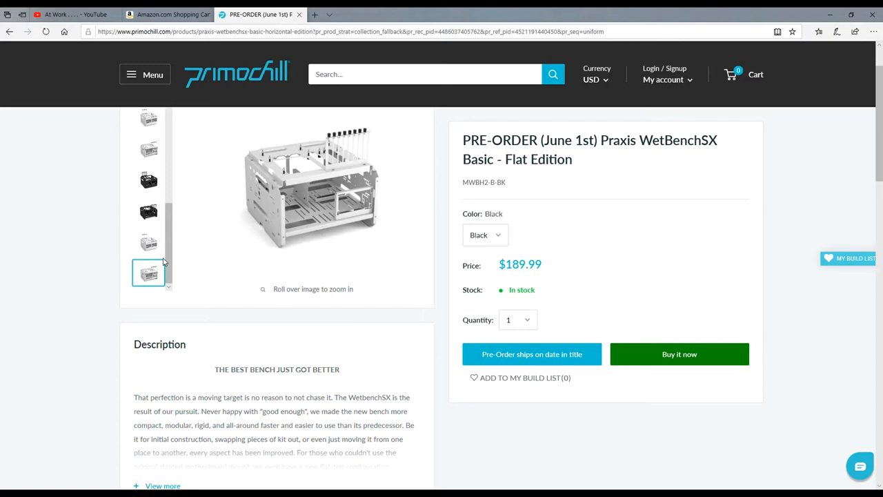
Step: Scroll past Description, Shipping & Returns and reviews to the 'You may also like' carousel
scroll("down", 3)
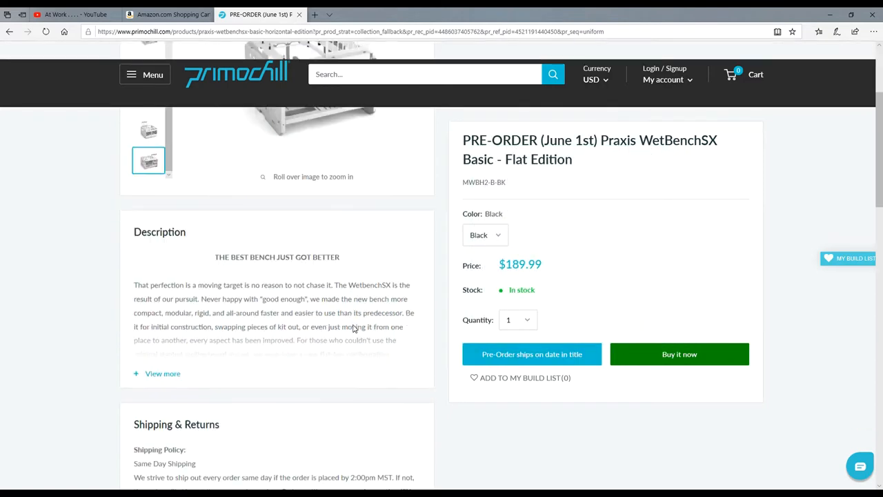
scroll("down", 3)
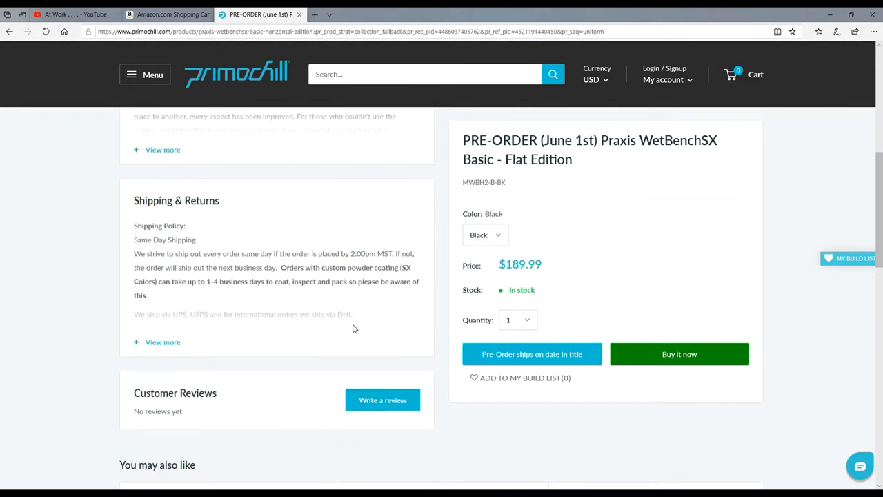
scroll("down", 3)
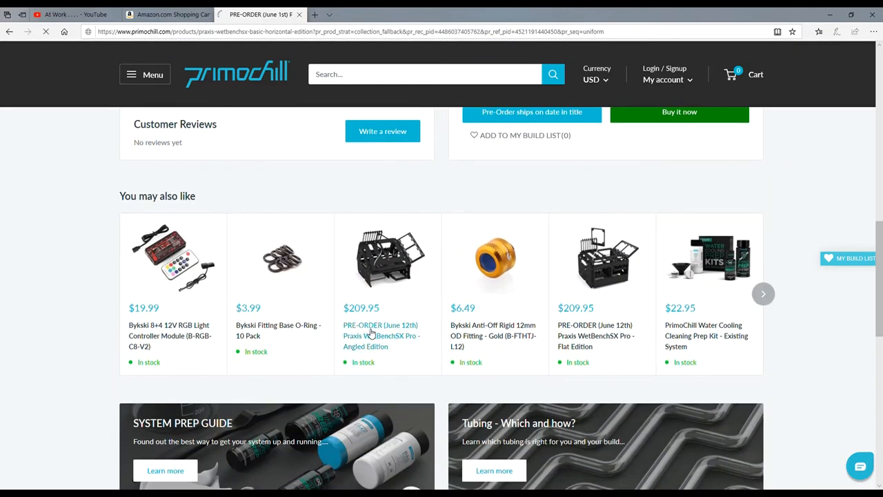
Step: Revisit the WetBenchSX Pro Angled Edition recommendation, then return to the All products catalogue via the breadcrumb
left_click(381, 335)
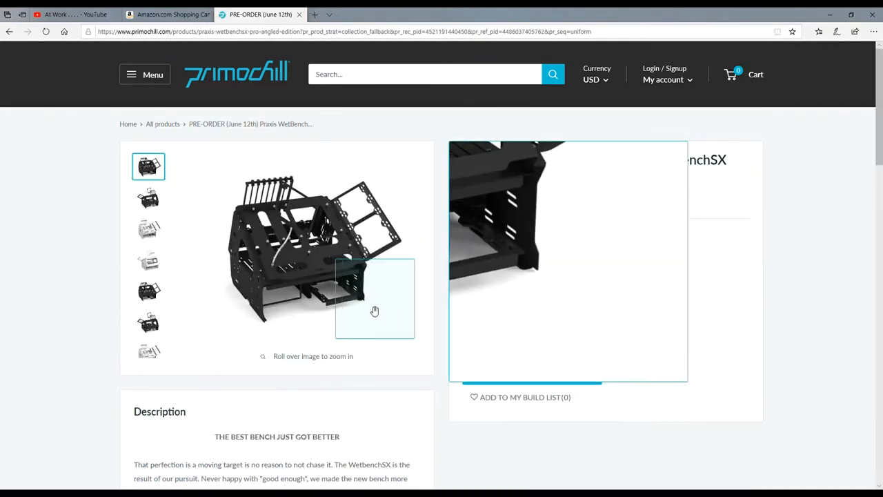
mouse_move(279, 233)
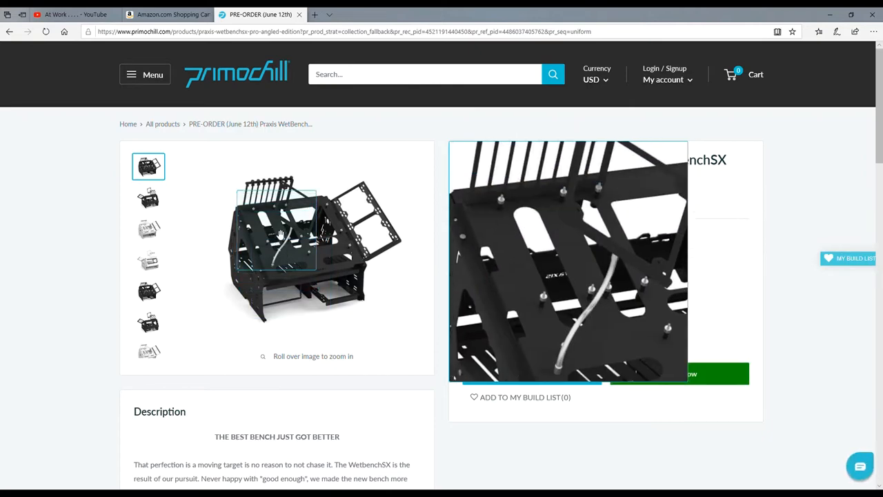
mouse_move(317, 220)
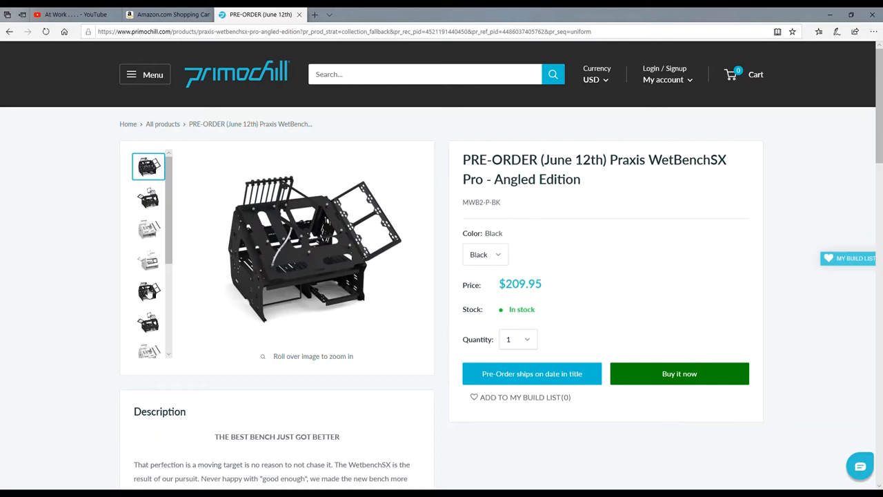
left_click(149, 254)
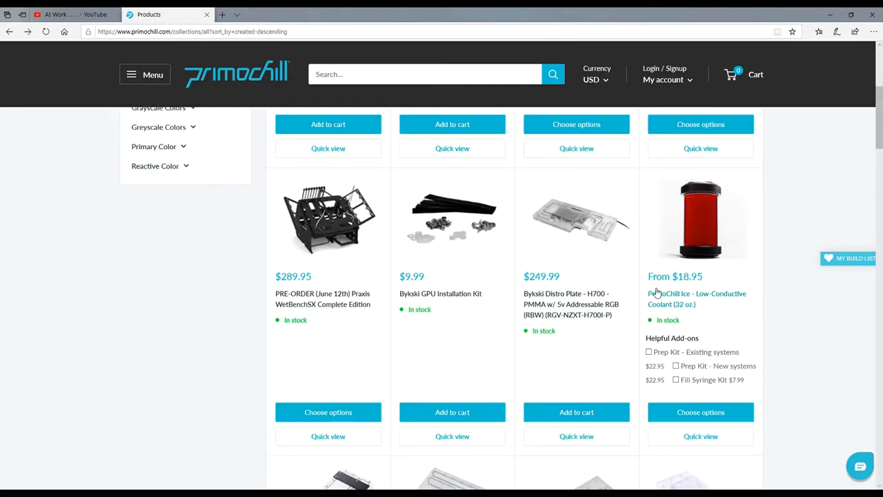
mouse_move(605, 293)
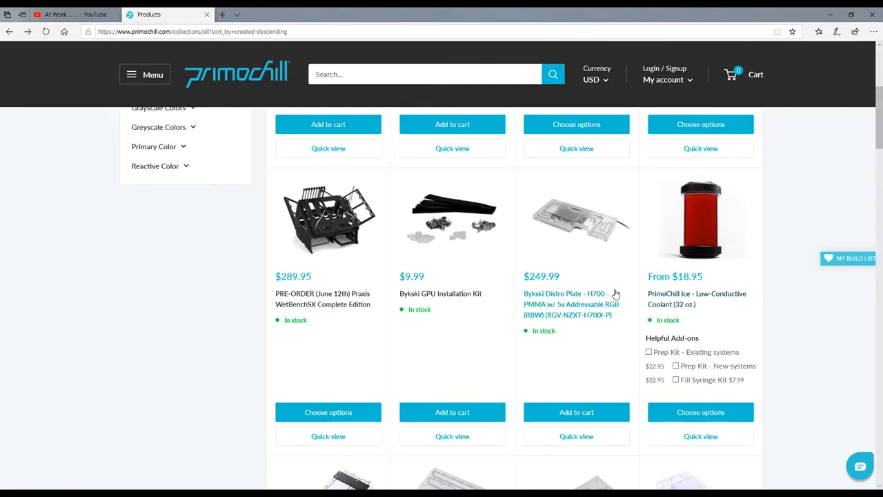
Step: Scroll through page one of All products past the Bykski distro plates and load page 2 with Next
scroll("up", 3)
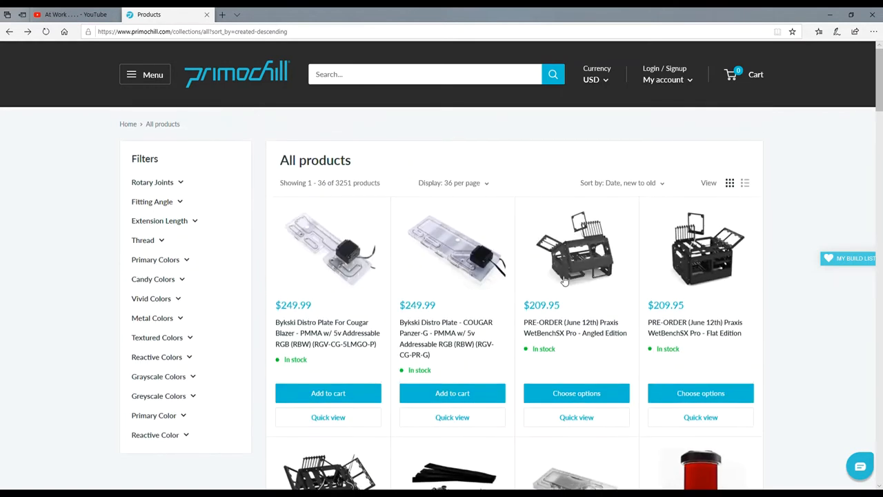
scroll("down", 3)
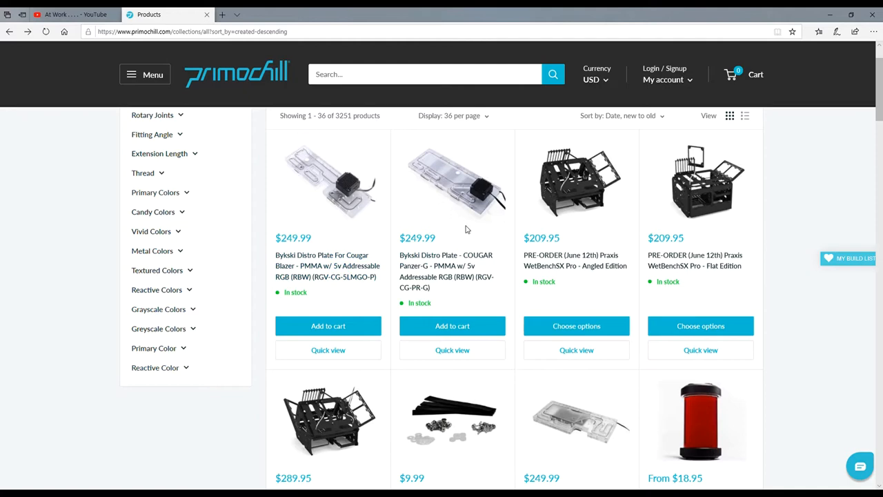
scroll("down", 3)
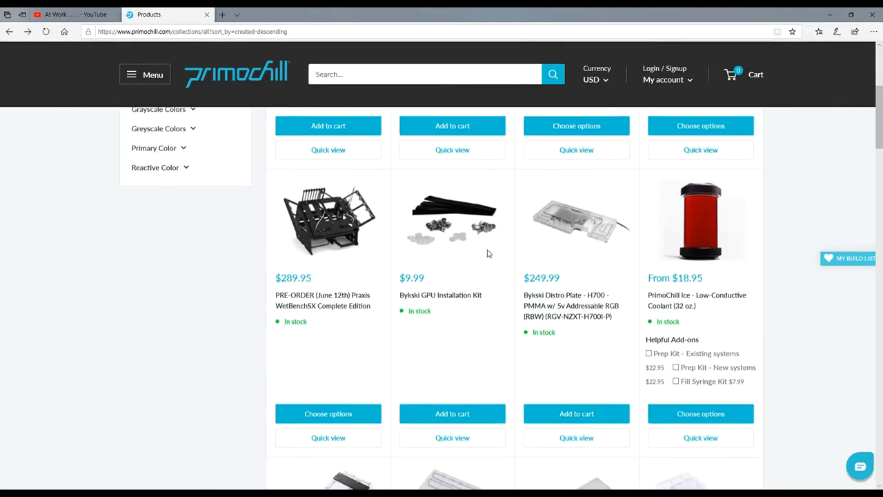
scroll("down", 3)
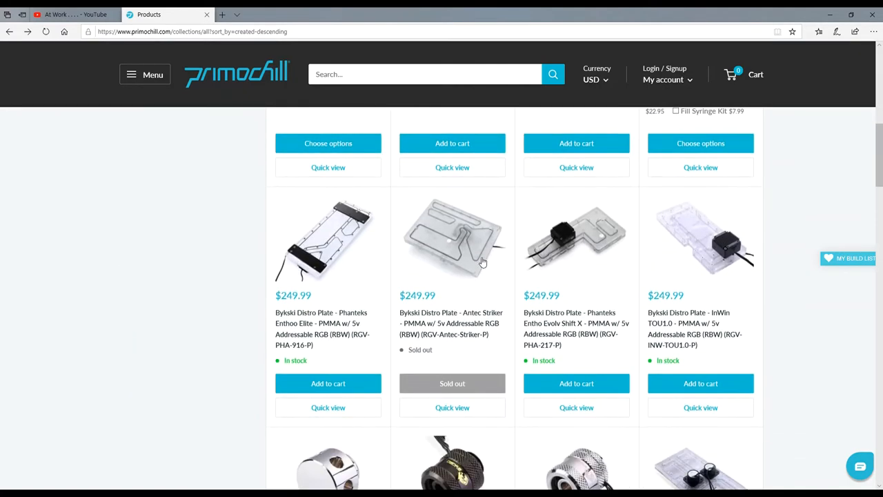
mouse_move(452, 329)
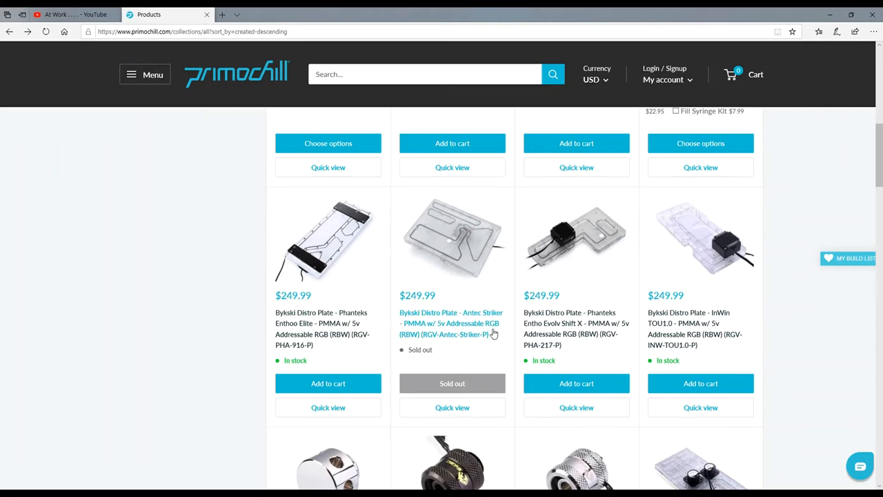
scroll("down", 3)
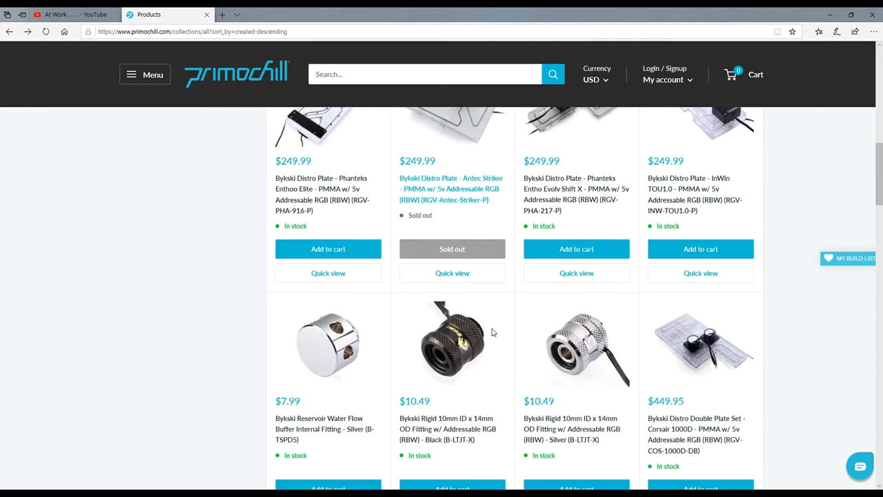
scroll("down", 3)
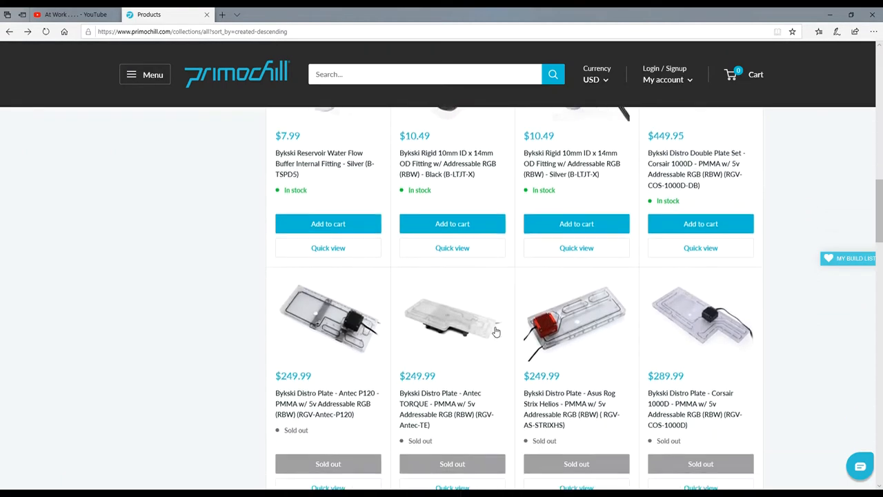
scroll("down", 3)
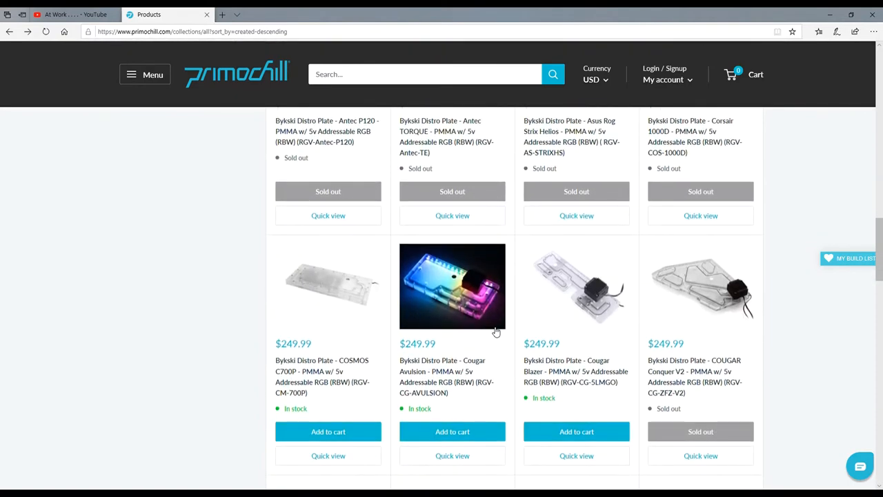
scroll("down", 3)
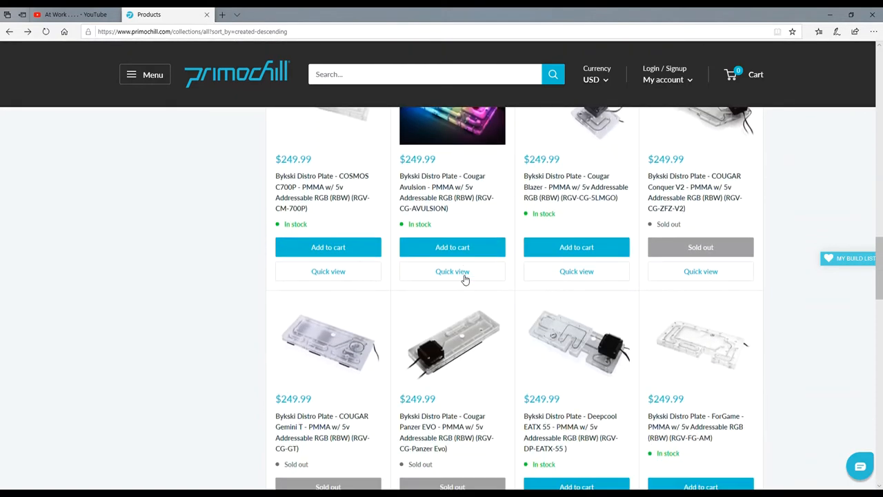
scroll("down", 3)
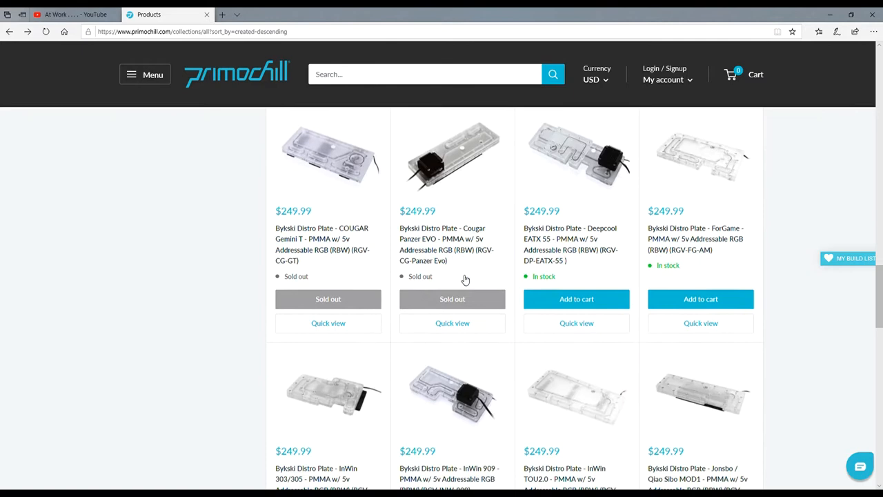
scroll("down", 3)
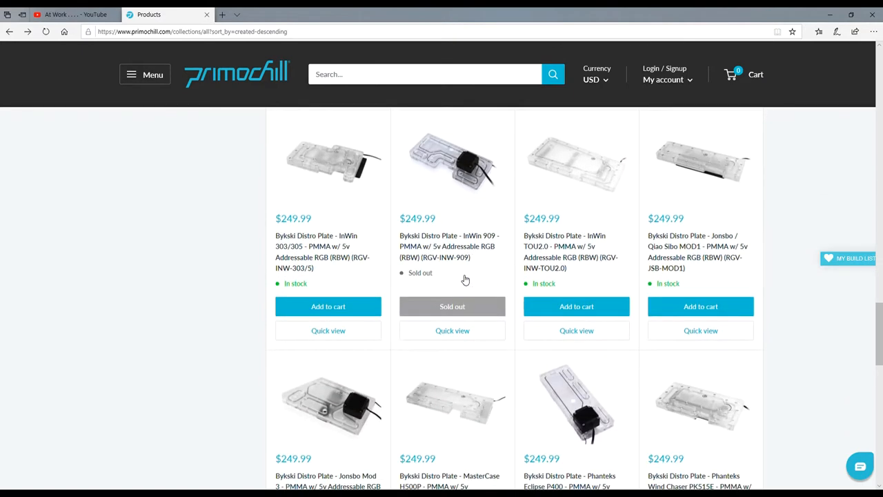
scroll("down", 3)
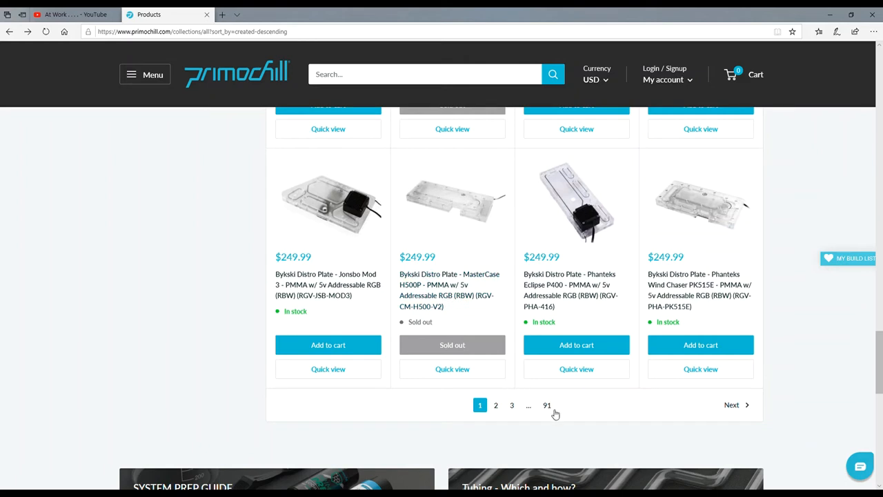
left_click(731, 406)
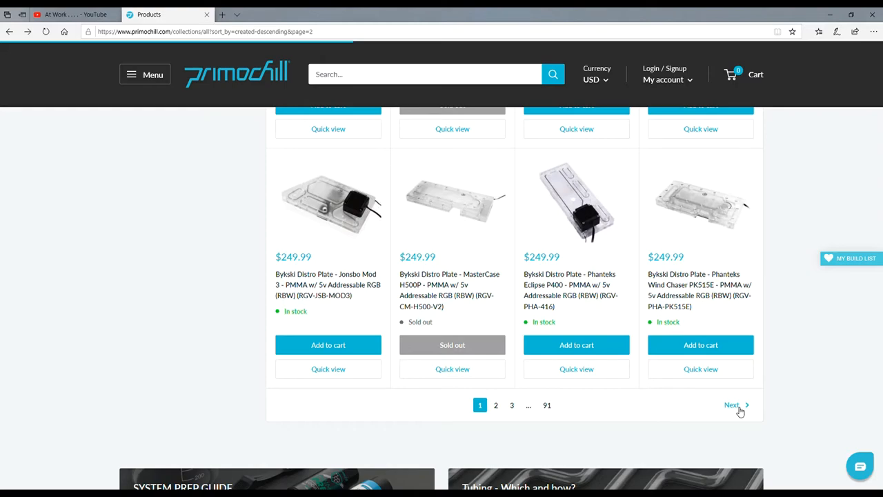
Step: On page two (items 37–72), expand the Fitting Angle filter to show its degree and straight options
left_click(735, 406)
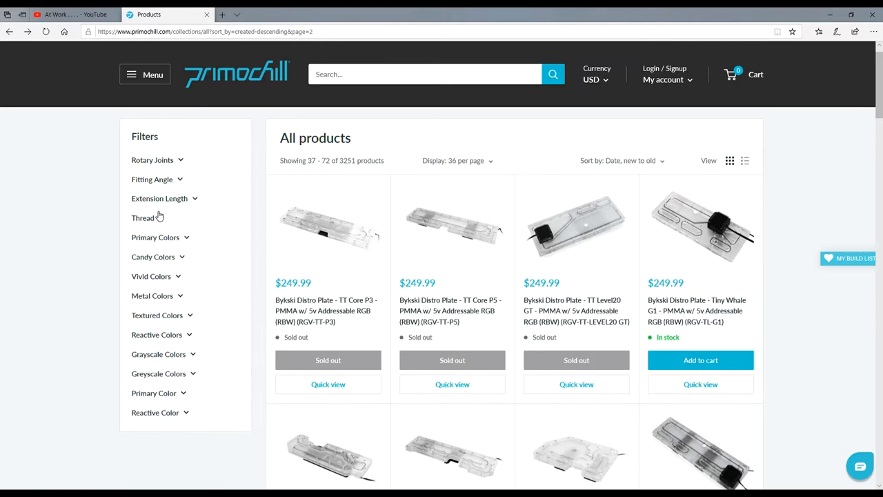
mouse_move(171, 185)
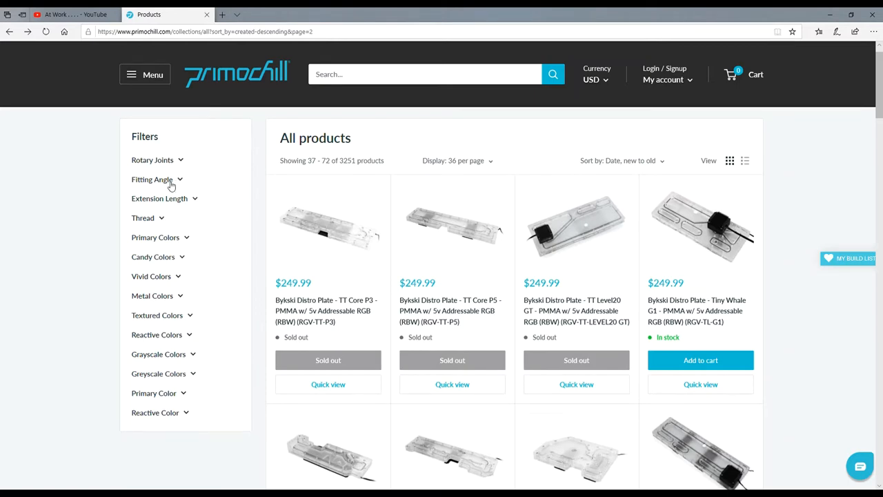
left_click(151, 180)
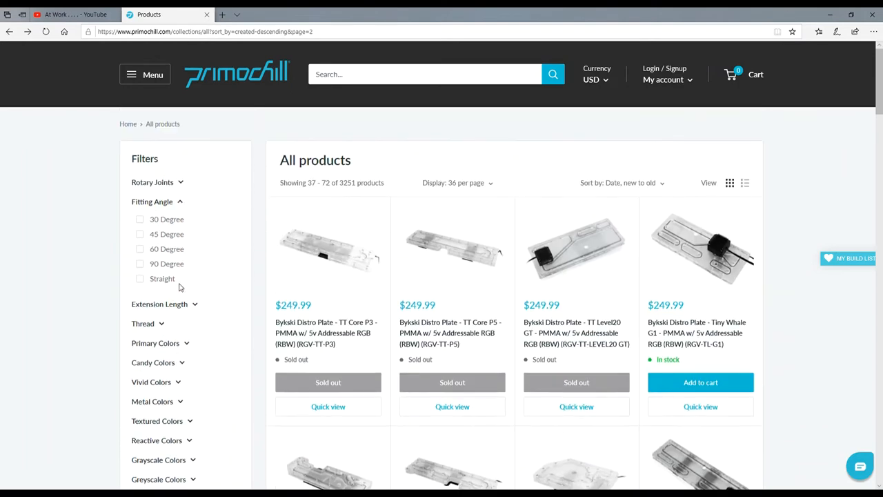
mouse_move(145, 75)
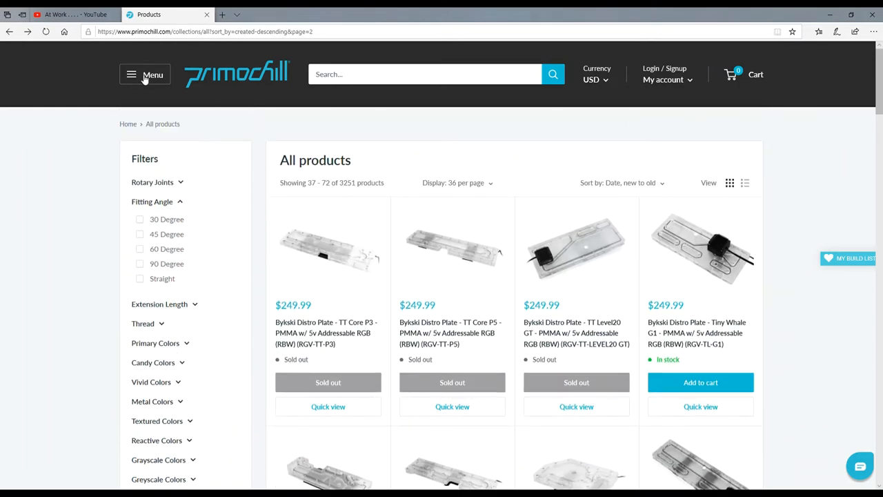
Step: From the category menu's Radiator Accessories, go to the Fan Covers (120mm) collection
left_click(143, 74)
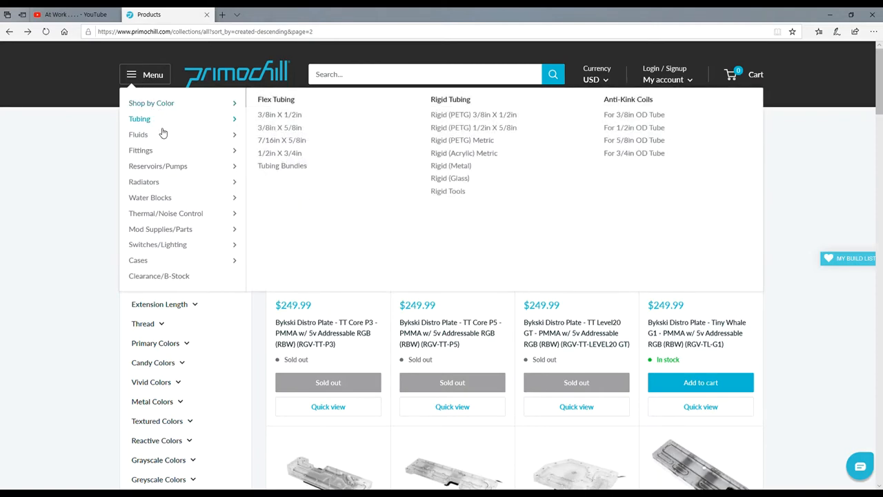
mouse_move(144, 183)
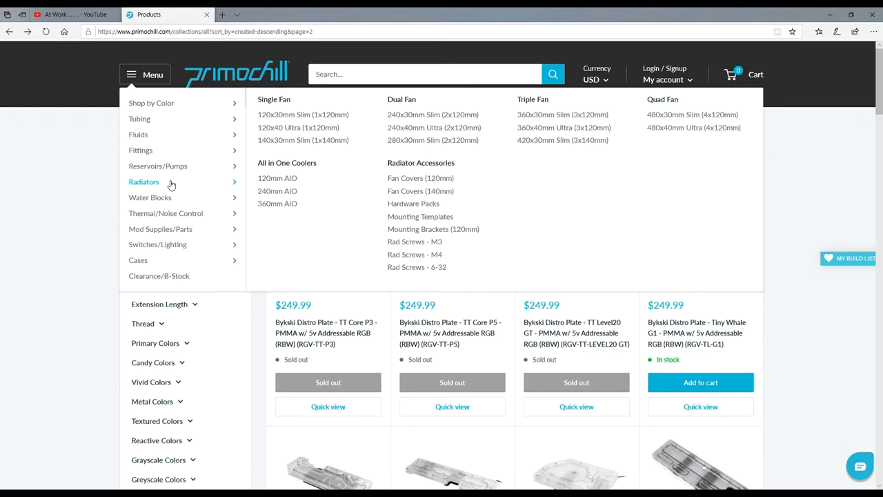
mouse_move(417, 179)
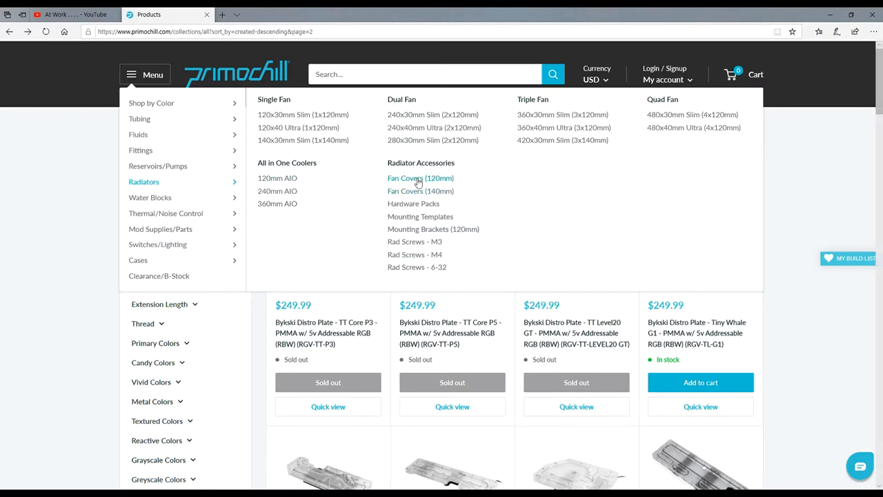
left_click(420, 178)
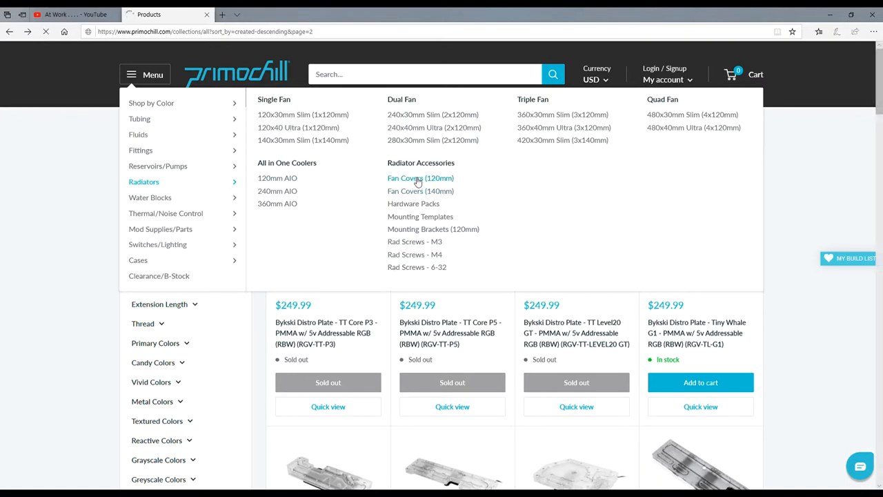
left_click(420, 178)
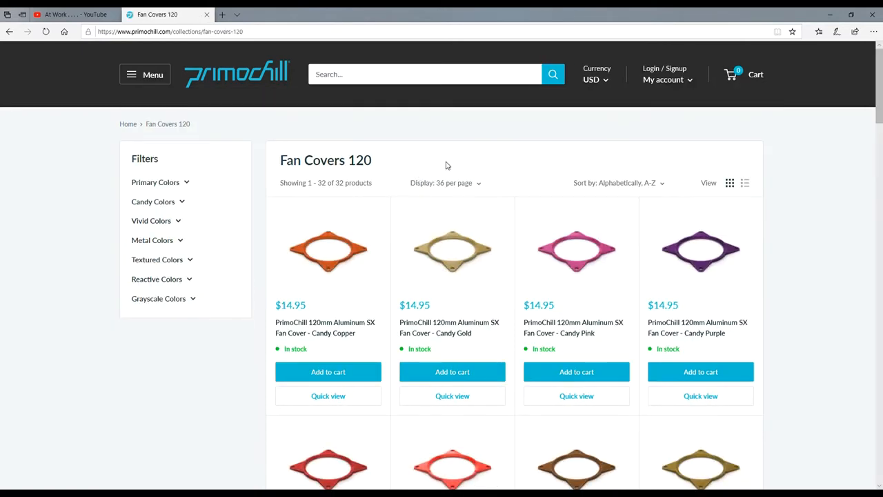
Step: Scroll through the Fan Covers 120 listing and open the PrimoChill 120mm Aluminum SX Fan Cover - True Blue
scroll("down", 3)
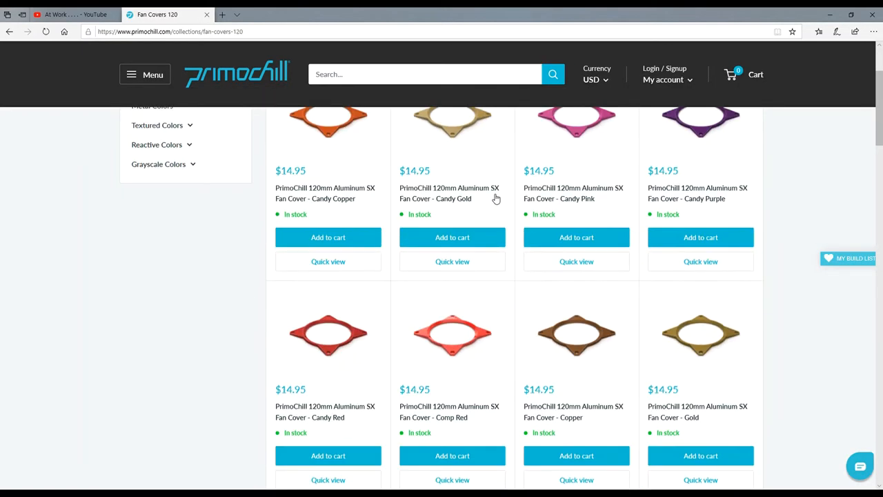
scroll("down", 3)
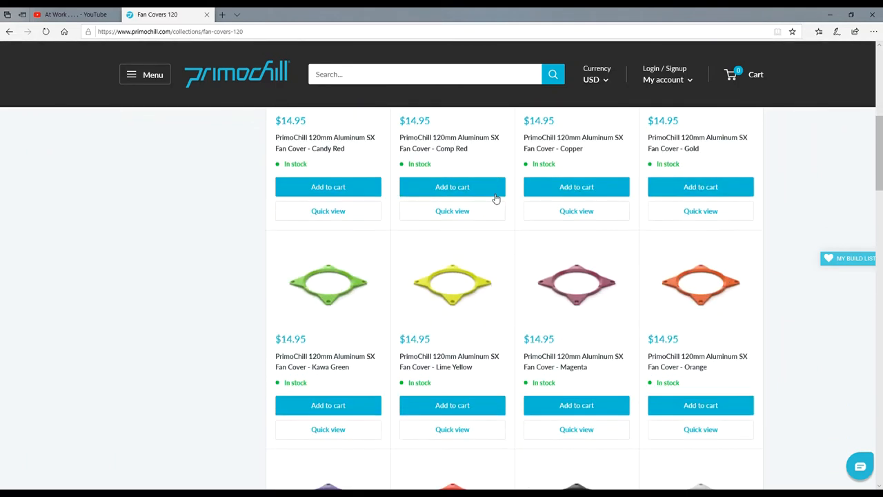
scroll("down", 3)
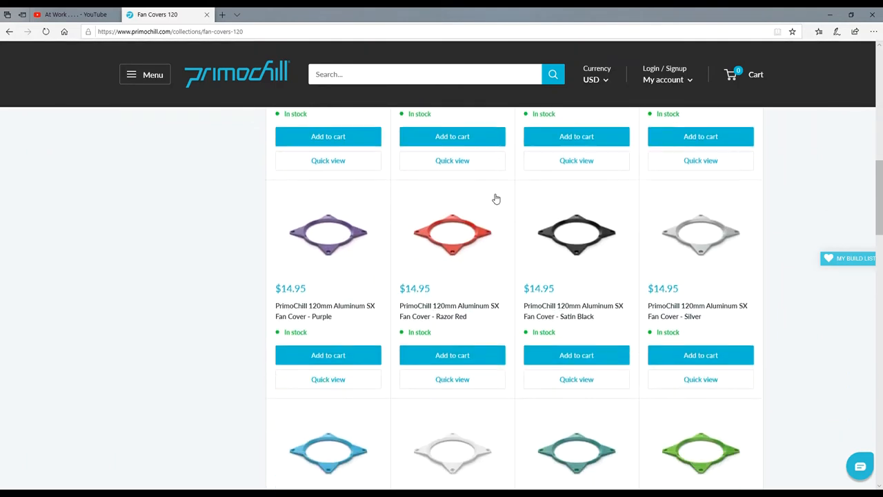
scroll("down", 3)
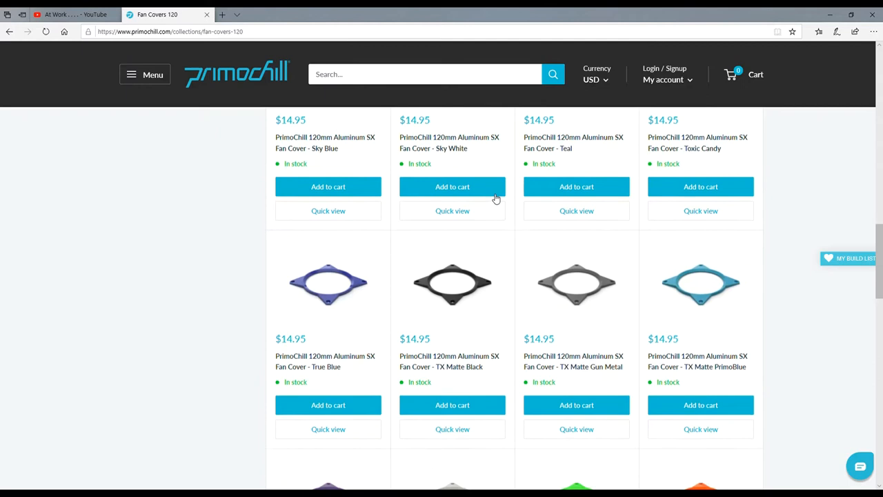
scroll("down", 3)
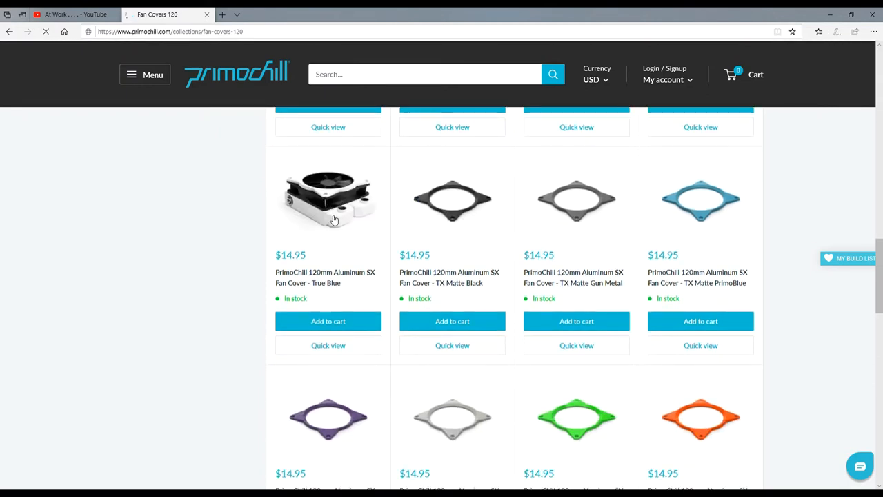
left_click(329, 200)
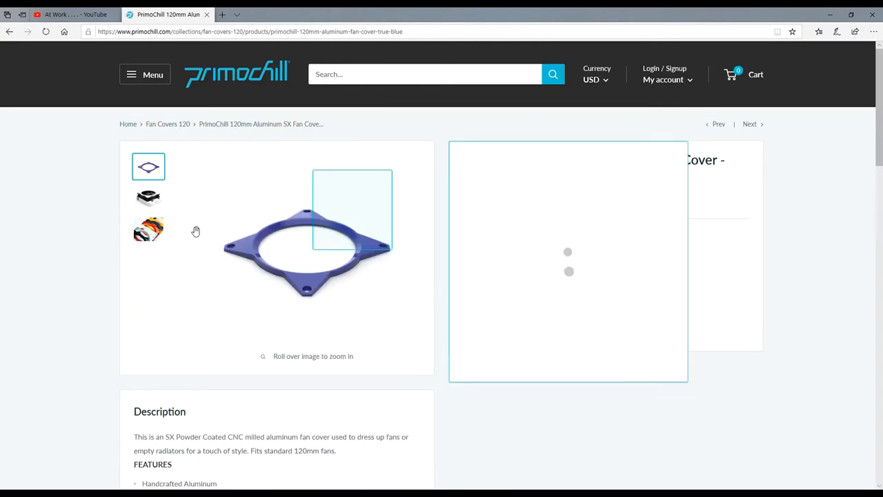
Step: View the assorted-colours and fan-mounted photos, then scroll down to 'You may also like'
left_click(149, 229)
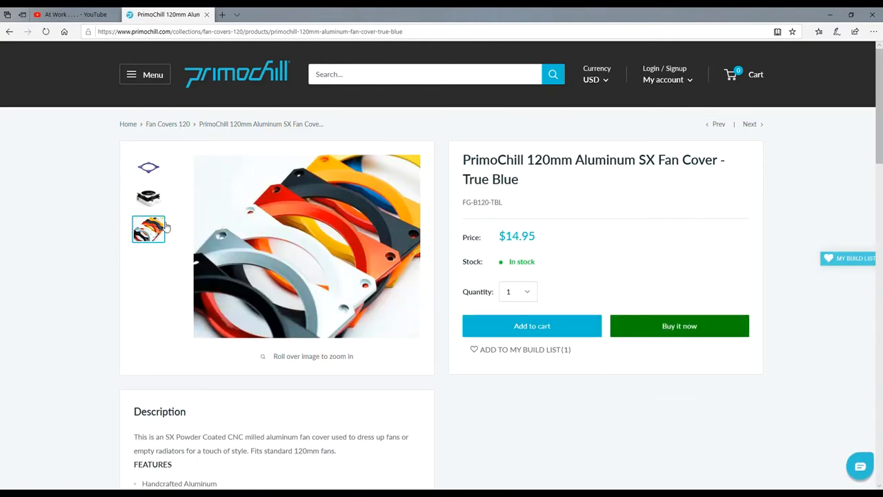
left_click(149, 199)
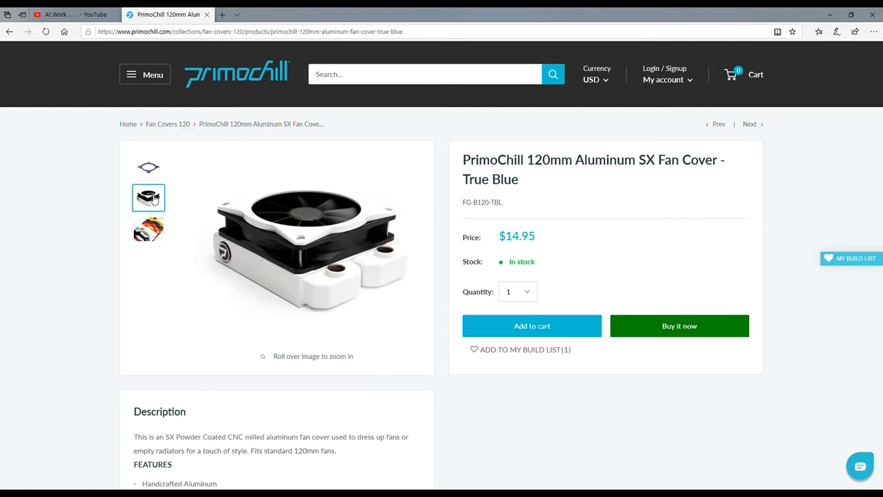
scroll("down", 3)
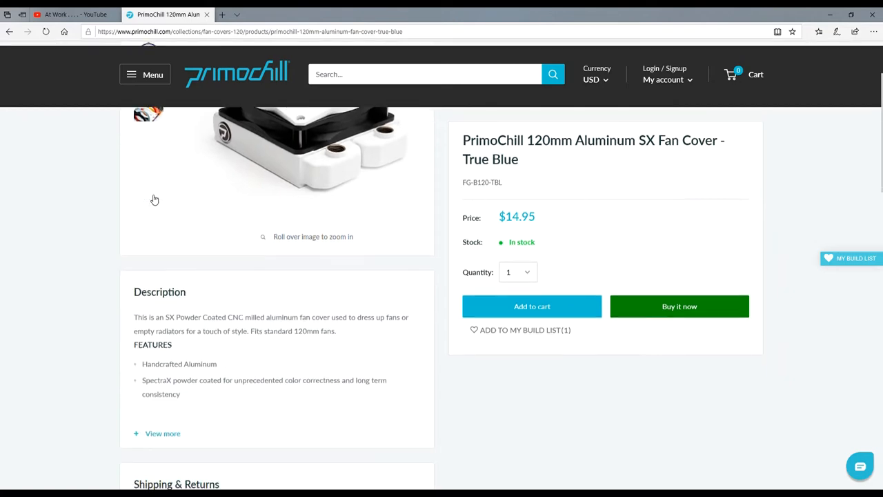
scroll("down", 3)
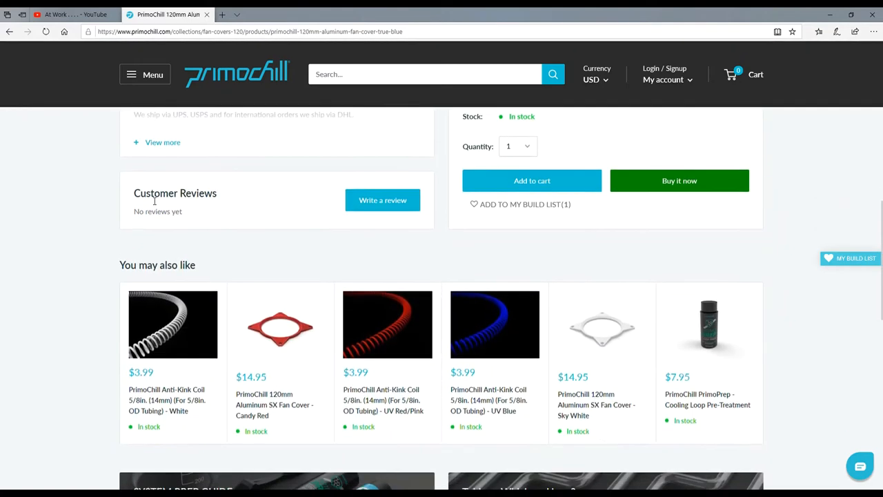
scroll("down", 3)
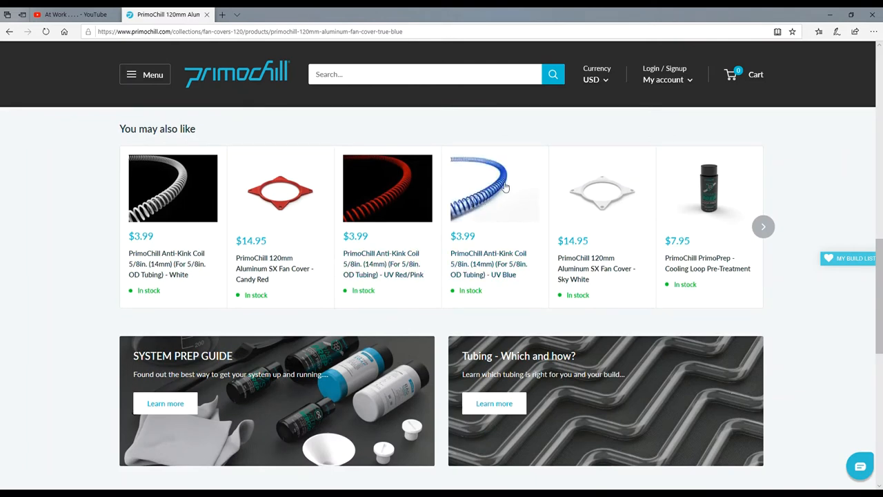
Step: Continue to Recently viewed and open the Praxis WetBench product page
scroll("down", 3)
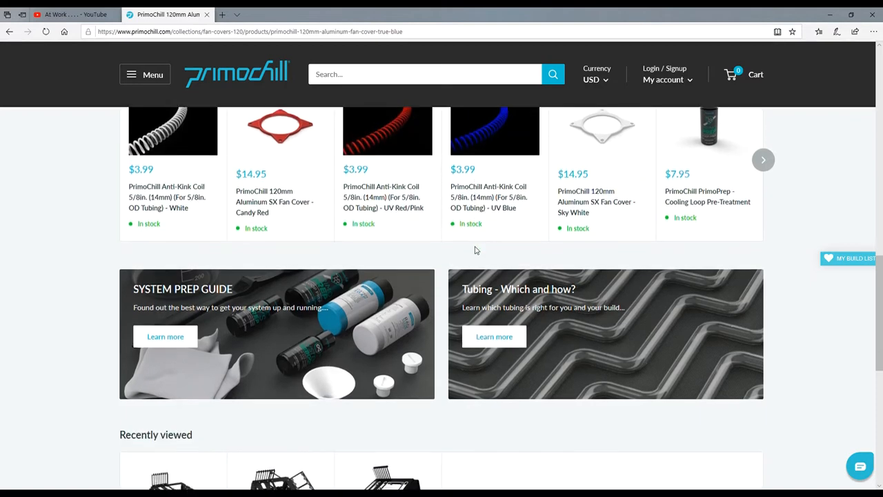
scroll("down", 3)
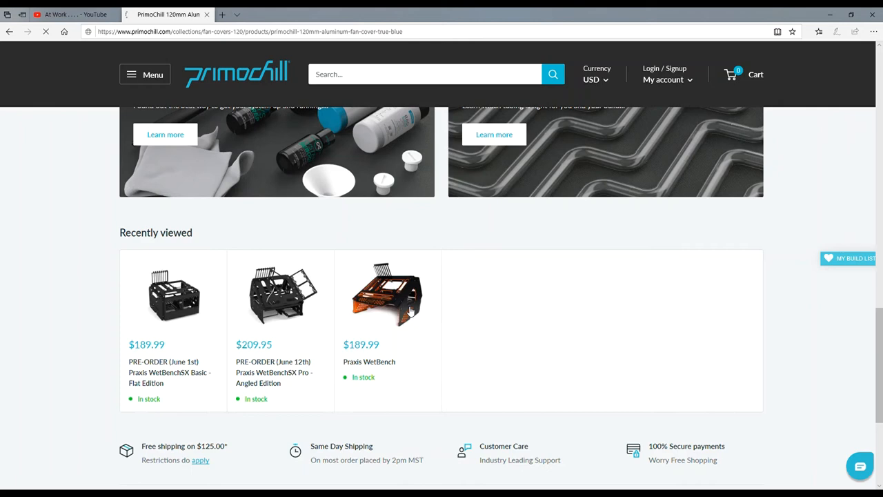
left_click(387, 294)
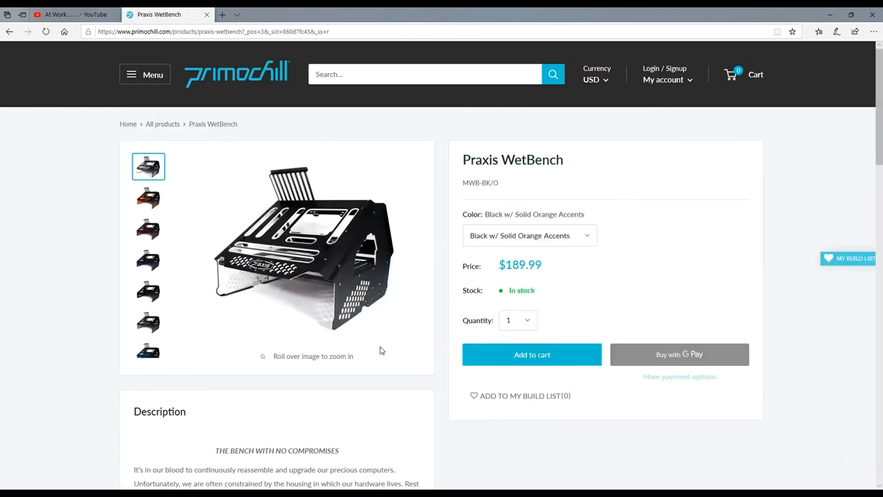
mouse_move(237, 320)
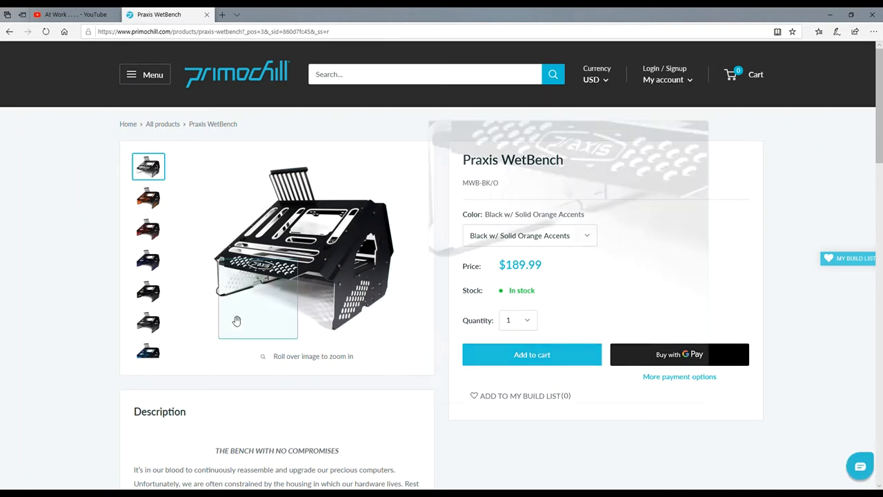
mouse_move(260, 260)
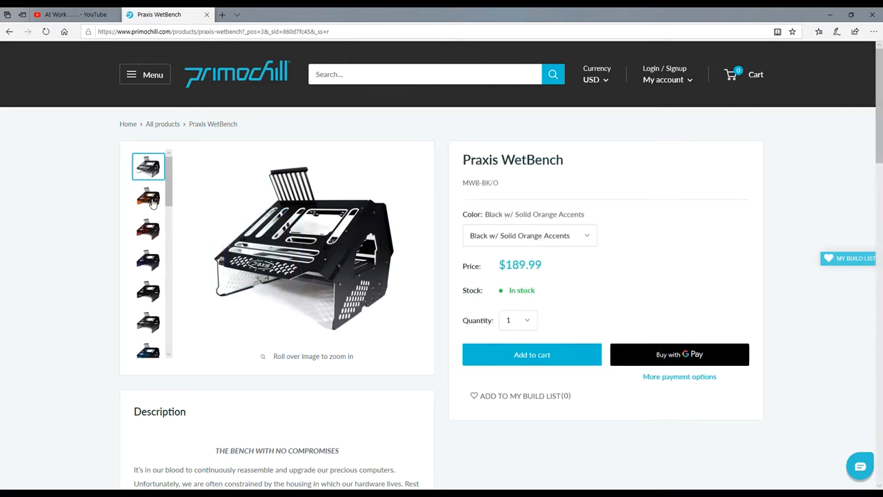
Step: View another Praxis WetBench gallery photo and look further down the page
left_click(147, 229)
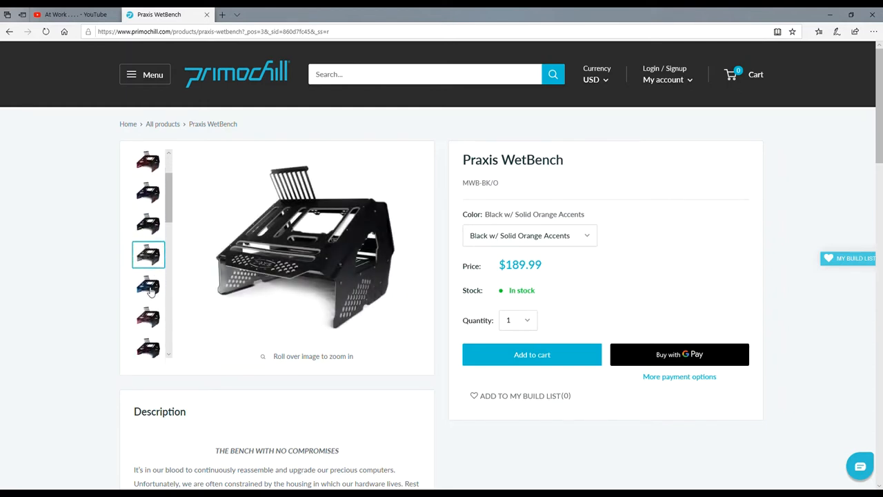
mouse_move(259, 279)
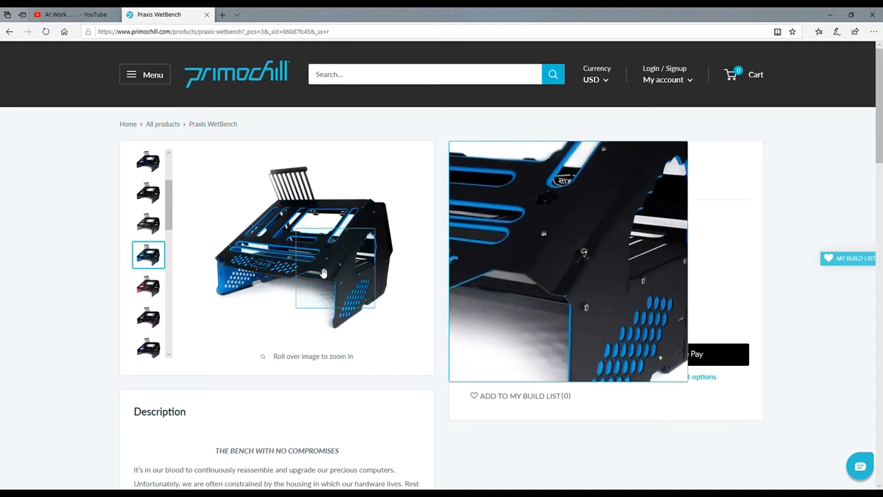
mouse_move(546, 257)
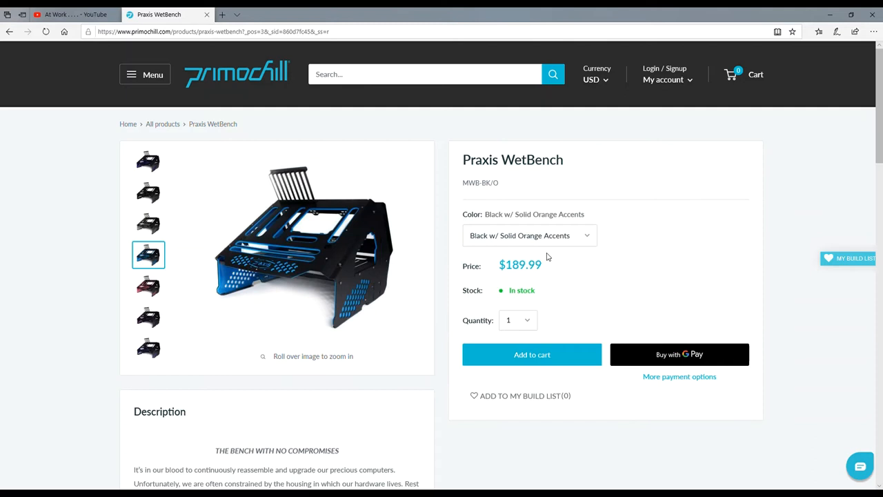
mouse_move(586, 276)
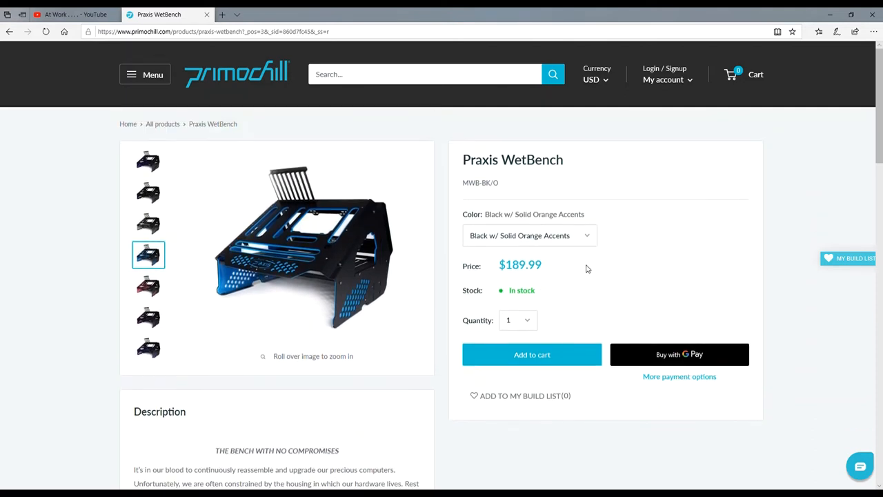
mouse_move(584, 269)
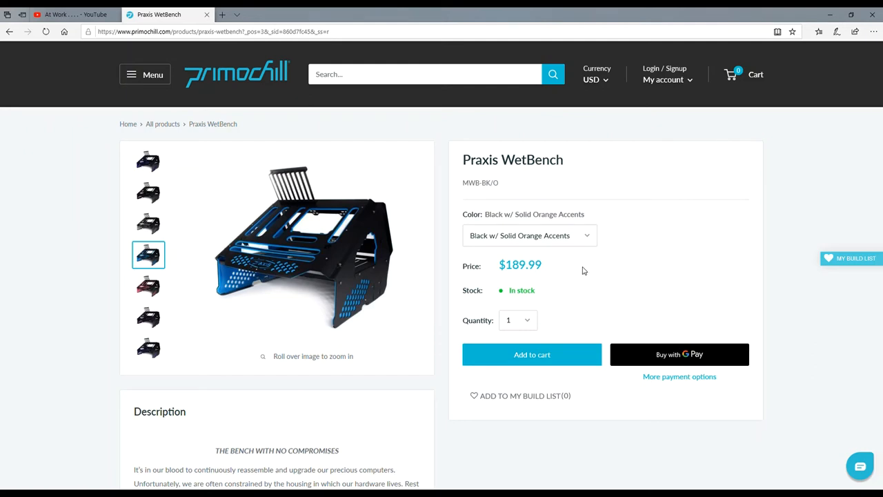
mouse_move(413, 269)
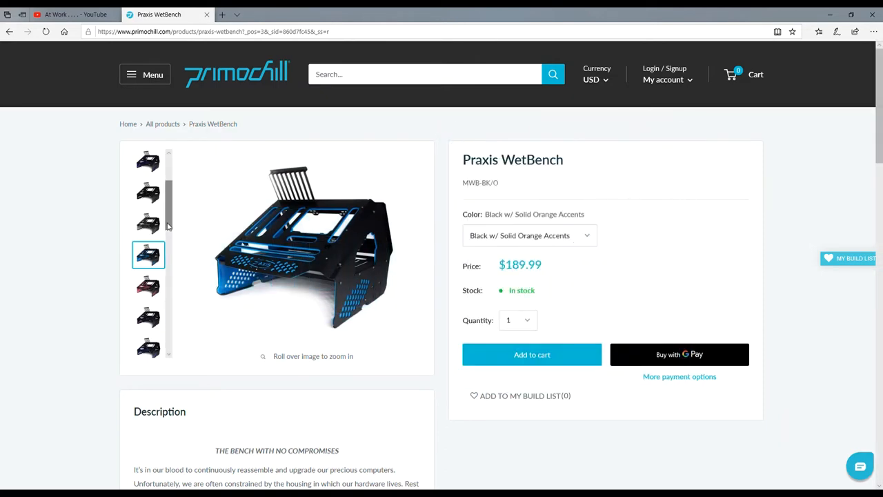
mouse_move(303, 260)
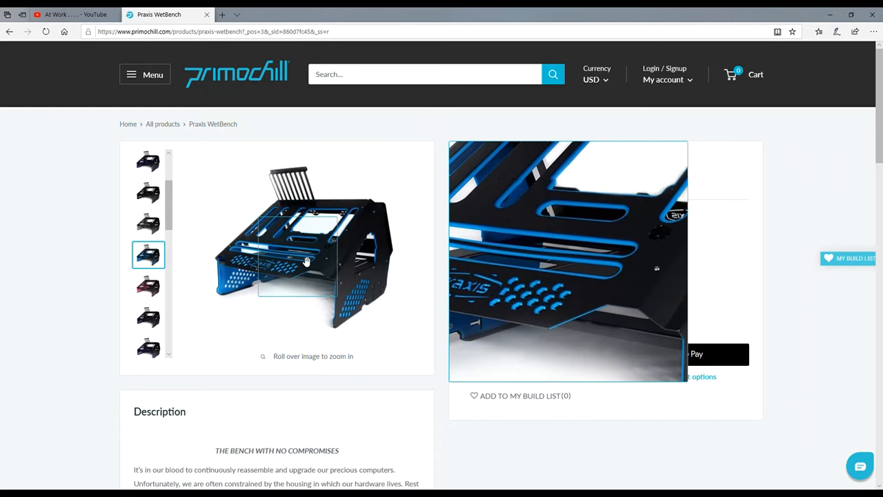
scroll("down", 3)
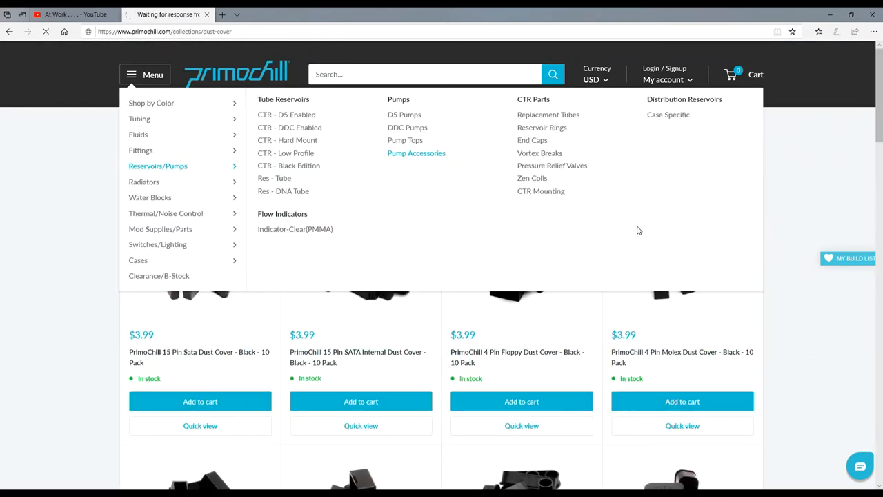
Step: Go to Pump Accessories and scroll through its 14 products, from spider mount brackets to O-rings
left_click(417, 152)
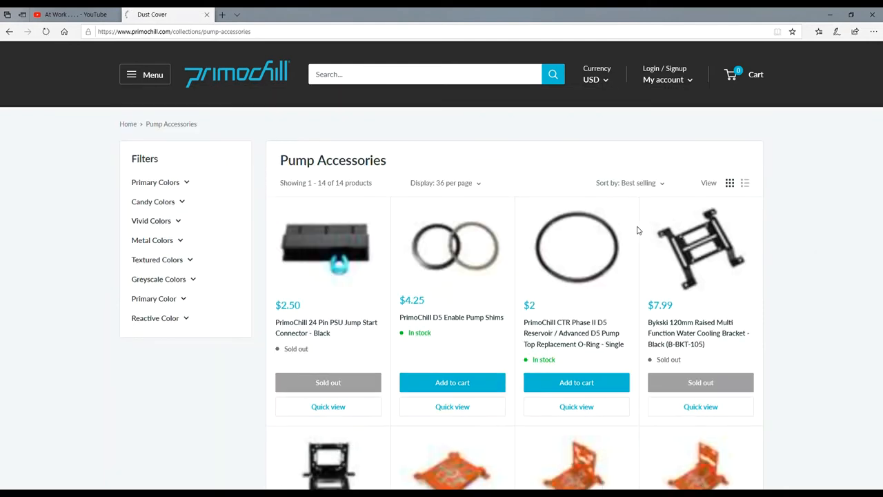
scroll("down", 3)
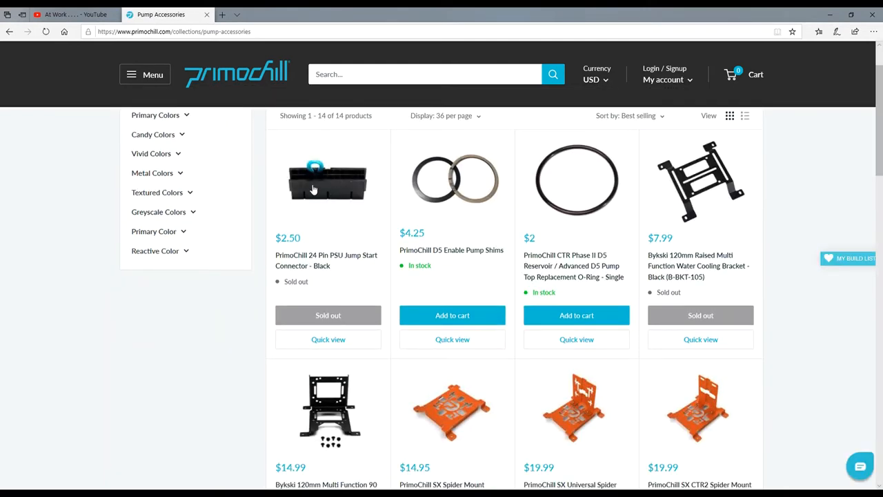
scroll("down", 3)
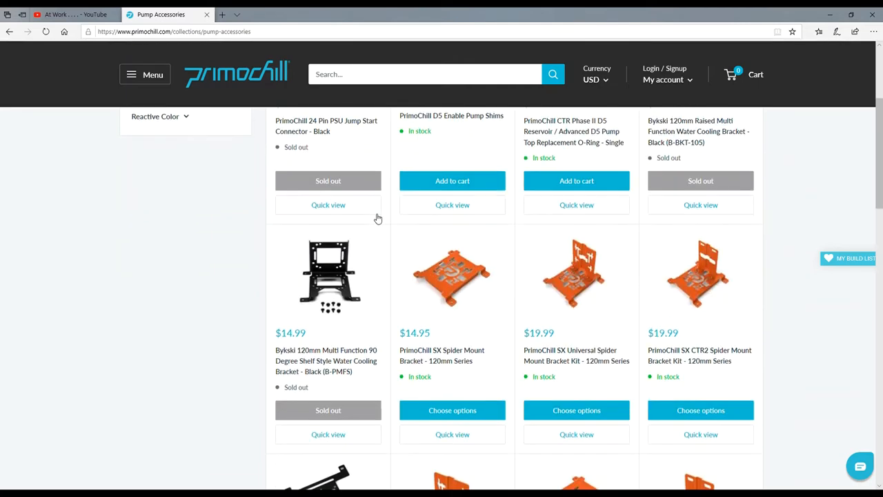
scroll("down", 3)
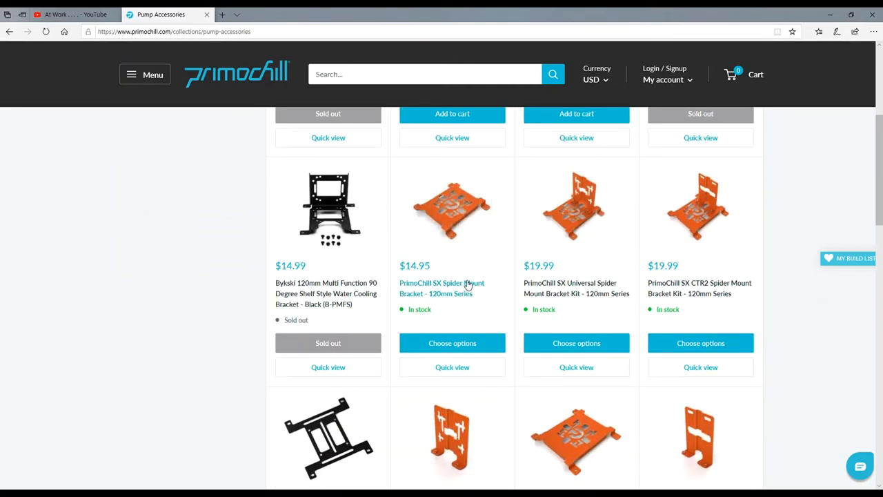
scroll("down", 3)
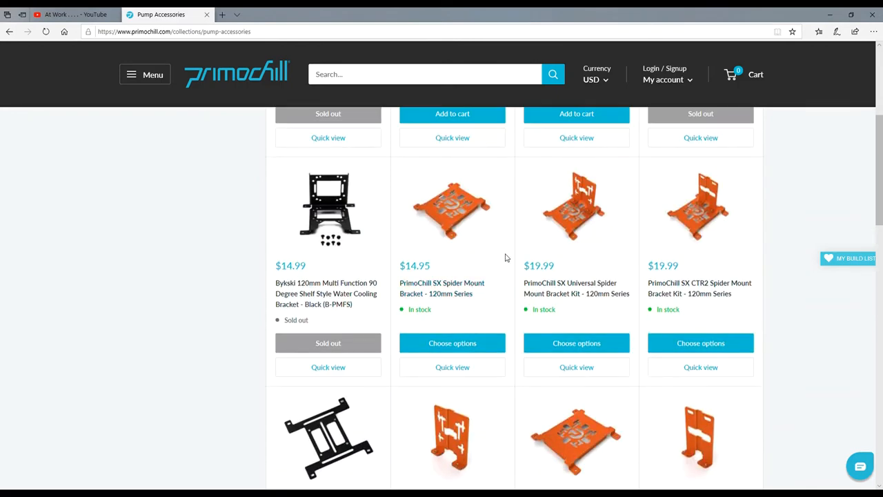
mouse_move(452, 207)
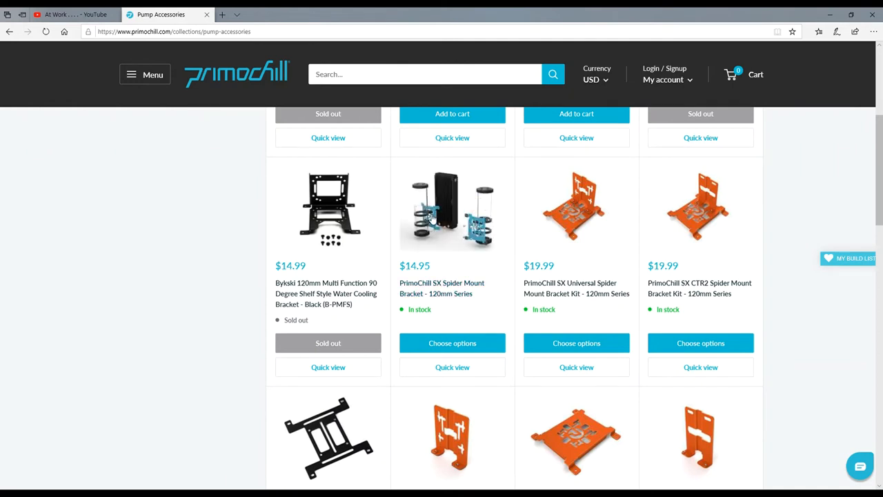
mouse_move(453, 190)
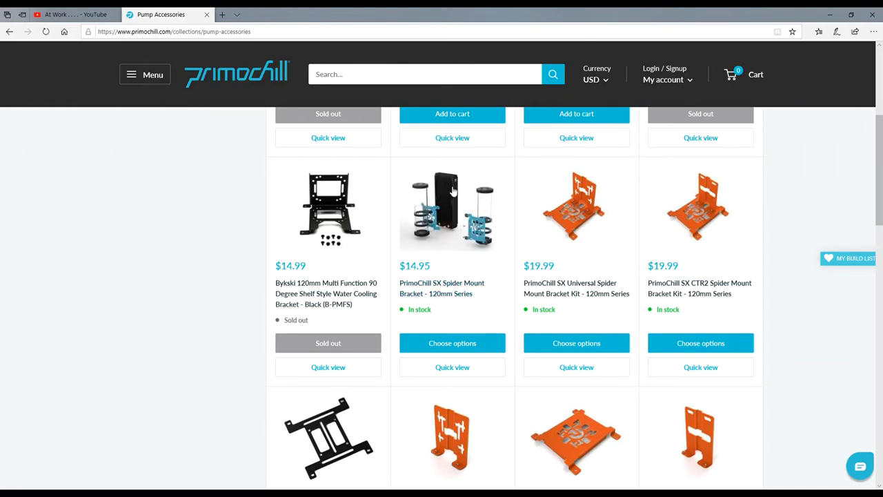
scroll("down", 3)
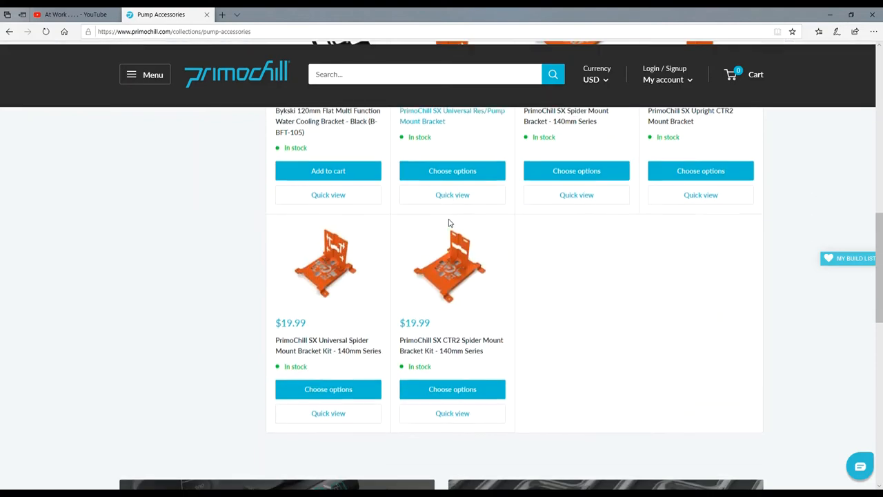
scroll("down", 3)
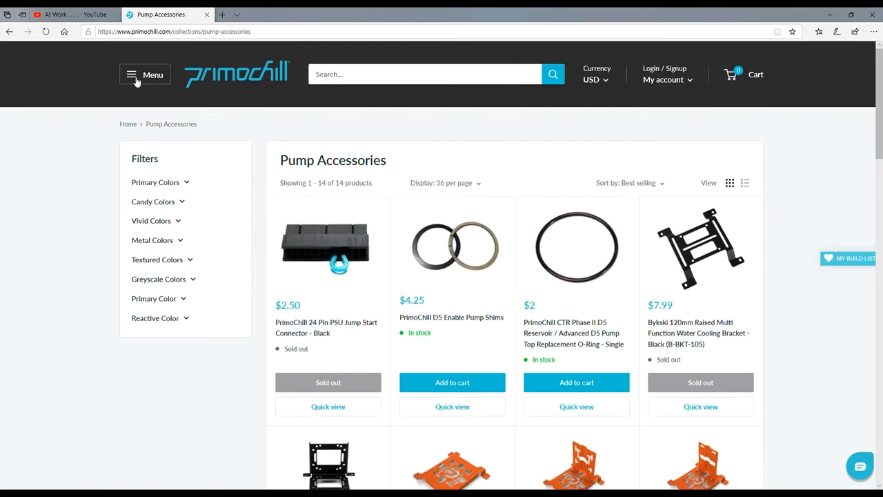
Step: Navigate via the category menu to the Switch Harnesses collection of five wire harnesses
left_click(144, 75)
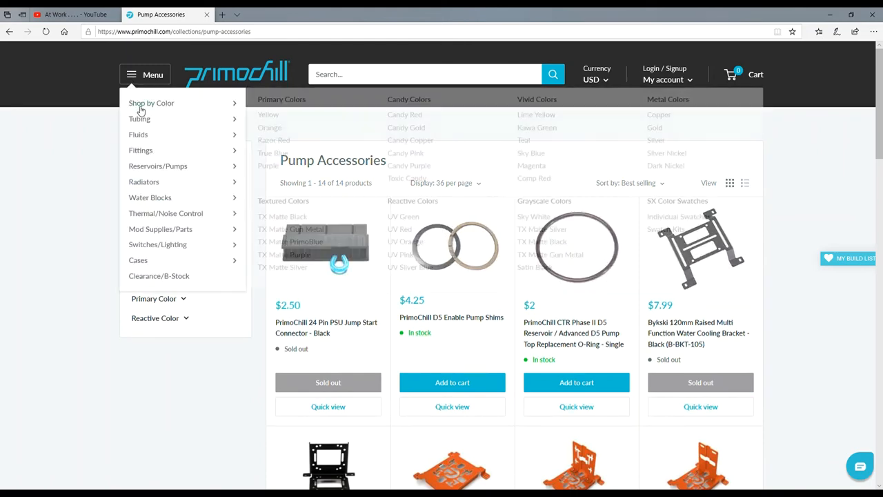
mouse_move(141, 150)
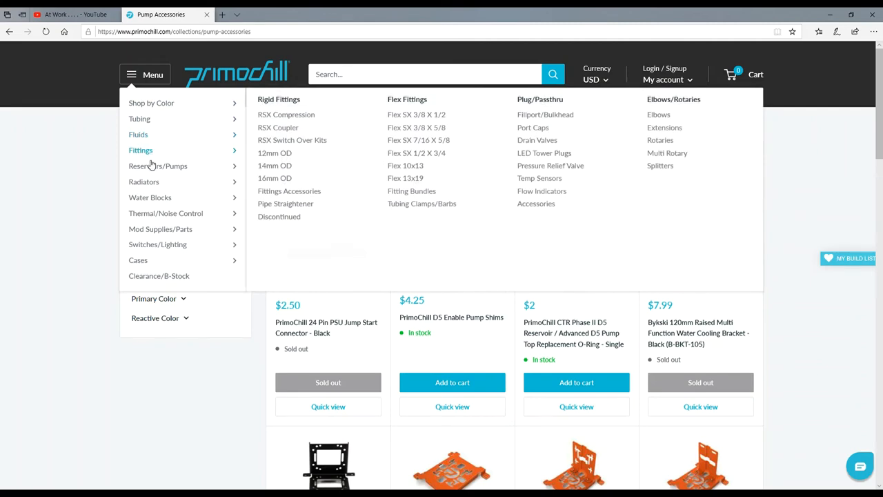
mouse_move(150, 197)
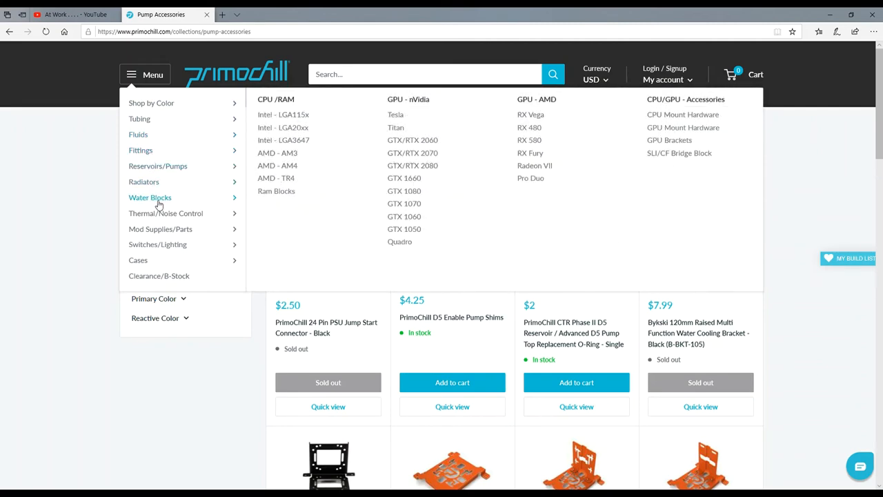
mouse_move(165, 212)
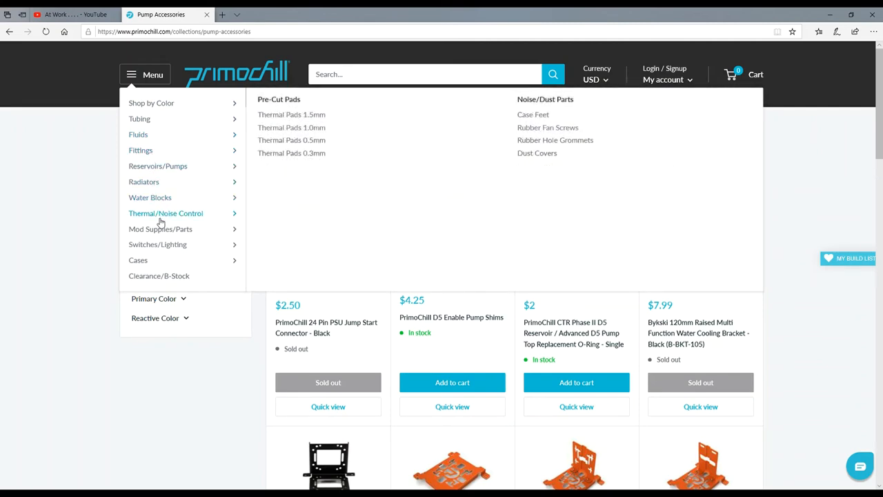
mouse_move(158, 244)
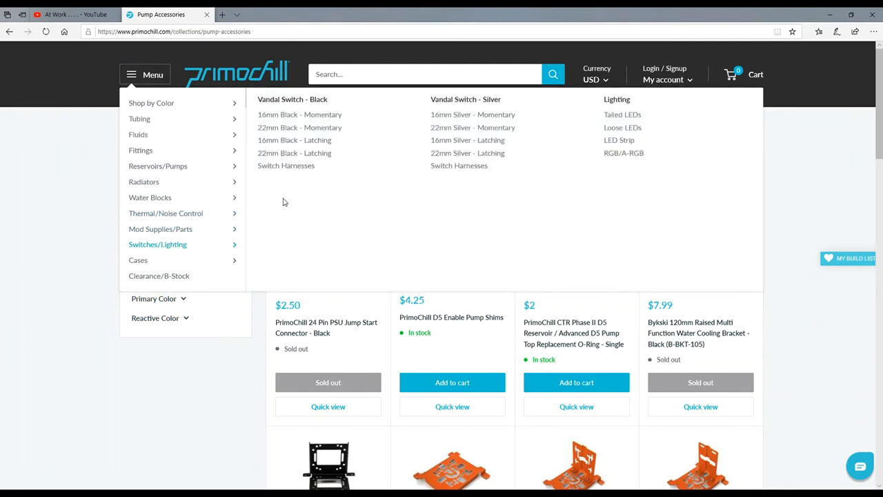
left_click(286, 165)
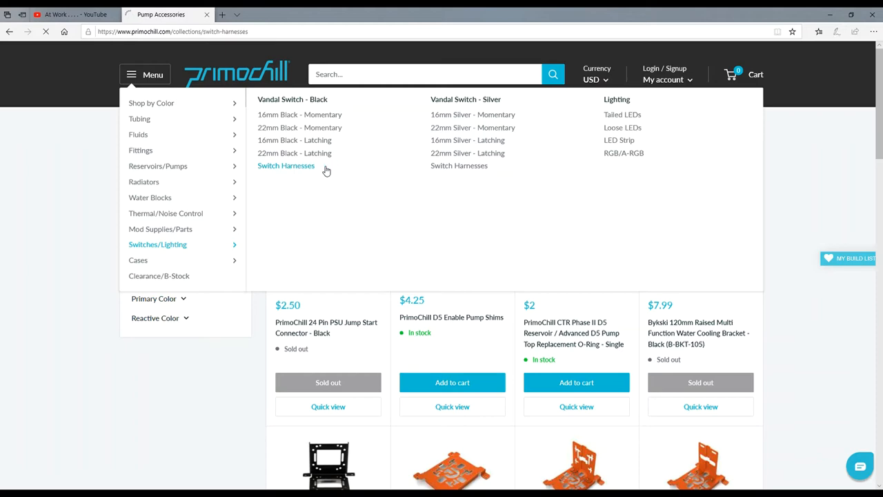
left_click(286, 166)
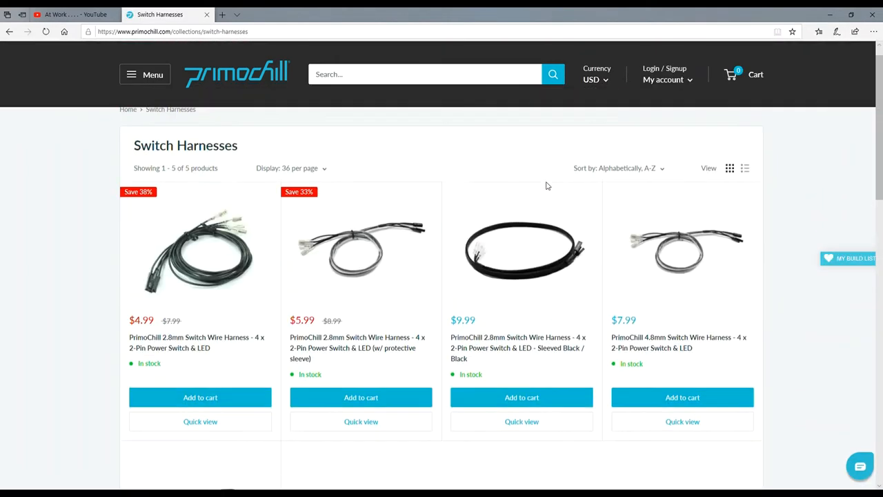
Step: Return to the category menu and go to the Tailed LEDs collection
left_click(145, 74)
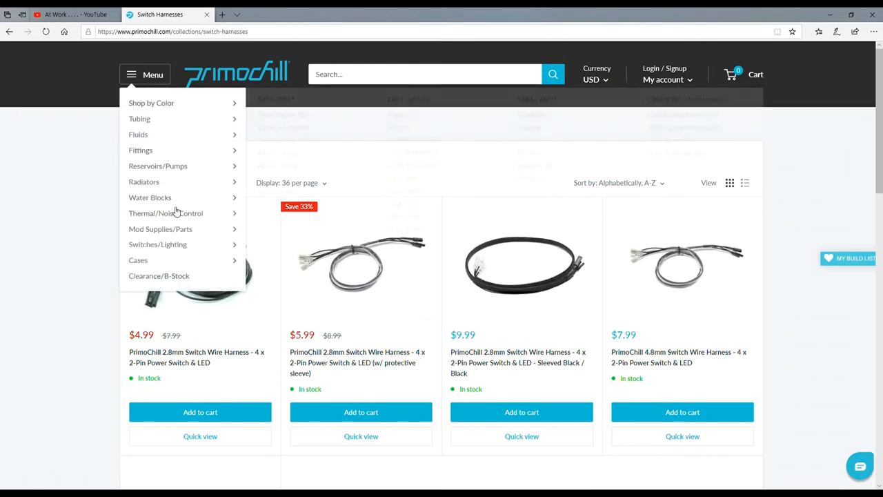
mouse_move(158, 244)
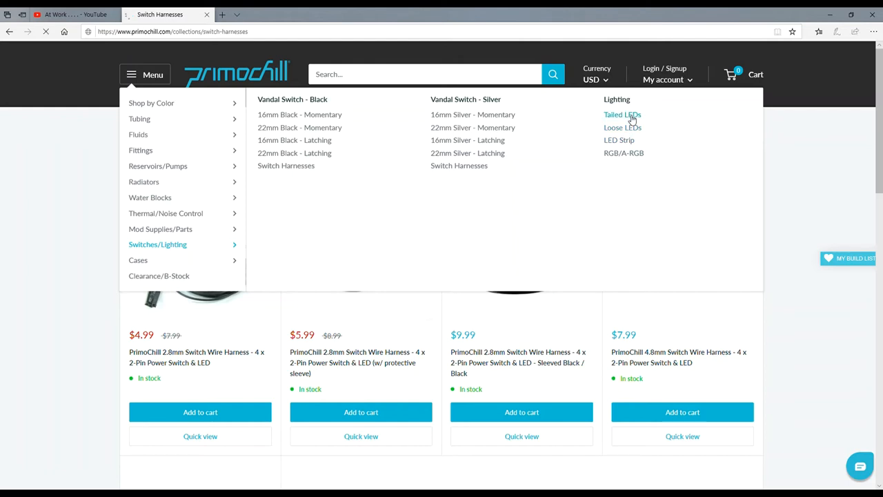
left_click(621, 115)
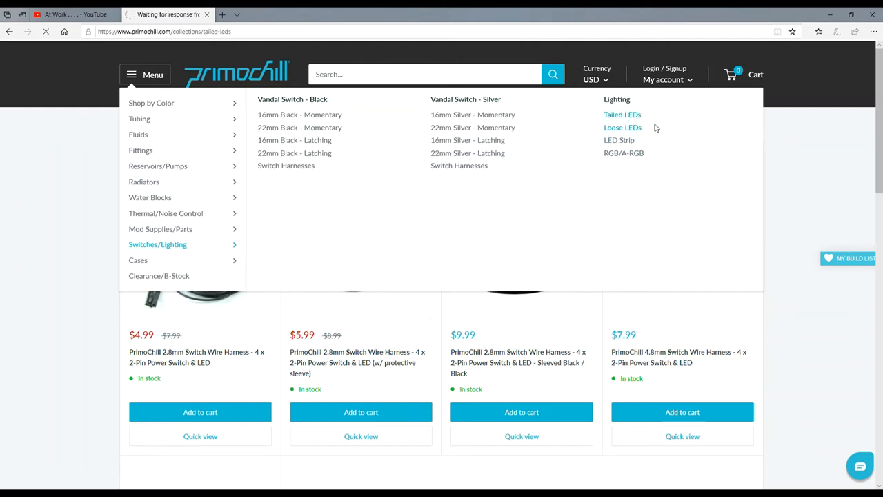
Step: Scroll through the 48 pre-wired Tailed LEDs, then bring the category menu back up
left_click(621, 113)
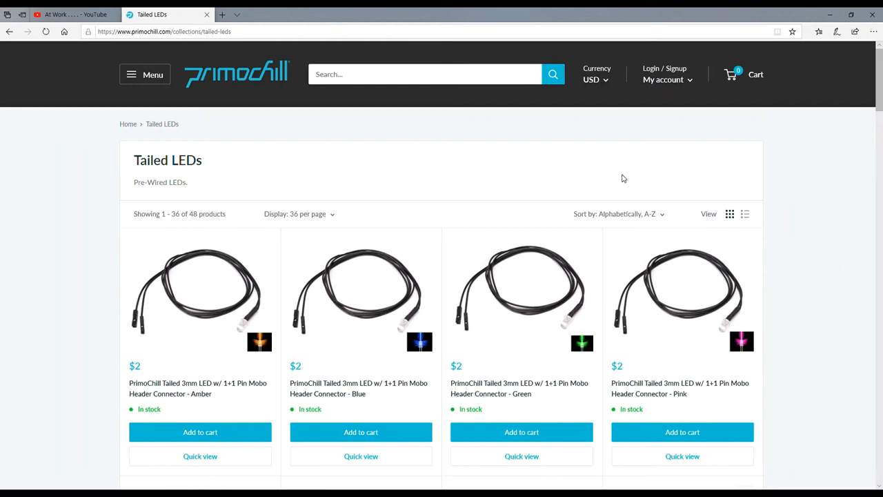
scroll("down", 3)
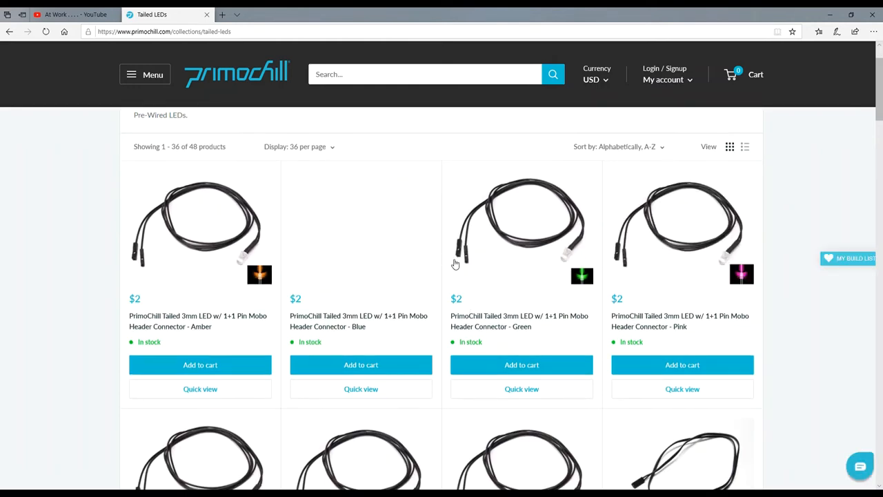
scroll("down", 3)
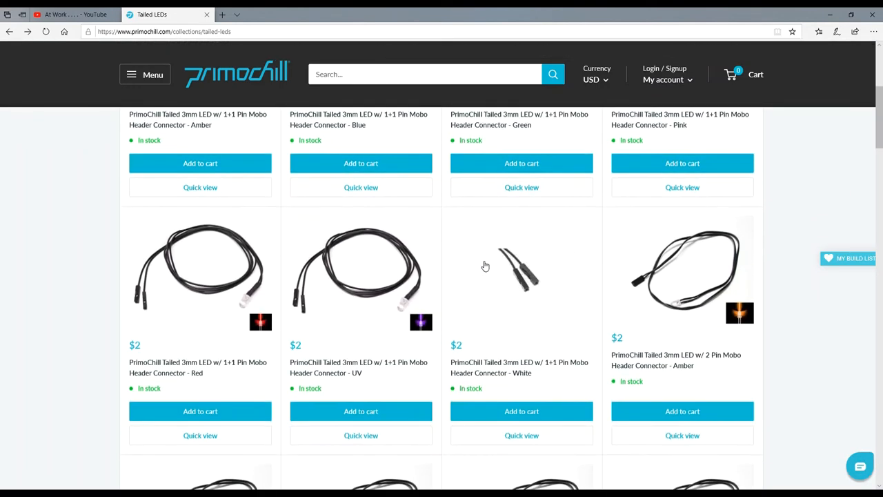
scroll("down", 3)
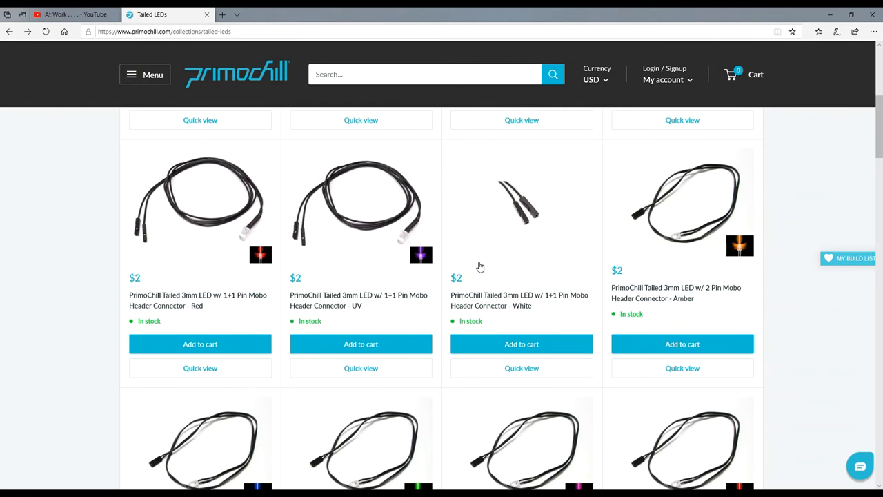
scroll("down", 3)
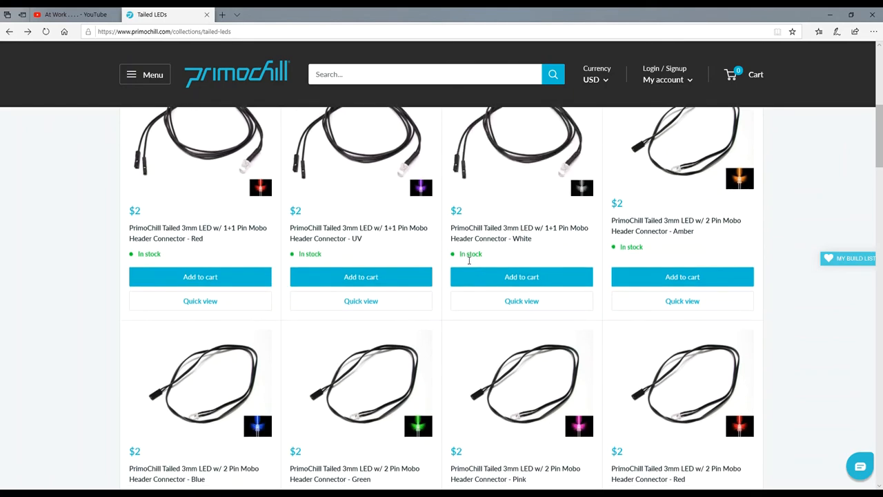
scroll("down", 3)
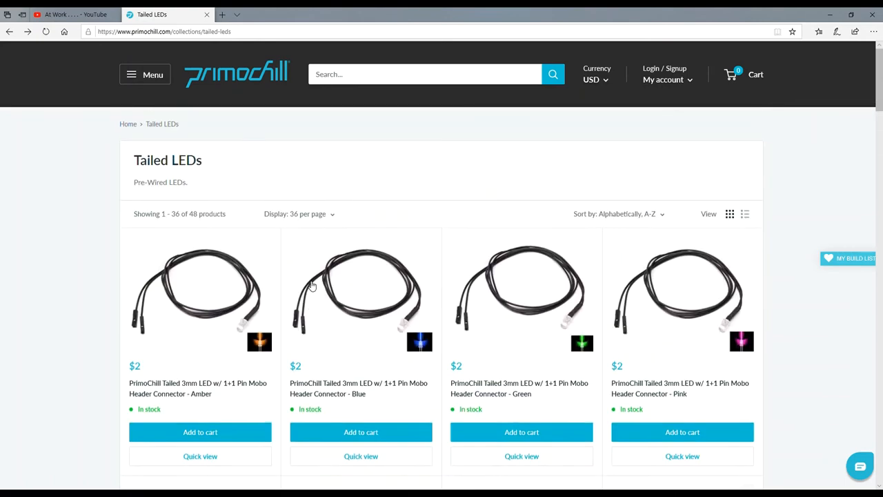
left_click(152, 74)
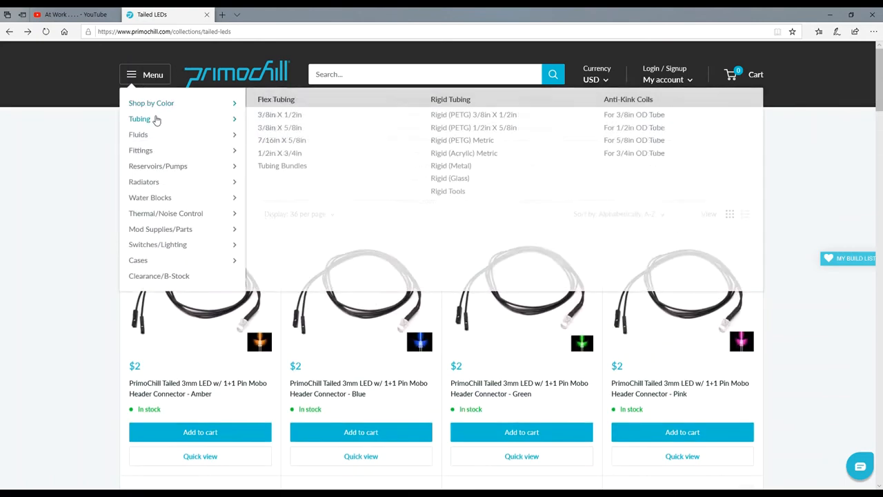
mouse_move(160, 229)
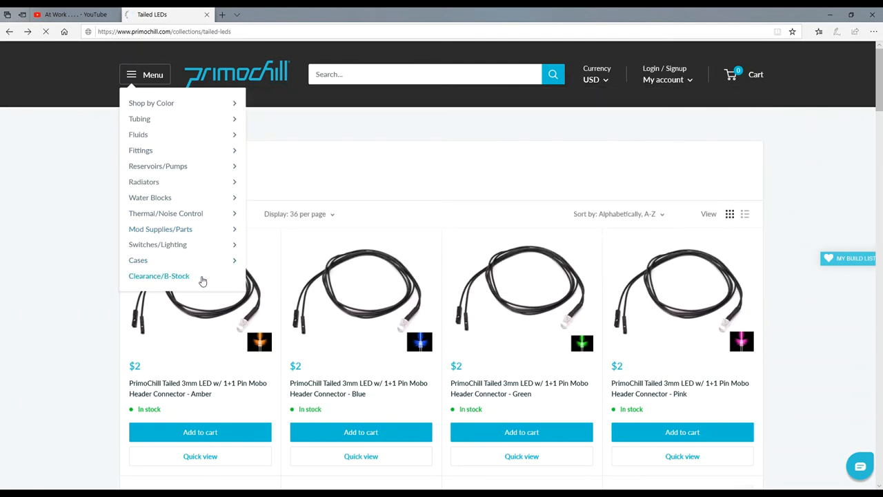
Step: Visit the Clearance / B-Stock collection, then move on to the Chassis collection via Cases
left_click(158, 276)
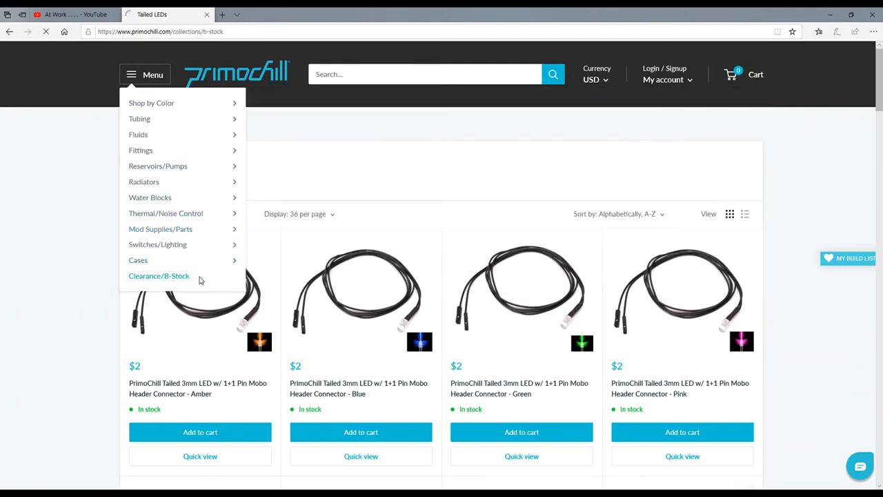
left_click(159, 276)
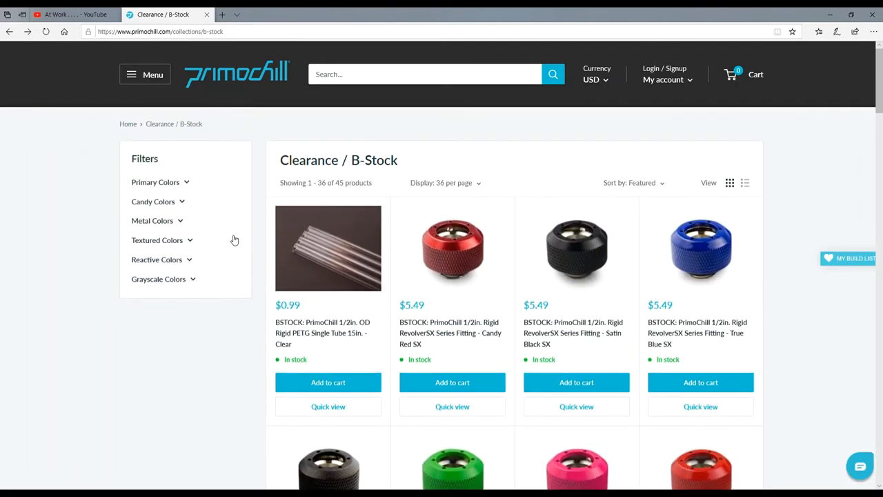
mouse_move(138, 80)
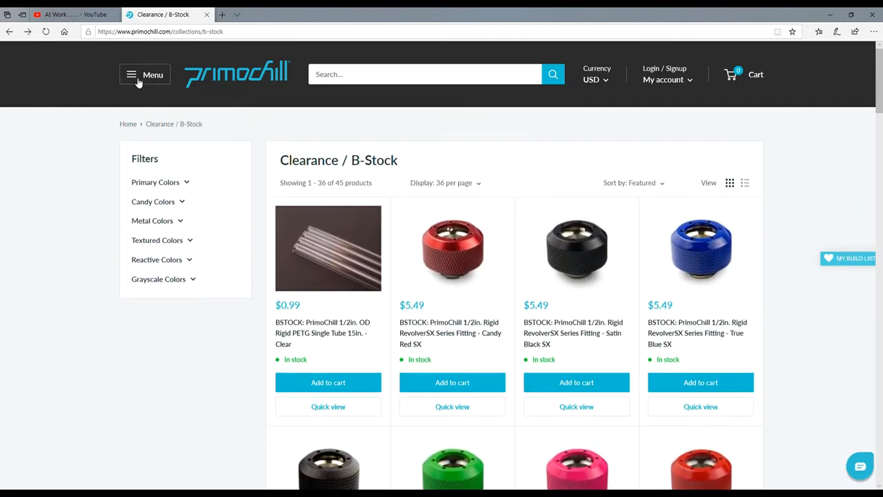
left_click(145, 74)
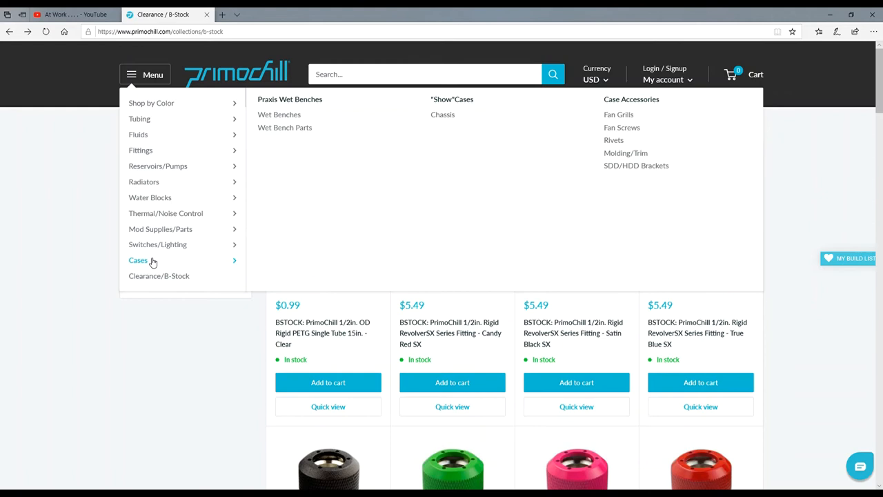
mouse_move(378, 203)
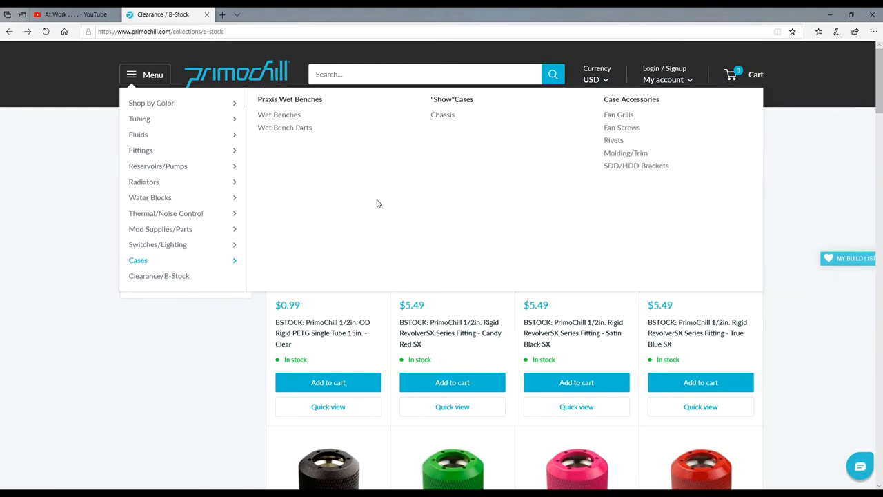
mouse_move(441, 114)
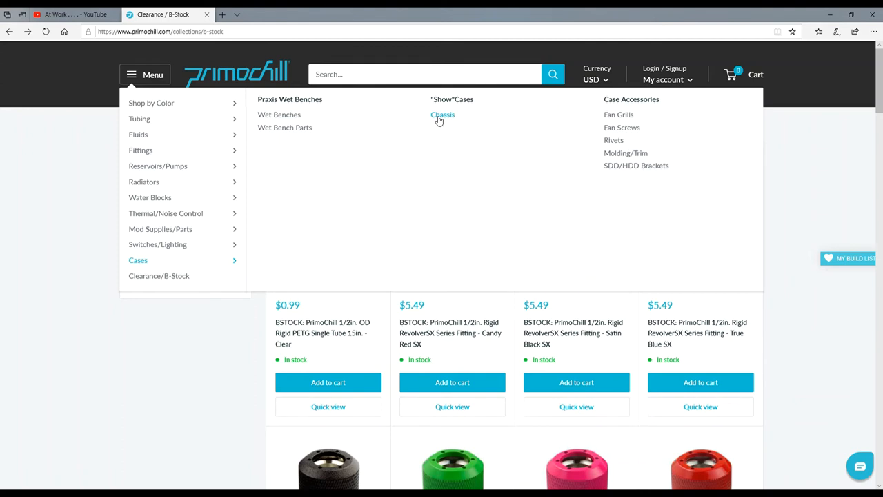
mouse_move(442, 120)
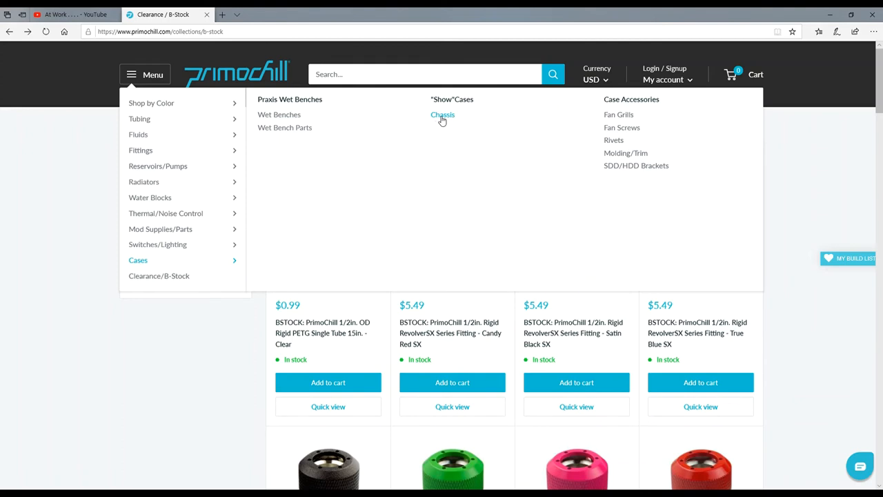
left_click(441, 115)
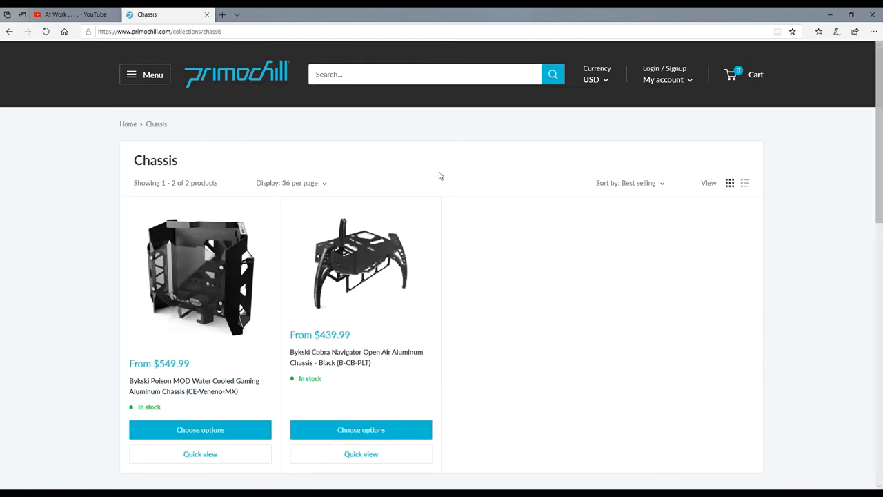
Step: Go to the Bykski Cobra Navigator chassis page ($439.99) and view several of its photos, including a close-up
scroll("down", 3)
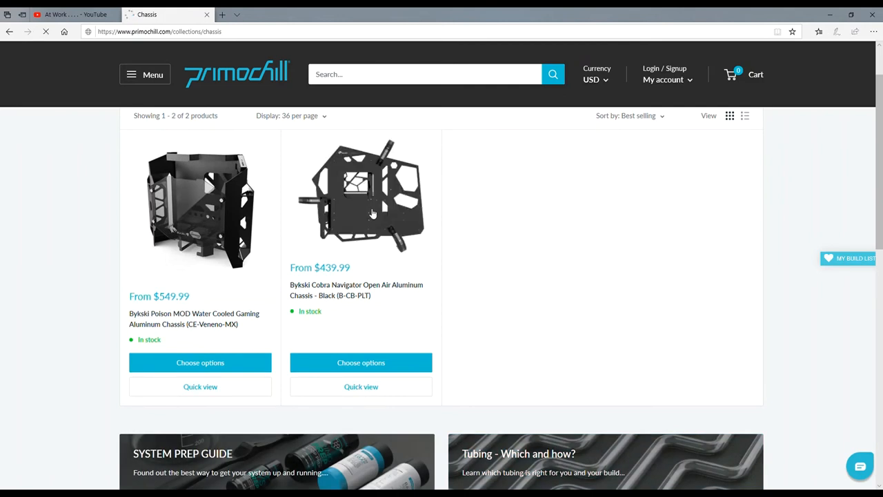
left_click(360, 196)
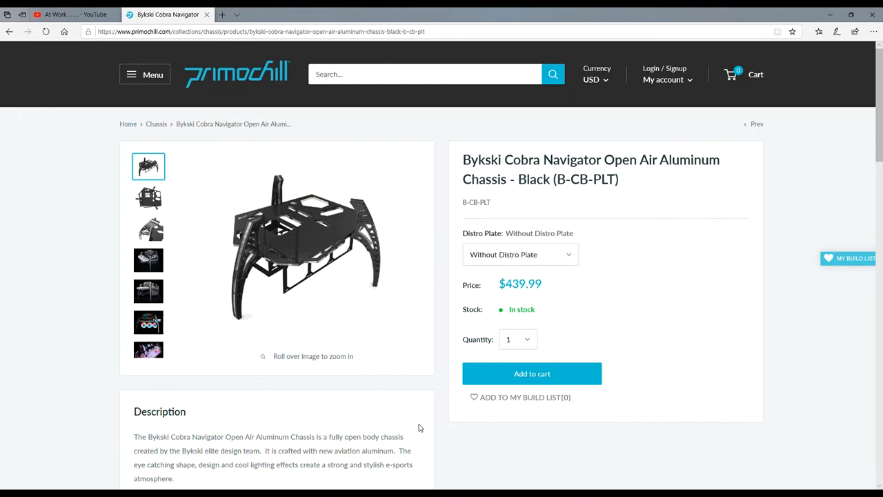
mouse_move(298, 246)
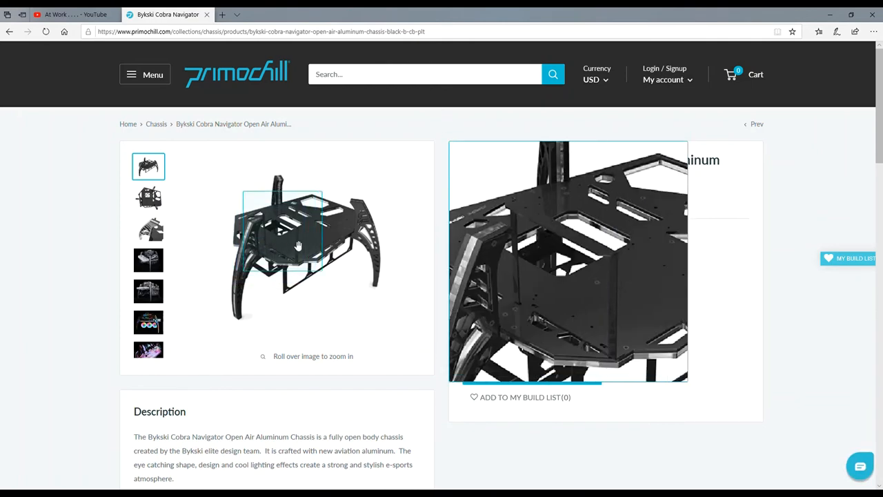
mouse_move(298, 246)
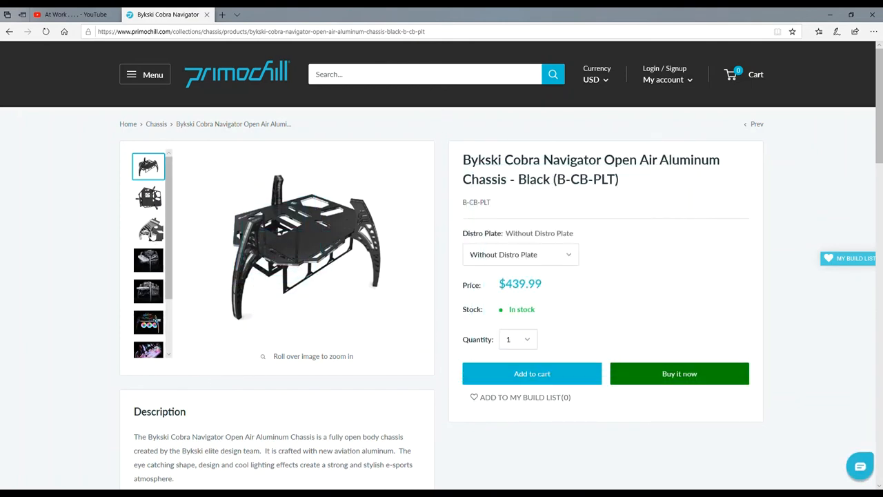
left_click(147, 199)
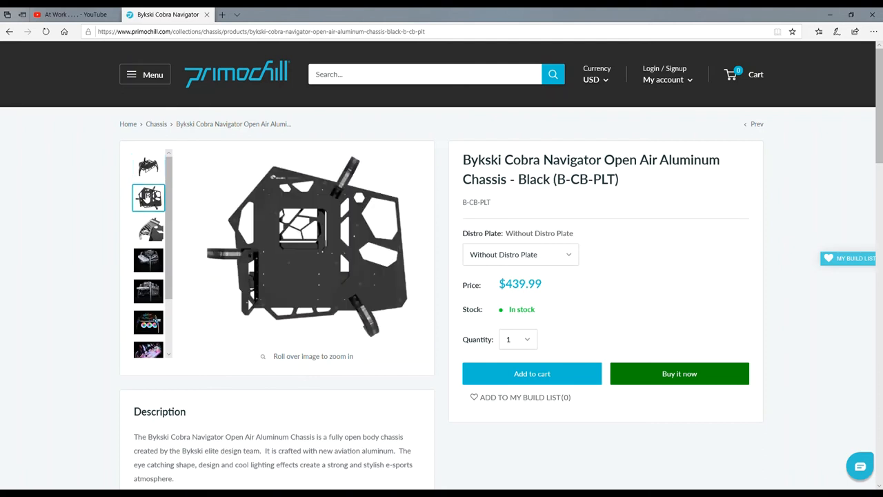
left_click(147, 165)
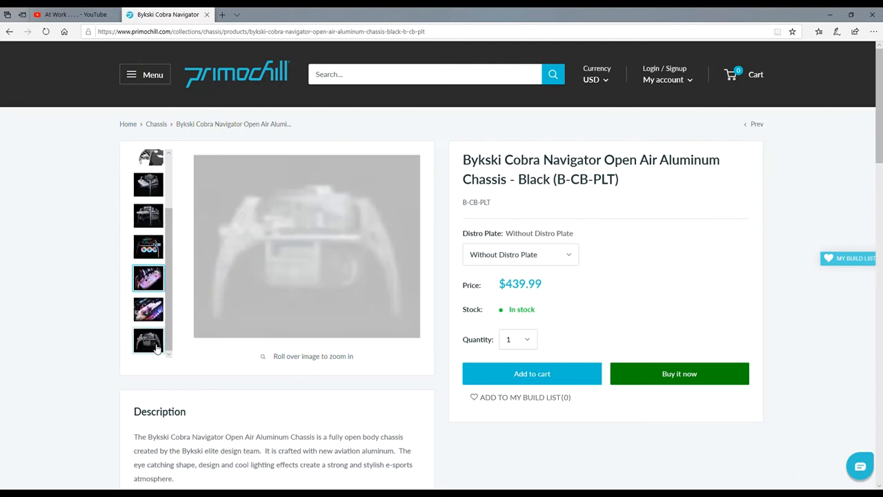
left_click(149, 340)
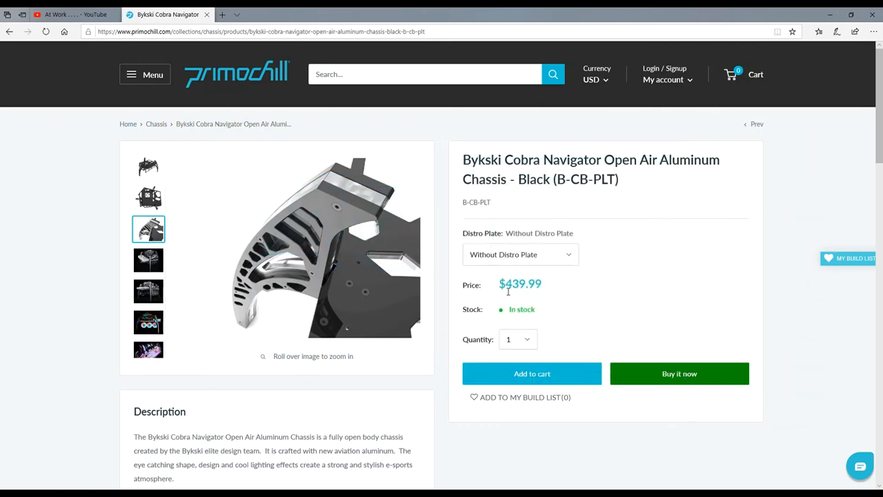
scroll("down", 3)
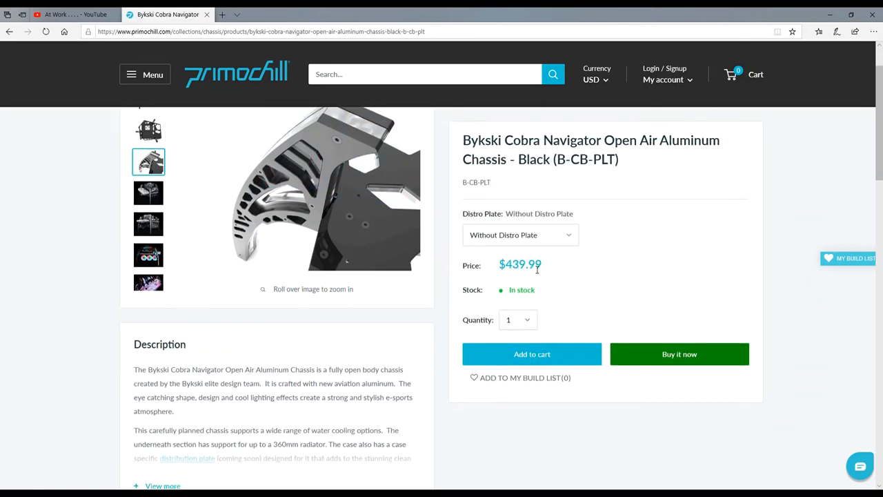
scroll("down", 3)
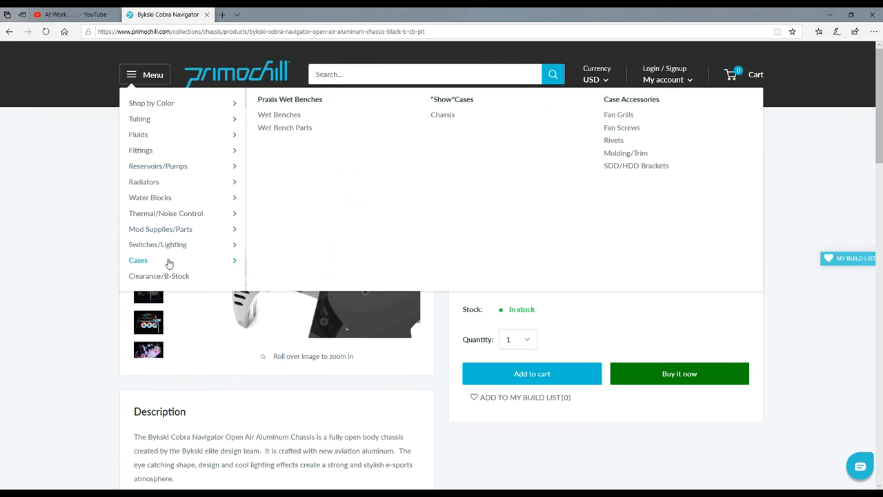
mouse_move(552, 182)
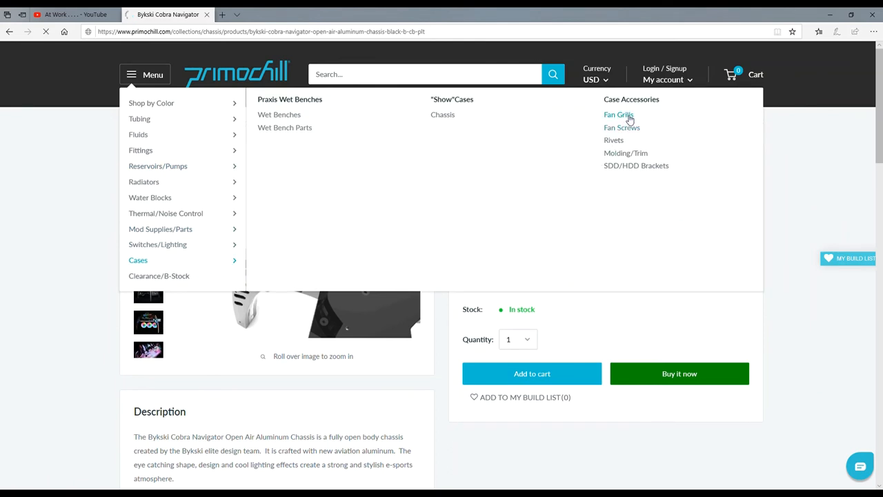
Step: Browse the Fan Grills collection of 56 wire grills and aluminum covers, then return to the category menu
left_click(618, 114)
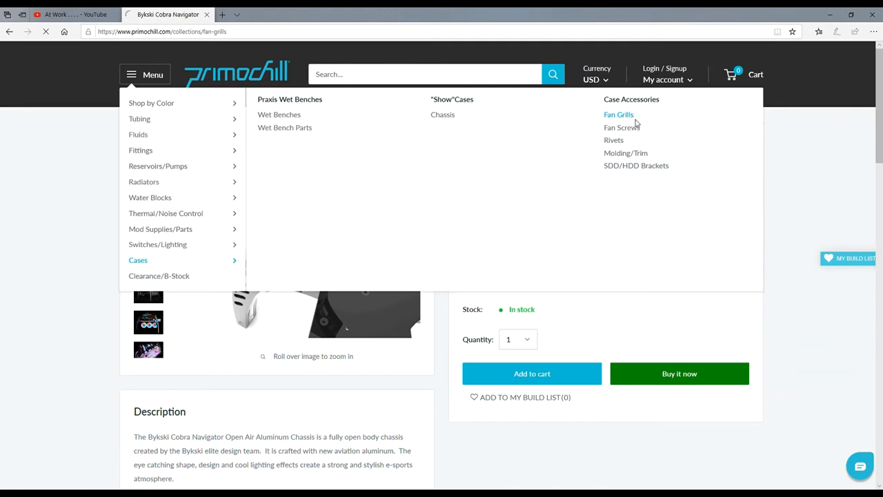
left_click(618, 113)
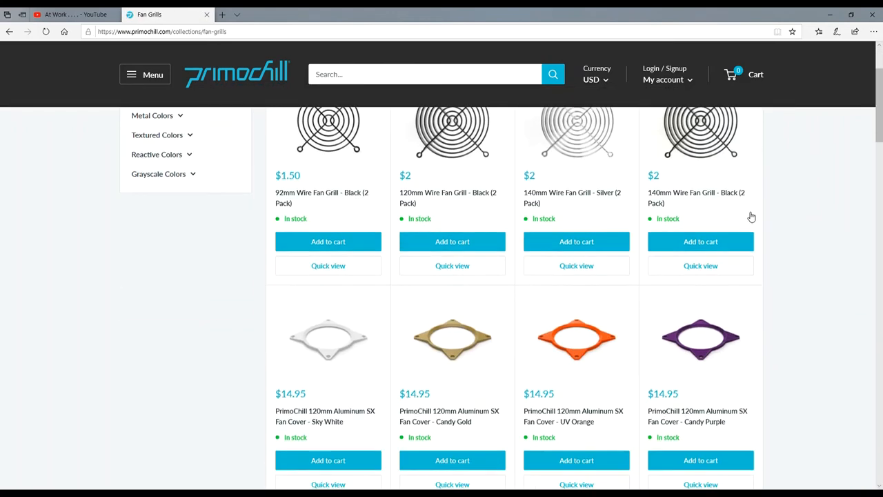
scroll("down", 3)
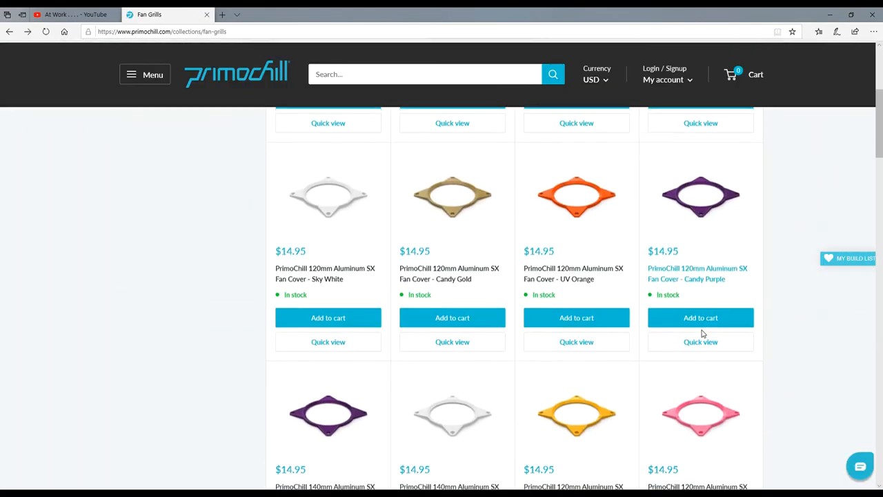
scroll("up", 3)
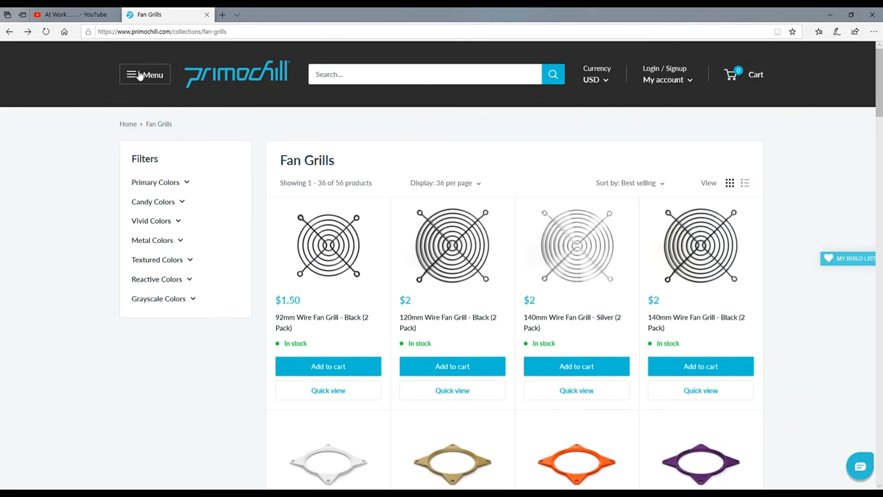
left_click(145, 75)
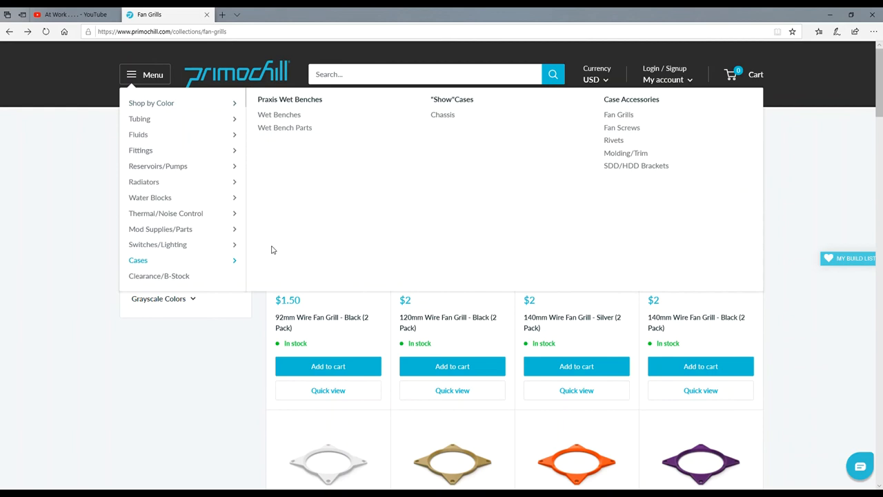
mouse_move(278, 114)
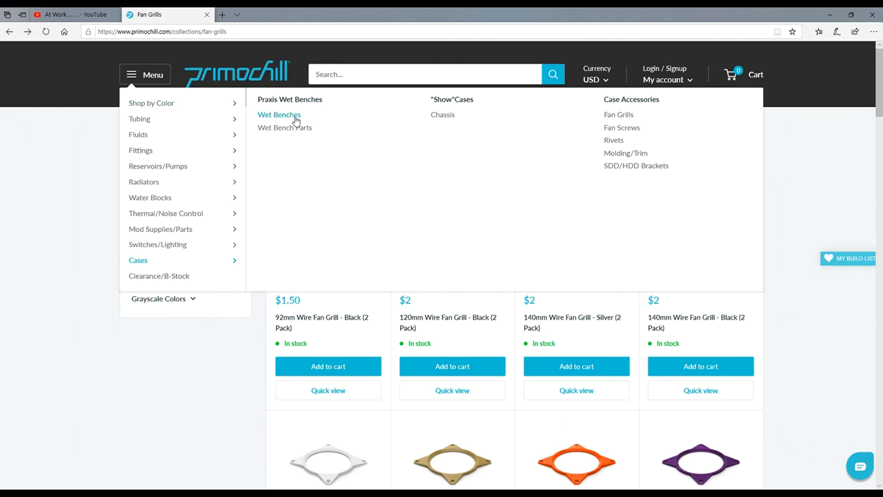
Step: Go to Wet Bench Parts and scroll through the 30 Praxis WetBench accent kits
left_click(284, 127)
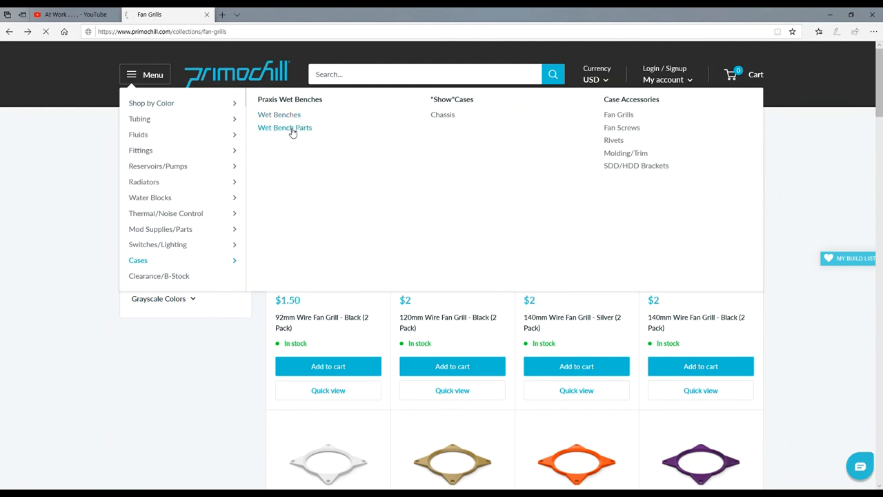
left_click(284, 127)
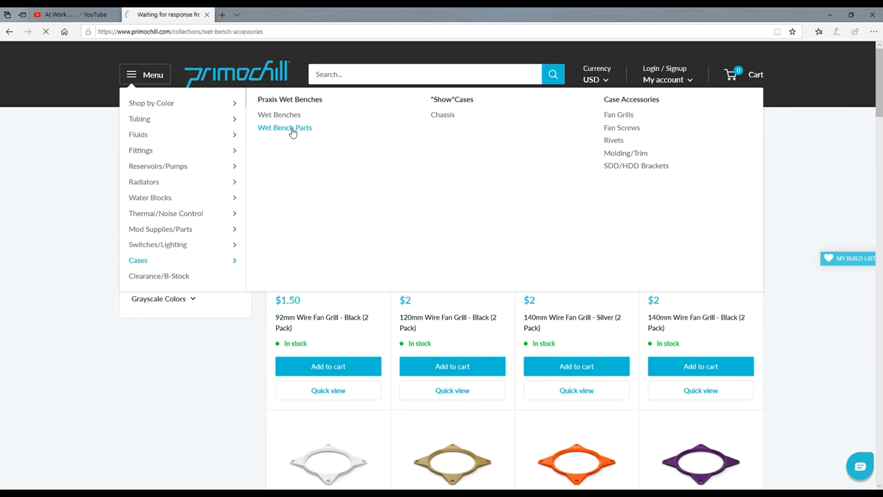
left_click(284, 127)
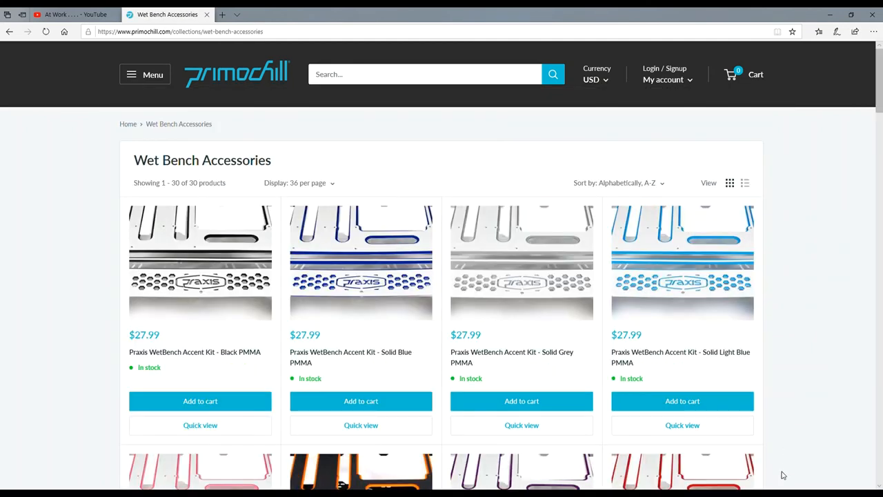
scroll("down", 3)
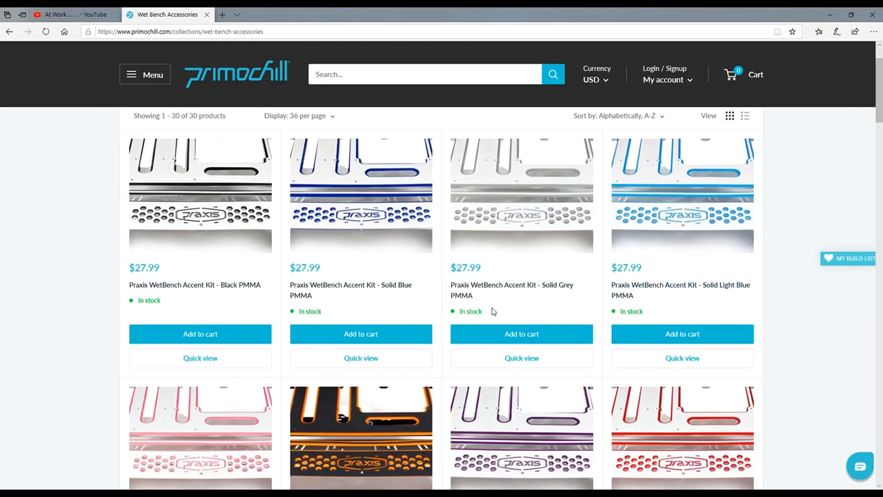
scroll("down", 3)
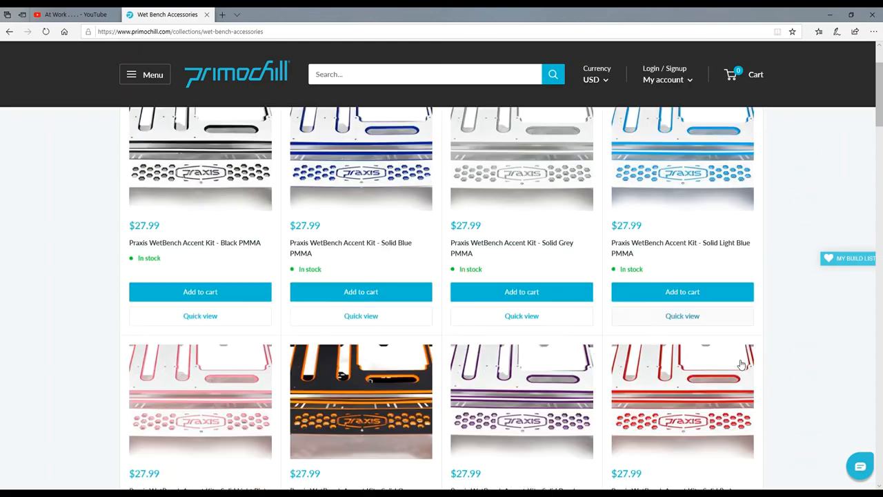
scroll("up", 3)
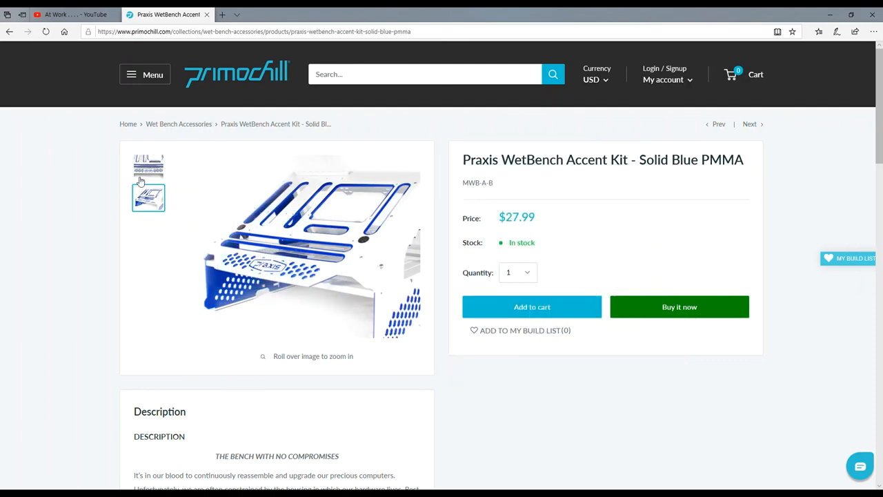
mouse_move(283, 245)
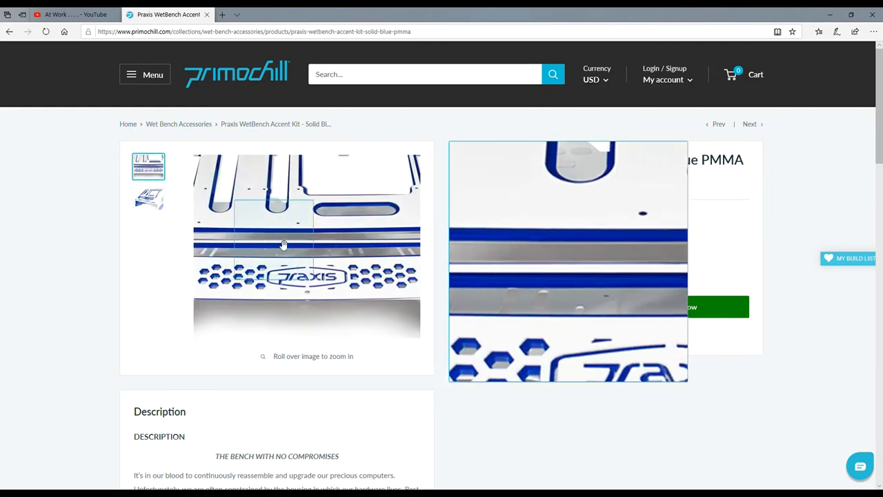
Step: Scroll the Solid Blue PMMA accent kit page down to Shipping & Returns and reviews
scroll("down", 3)
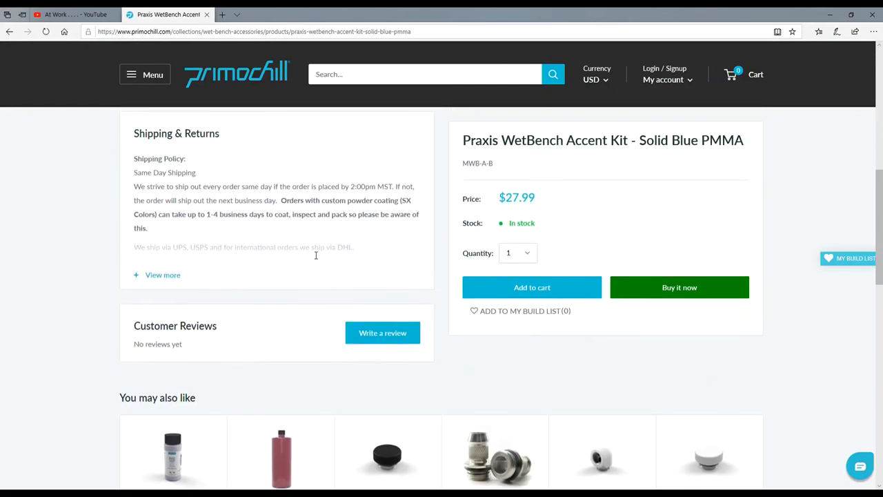
scroll("up", 3)
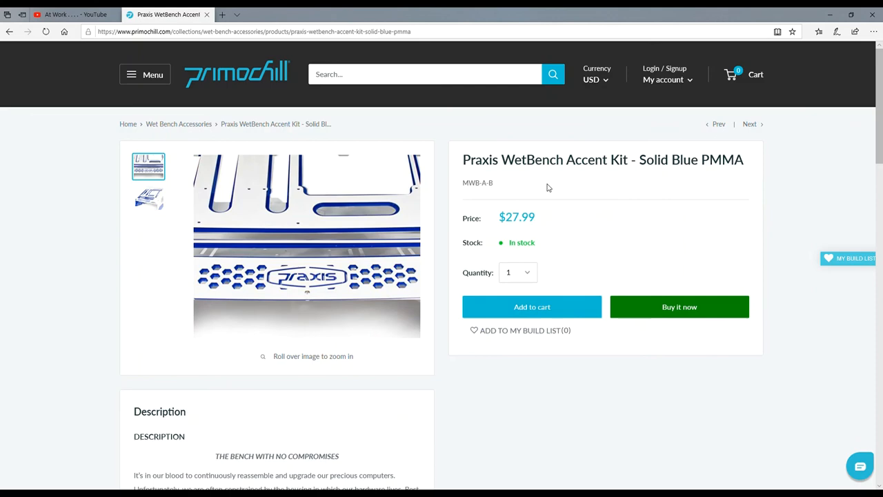
mouse_move(544, 185)
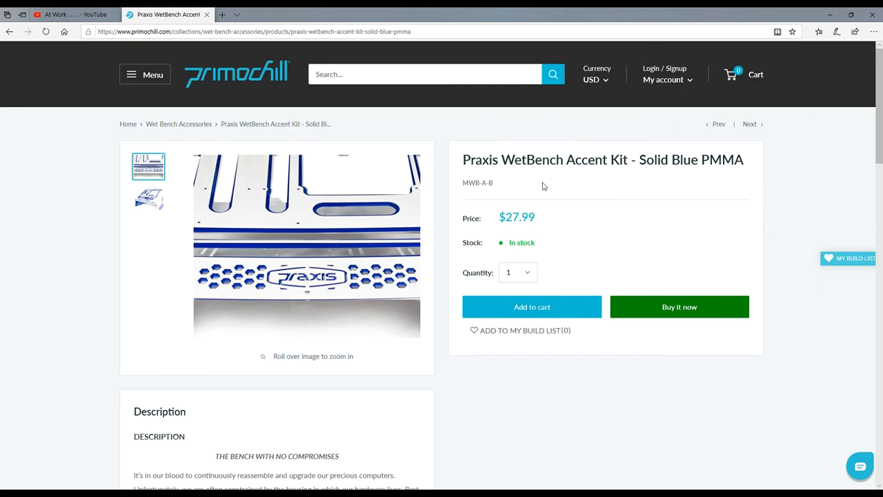
scroll("down", 3)
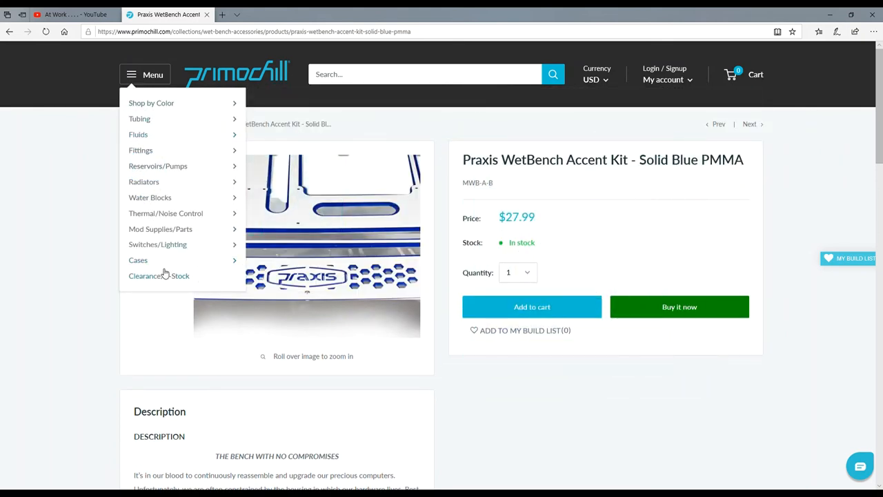
mouse_move(158, 268)
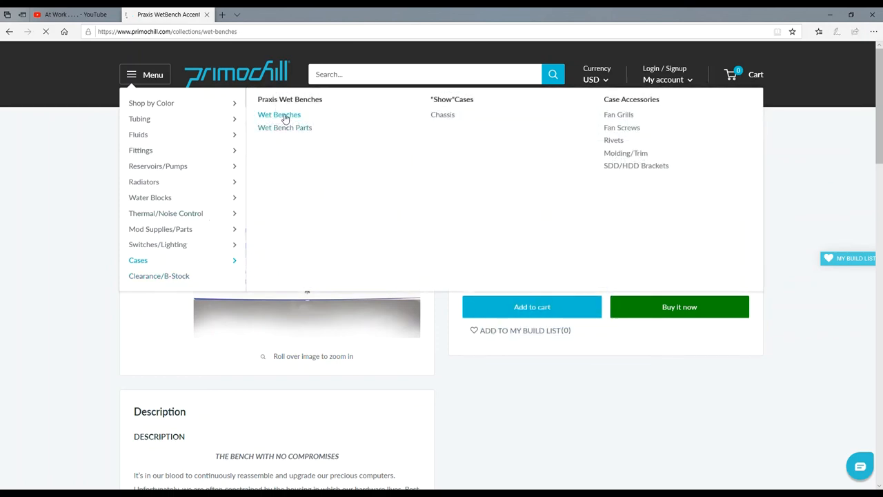
Step: Go to the Wet Benches collection and scroll through the six Praxis WetBench models
left_click(279, 115)
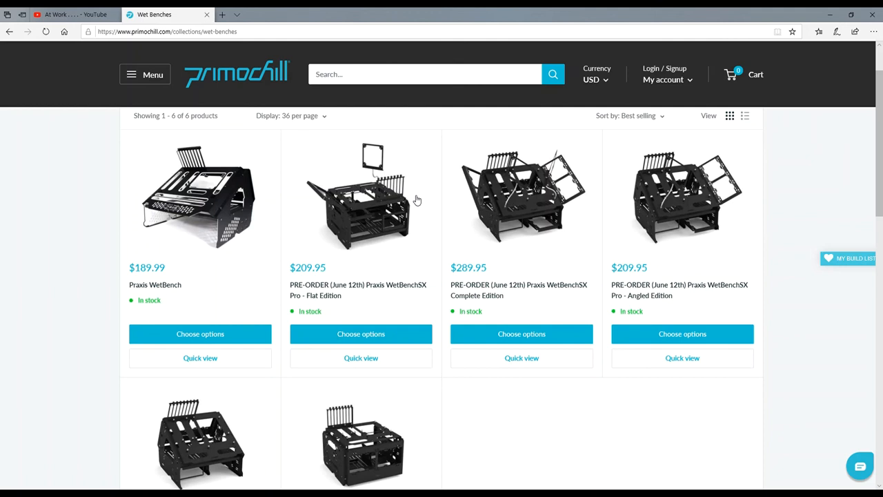
scroll("down", 3)
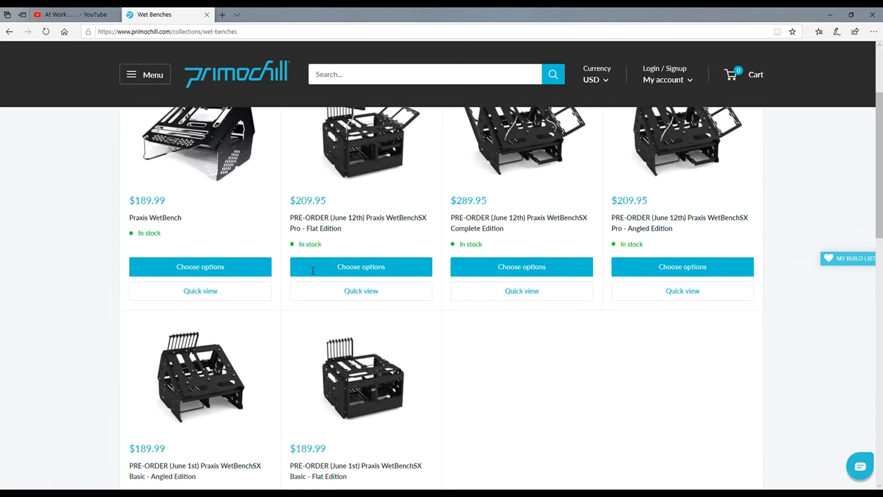
mouse_move(420, 361)
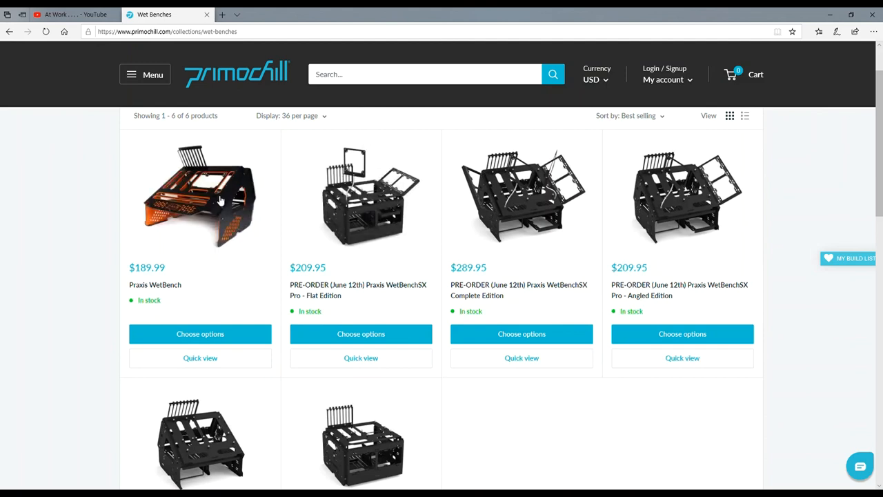
scroll("down", 3)
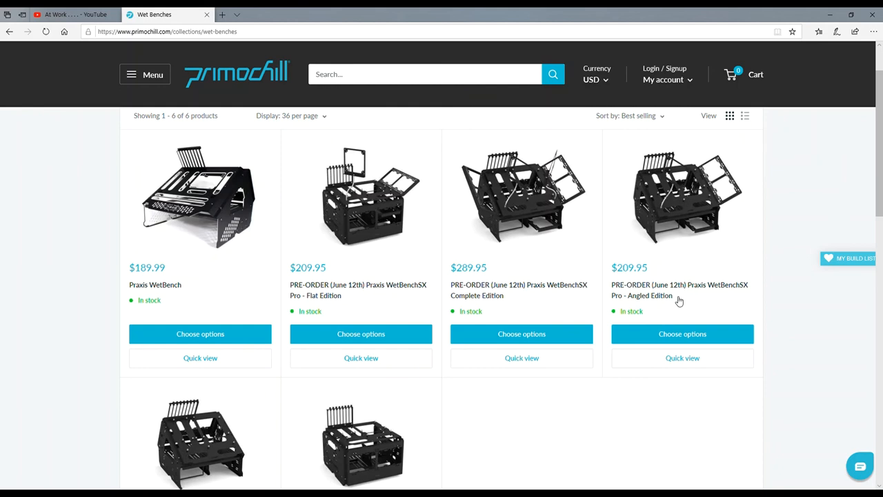
mouse_move(679, 296)
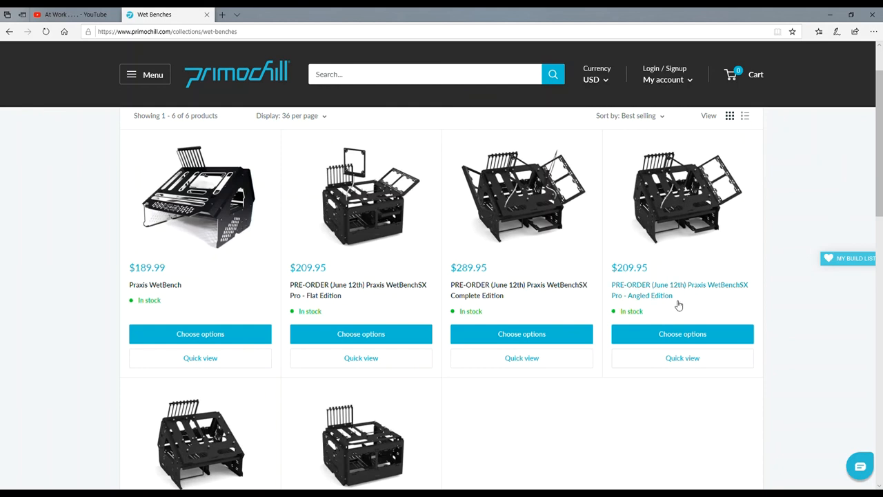
mouse_move(856, 130)
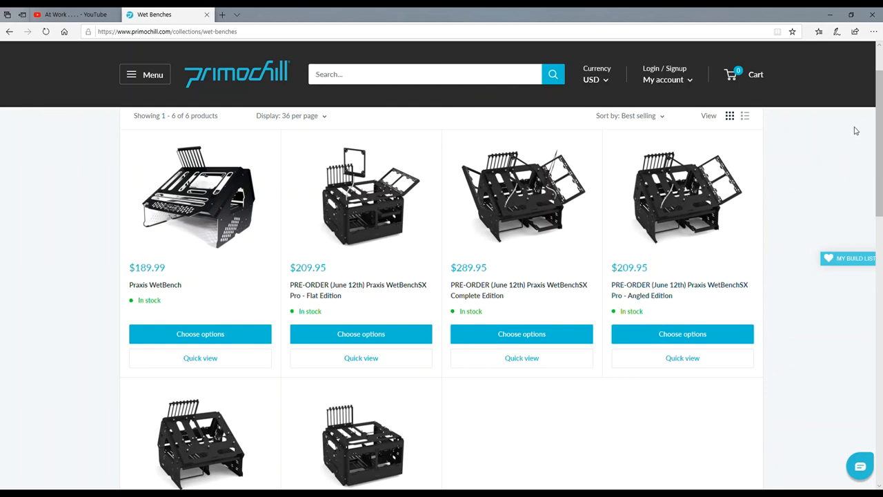